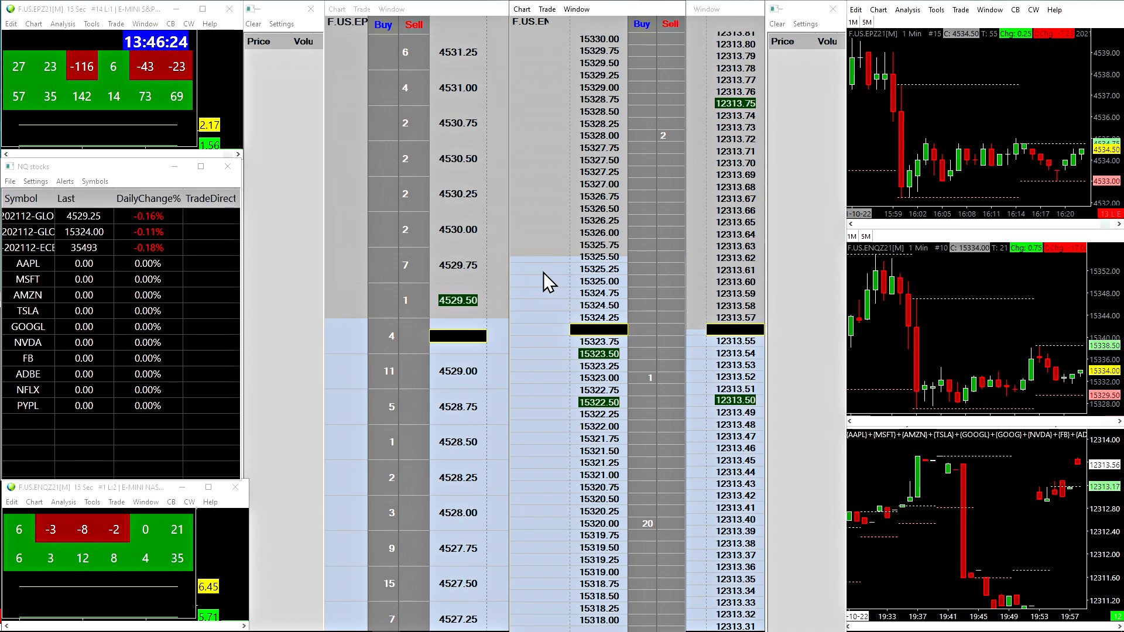
pyautogui.moveTo(28, 269)
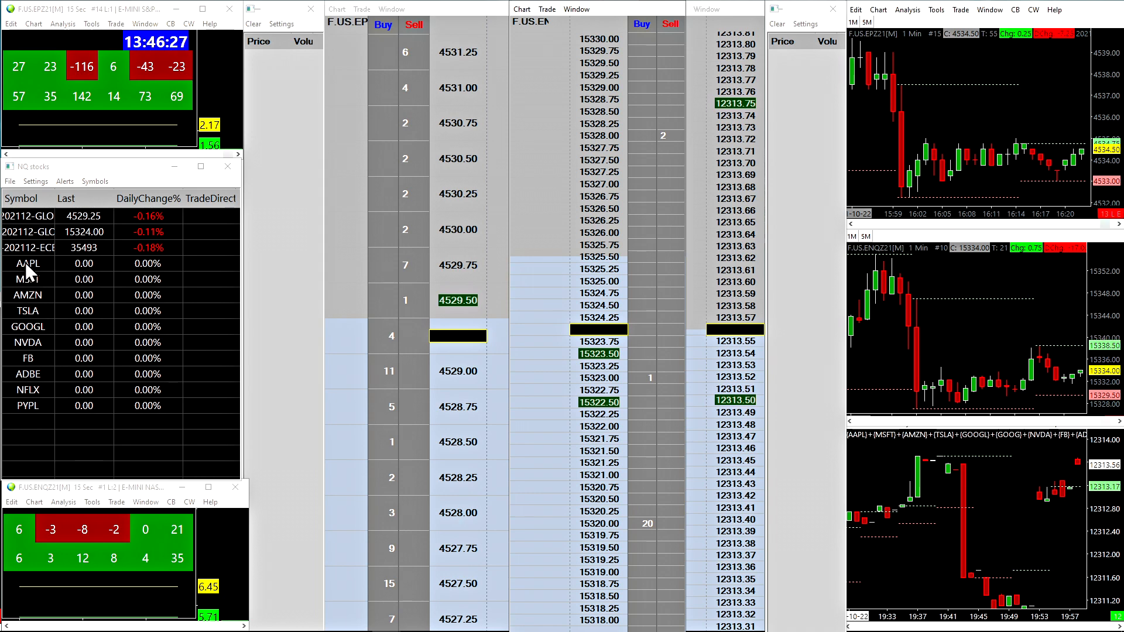
# Select AAPL, then read the Custom Calculated Symbols page's Introduction
pyautogui.click(27, 263)
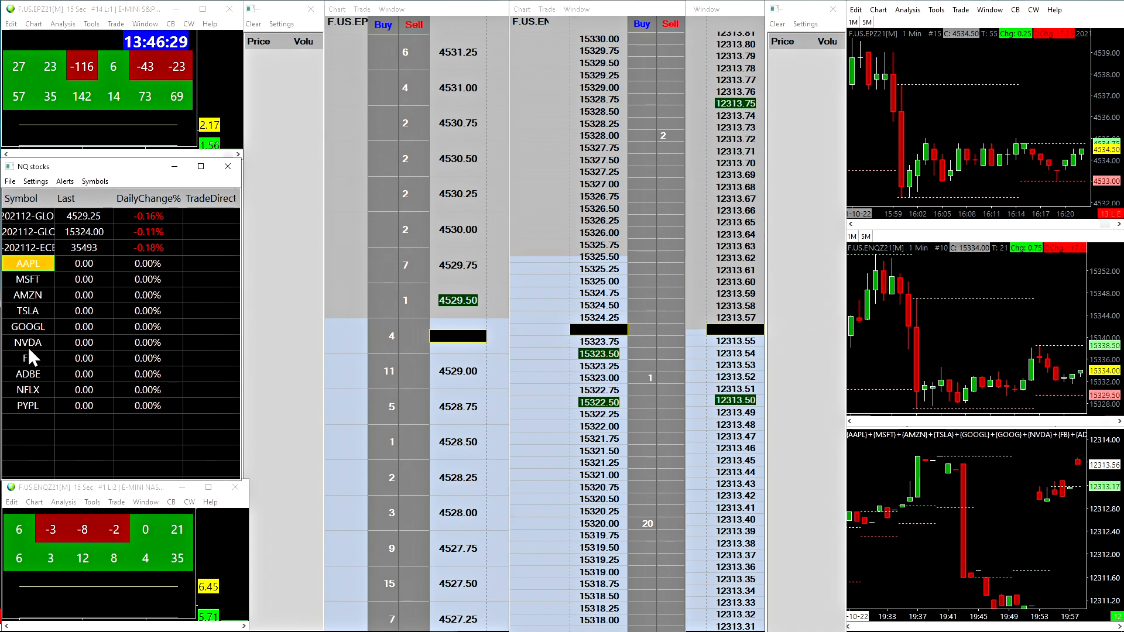
pyautogui.moveTo(26, 382)
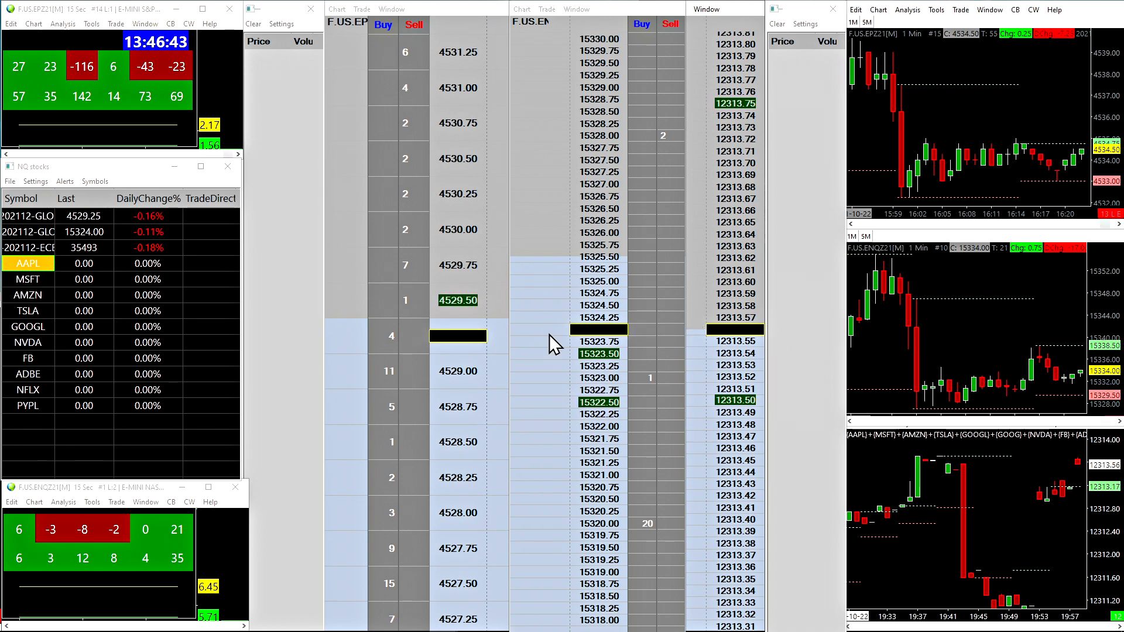
pyautogui.moveTo(597, 315)
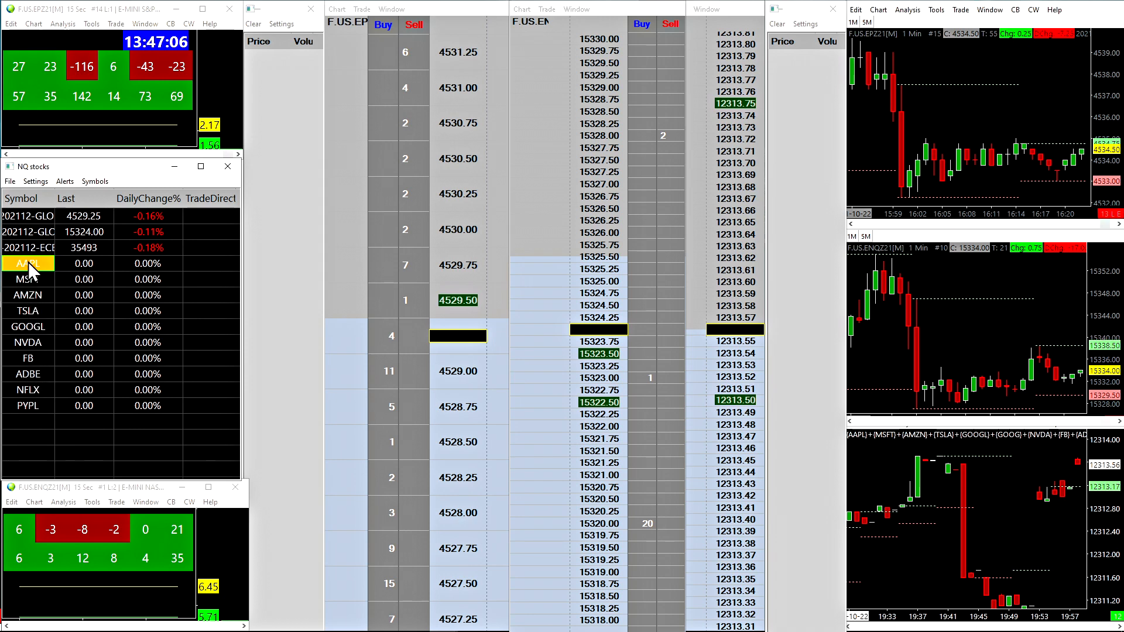
pyautogui.moveTo(40, 284)
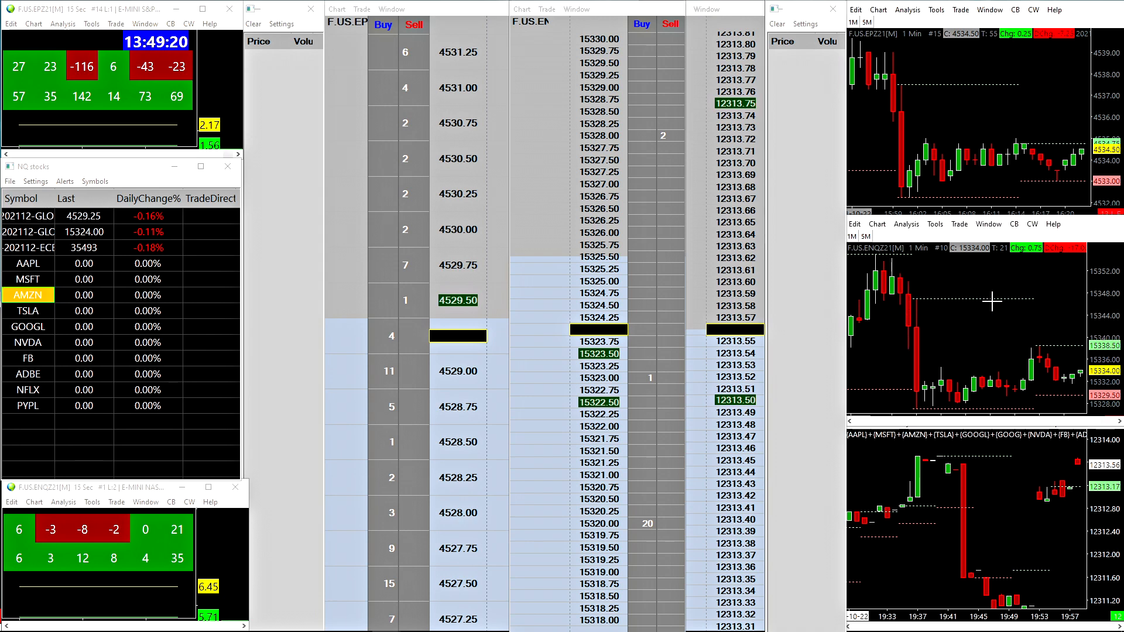
pyautogui.moveTo(951, 319)
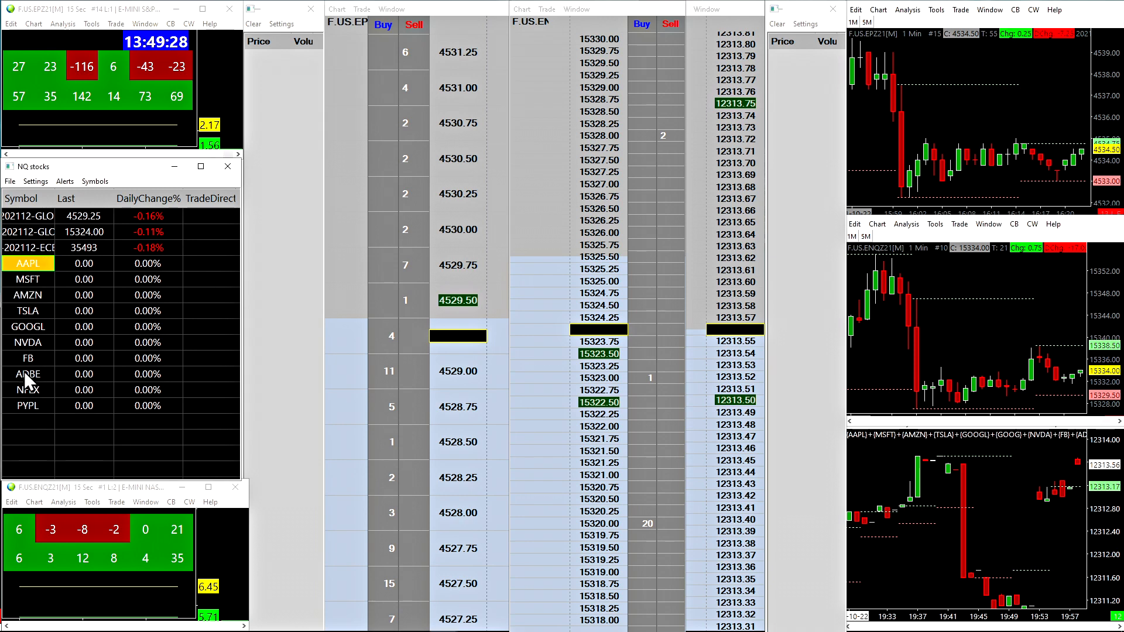
pyautogui.moveTo(729, 305)
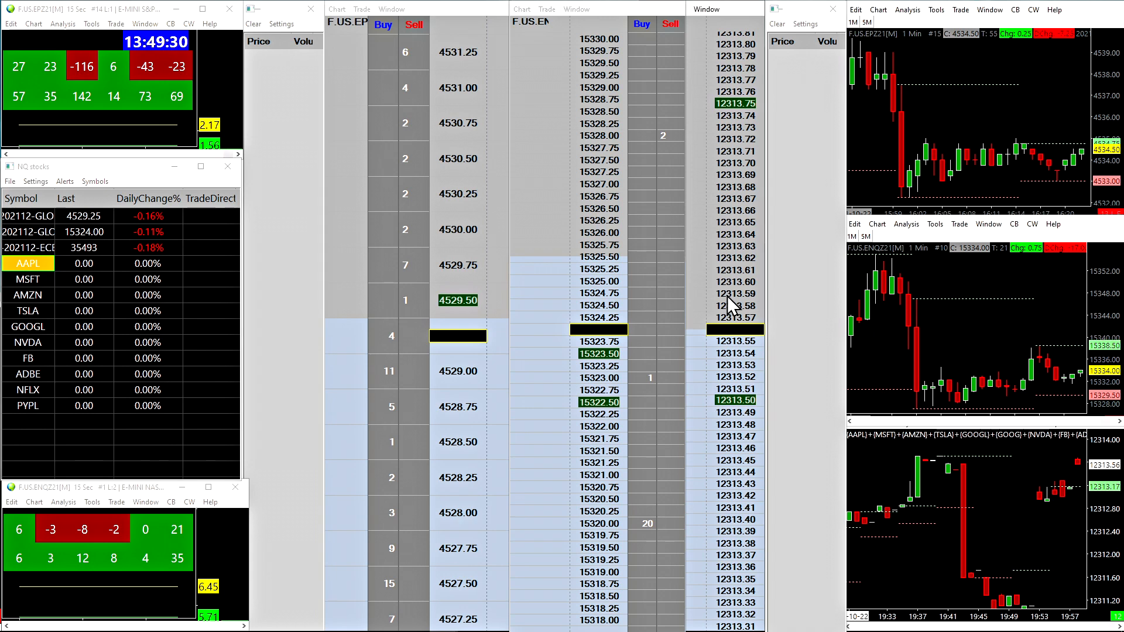
pyautogui.moveTo(711, 279)
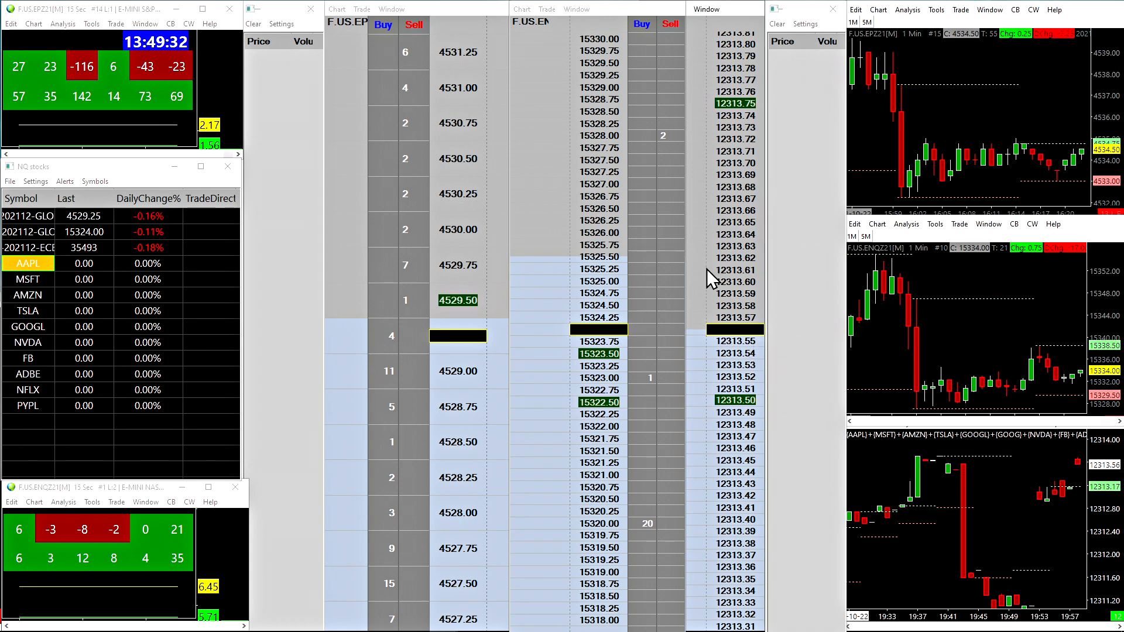
pyautogui.moveTo(747, 347)
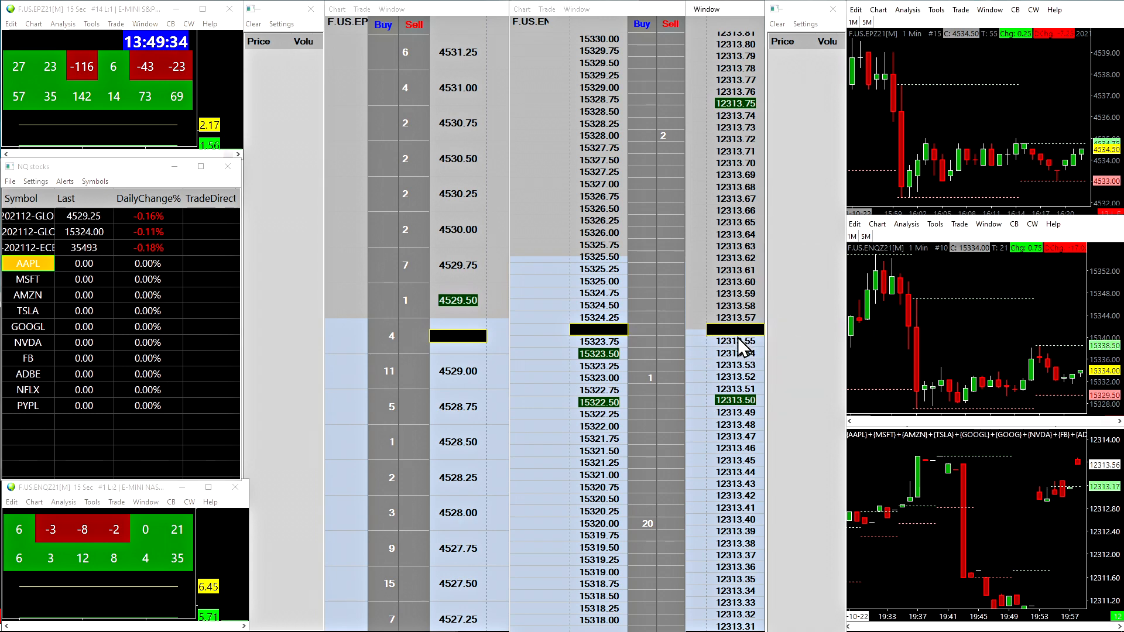
pyautogui.moveTo(800, 316)
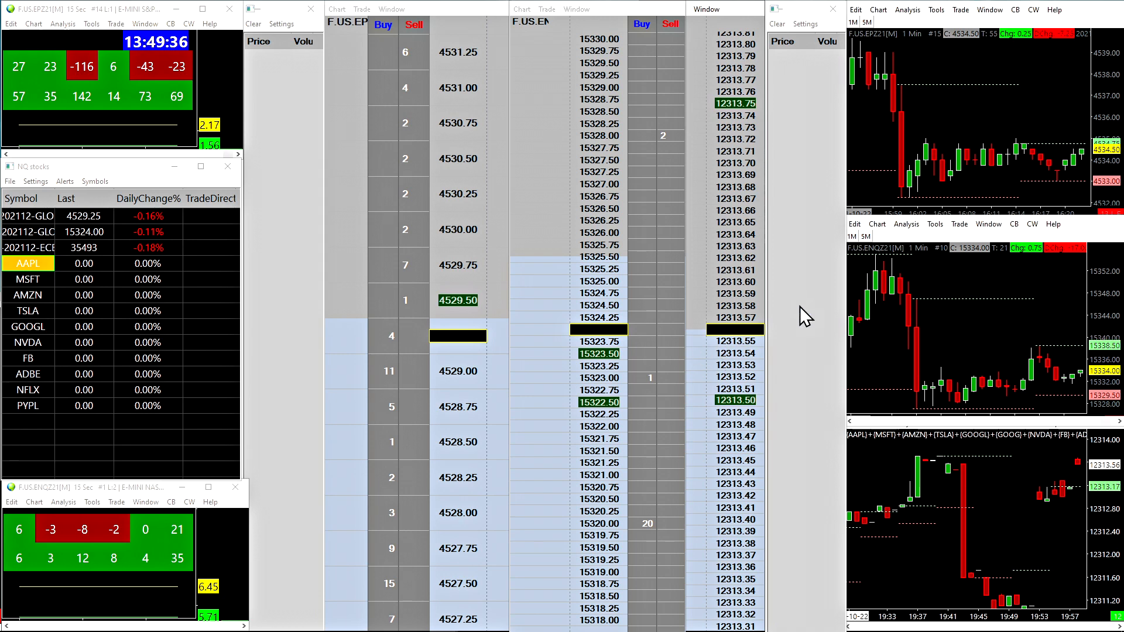
pyautogui.moveTo(335, 250)
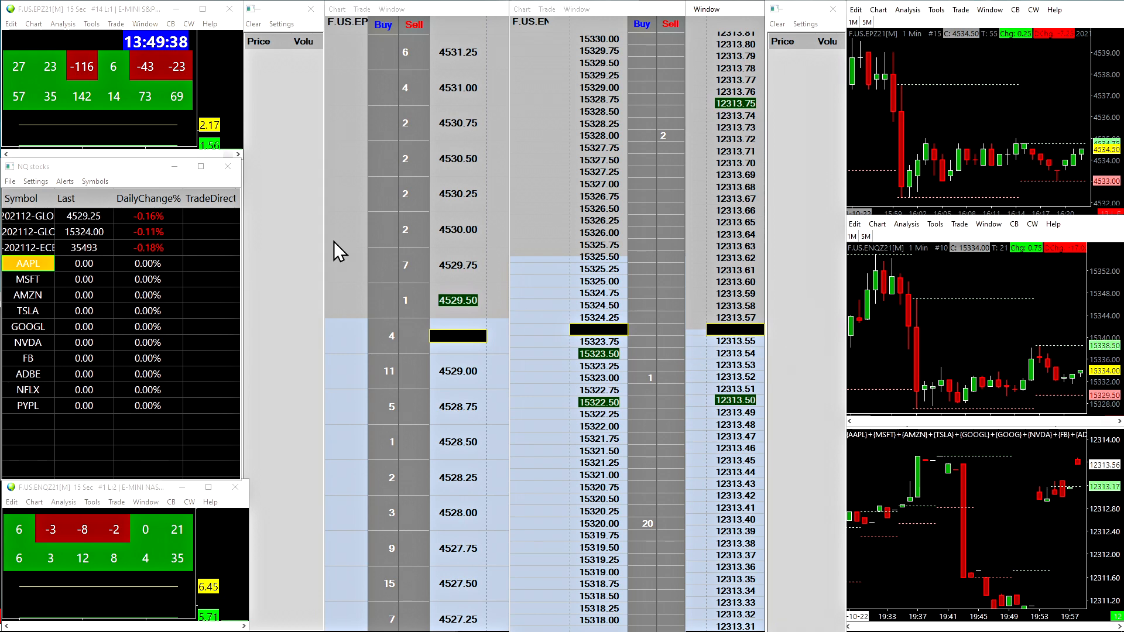
pyautogui.moveTo(726, 372)
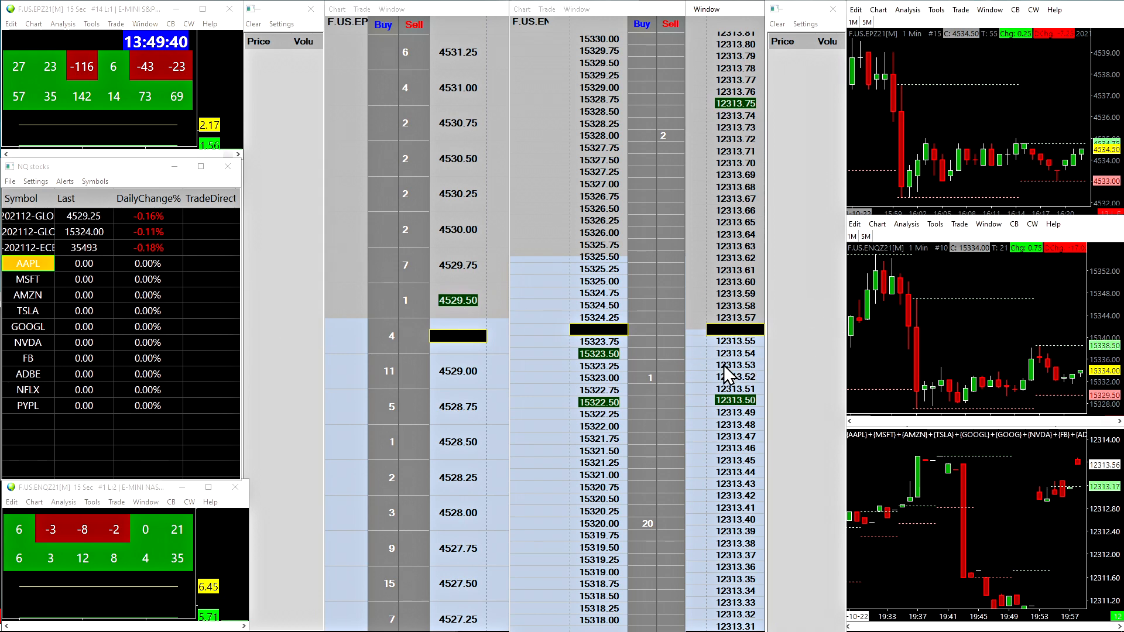
pyautogui.moveTo(723, 351)
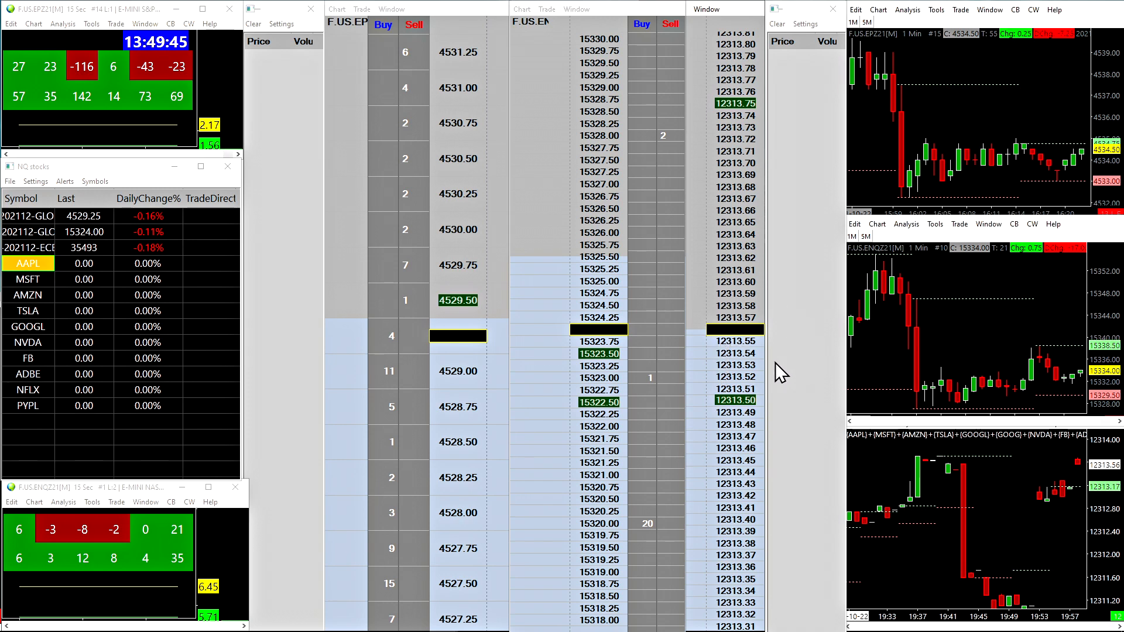
pyautogui.moveTo(576, 387)
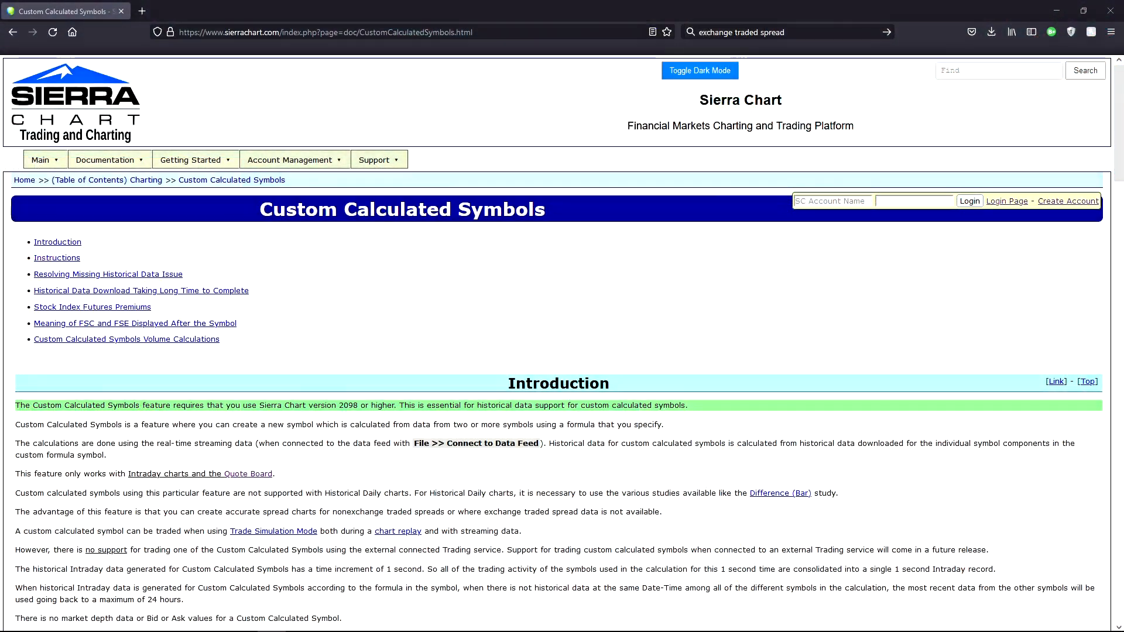
pyautogui.scroll(-3)
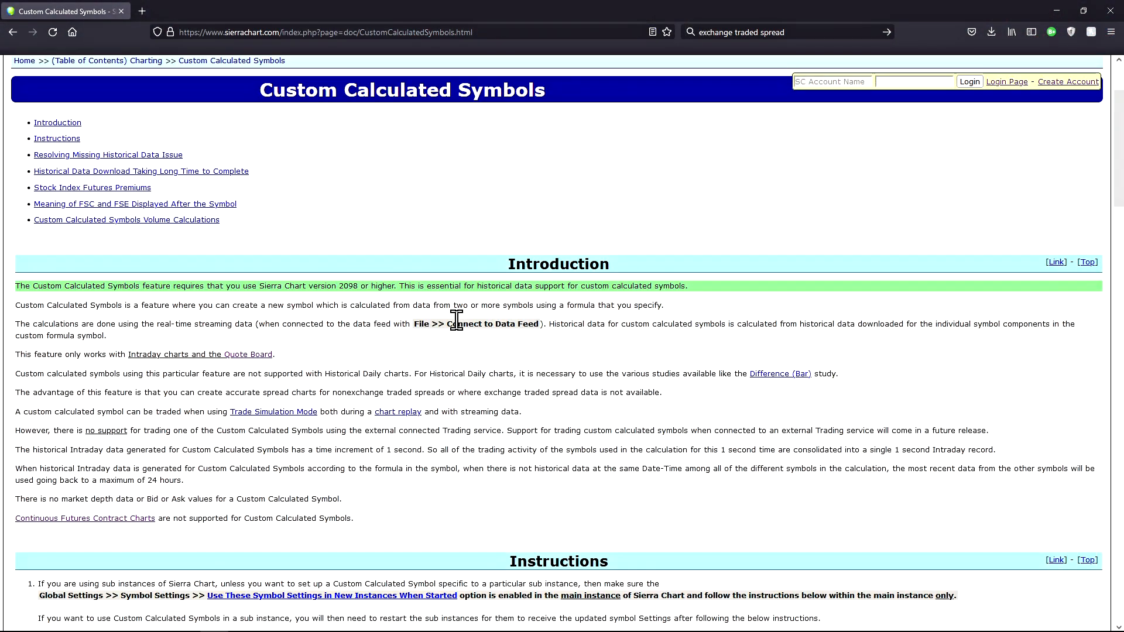
pyautogui.moveTo(300, 404)
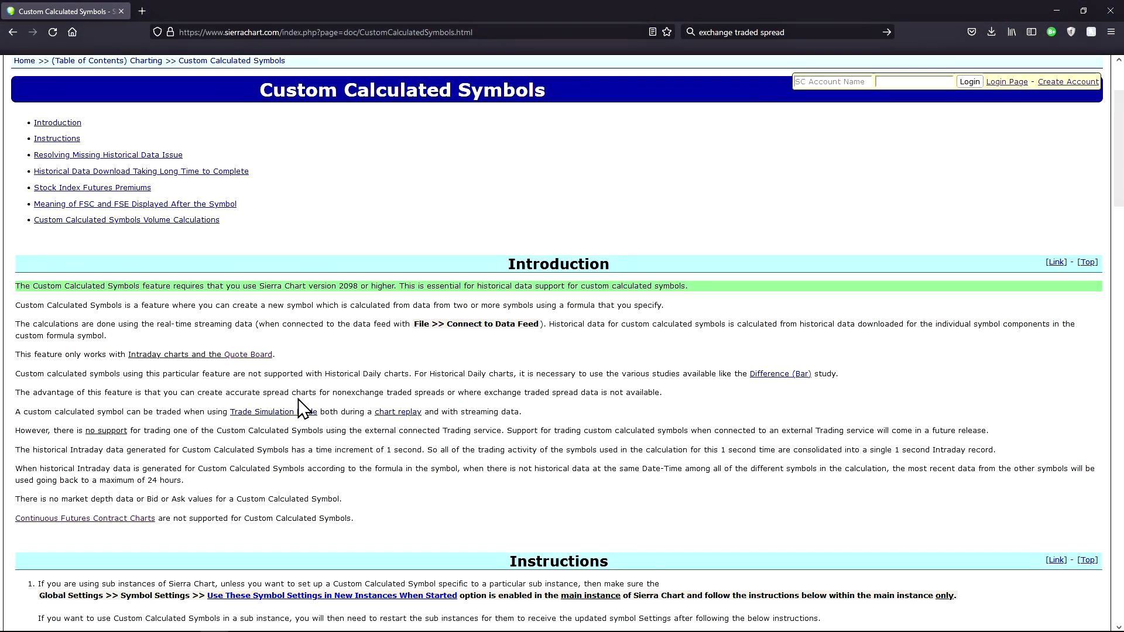
pyautogui.moveTo(190, 357)
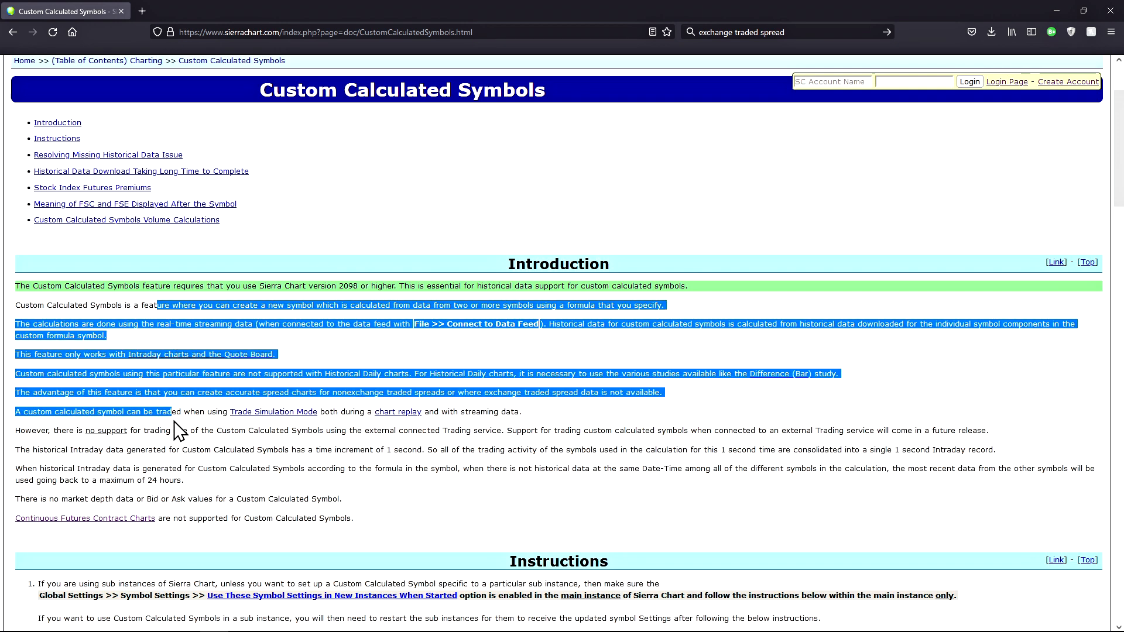
pyautogui.scroll(-3)
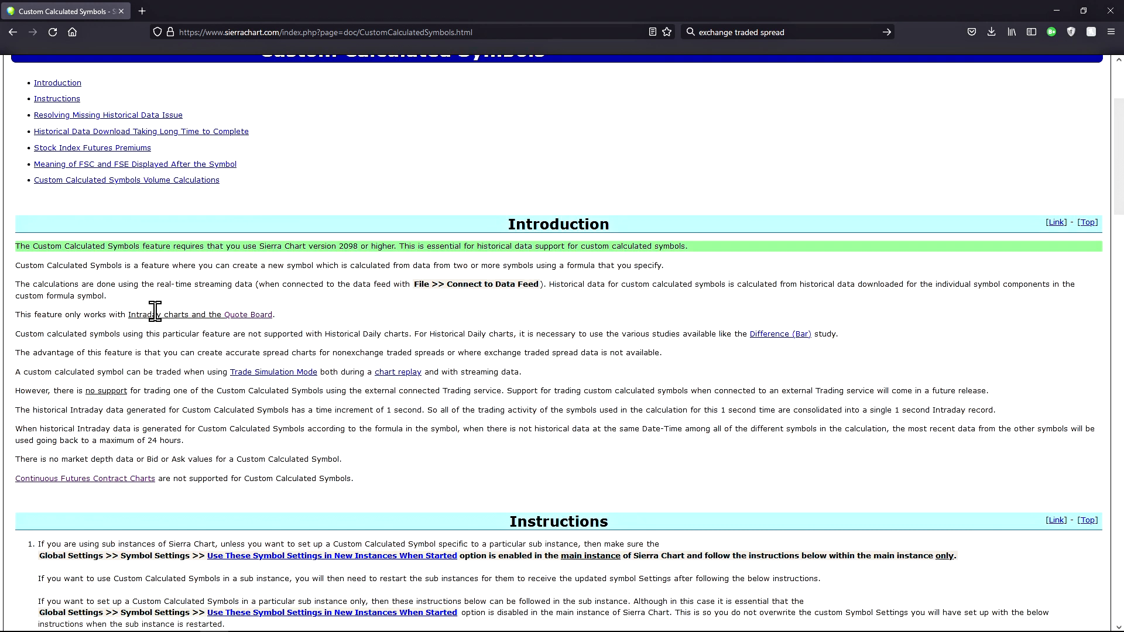
pyautogui.moveTo(117, 314)
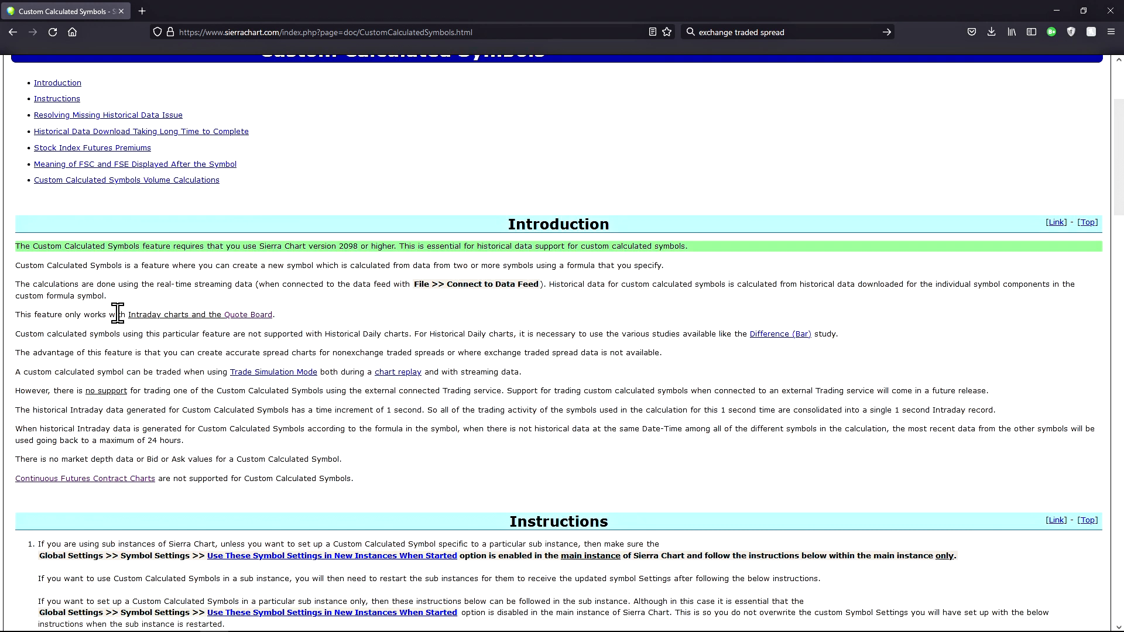
pyautogui.moveTo(286, 327)
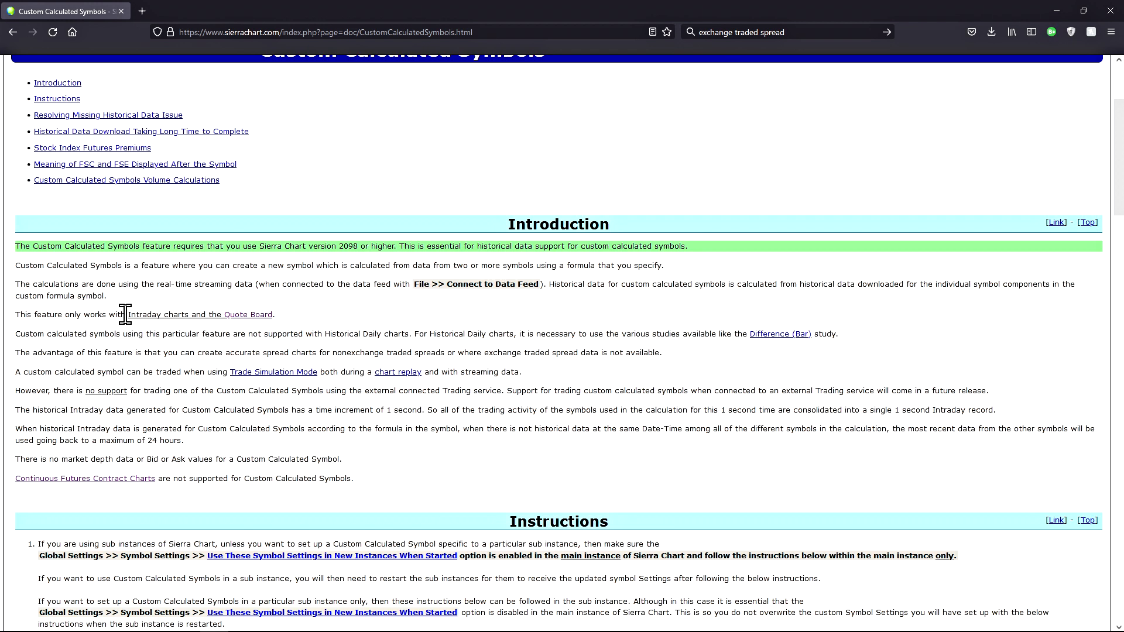
pyautogui.moveTo(196, 314)
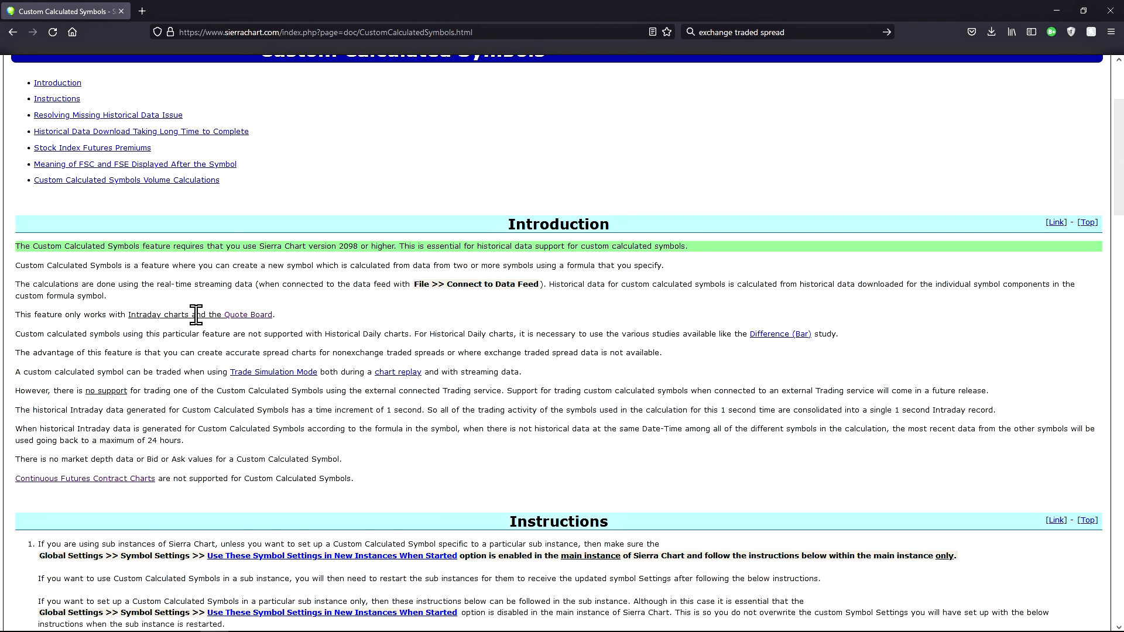
pyautogui.moveTo(187, 312)
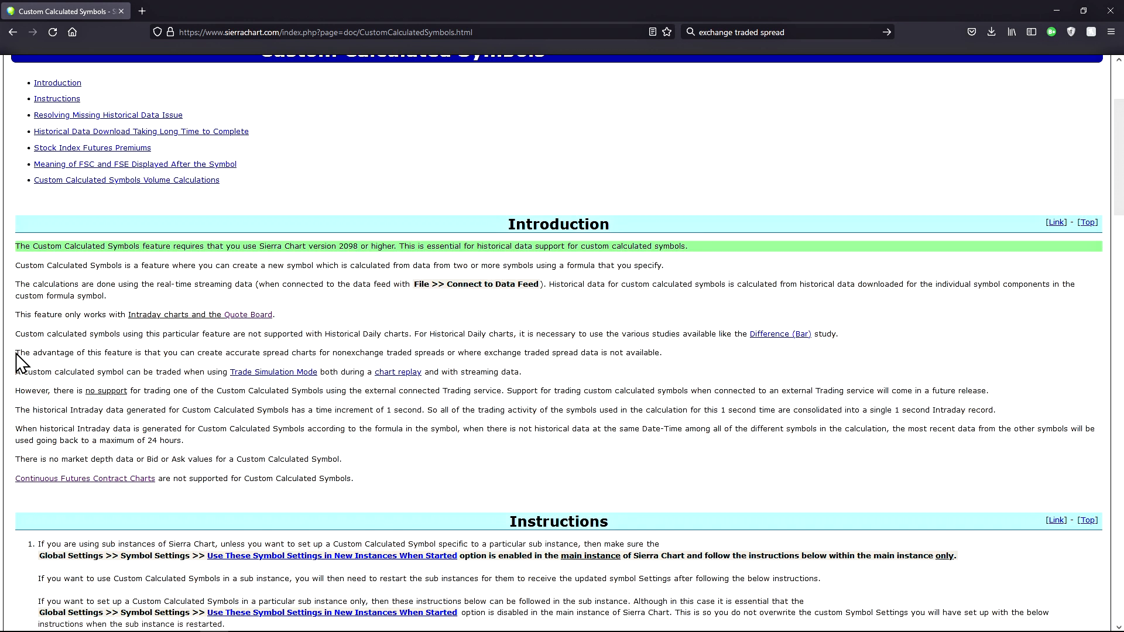
pyautogui.moveTo(479, 378)
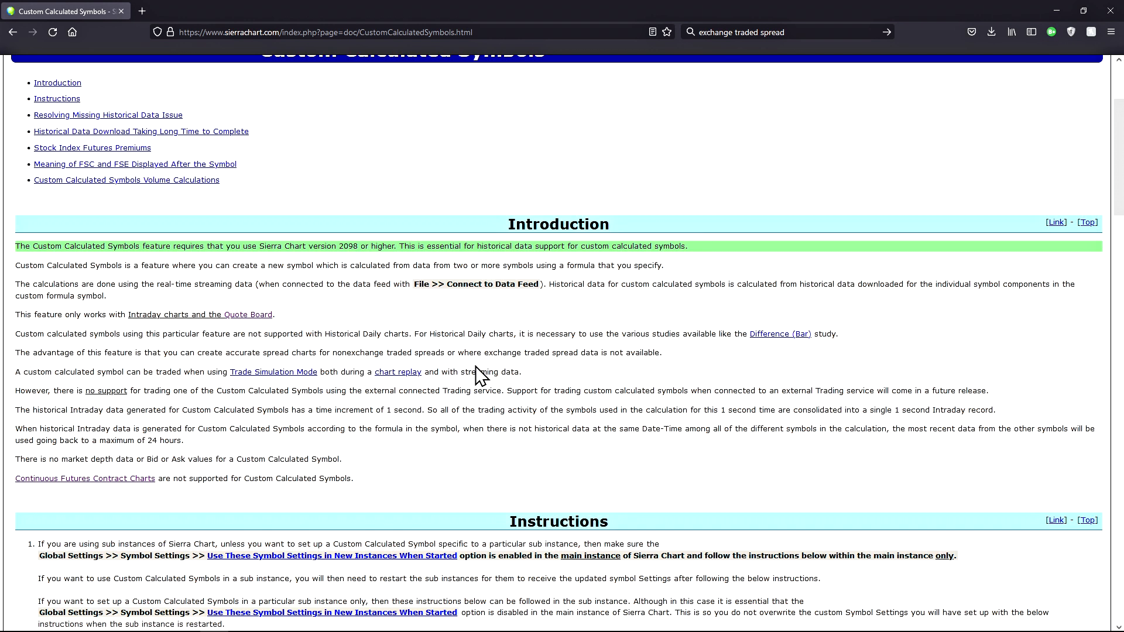
pyautogui.moveTo(713, 360)
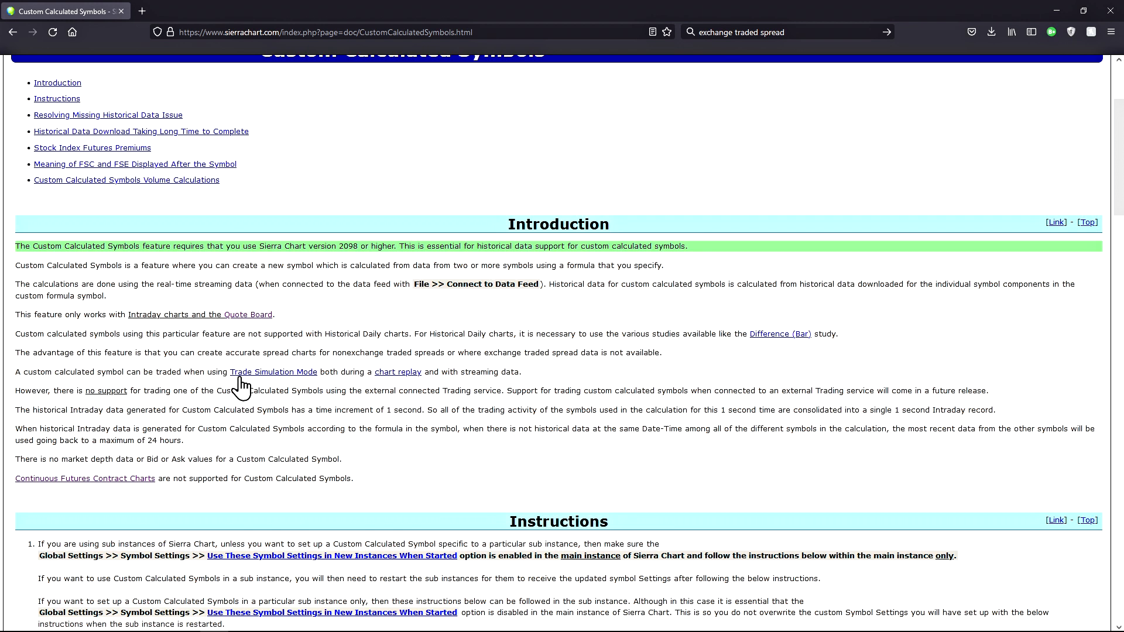
pyautogui.moveTo(360, 375)
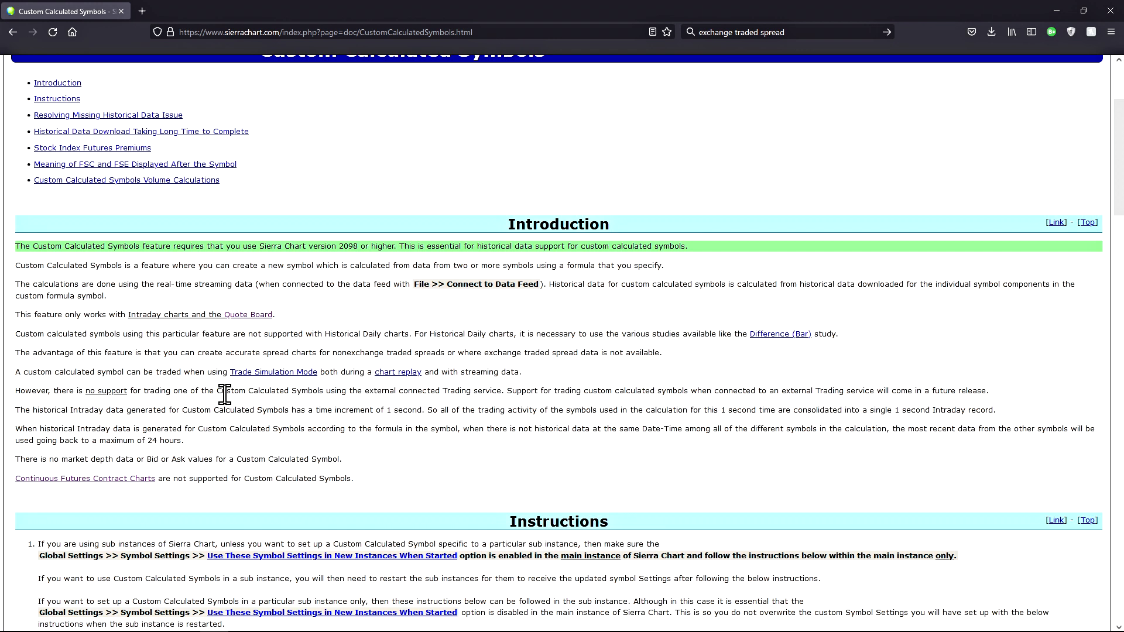
pyautogui.moveTo(185, 395)
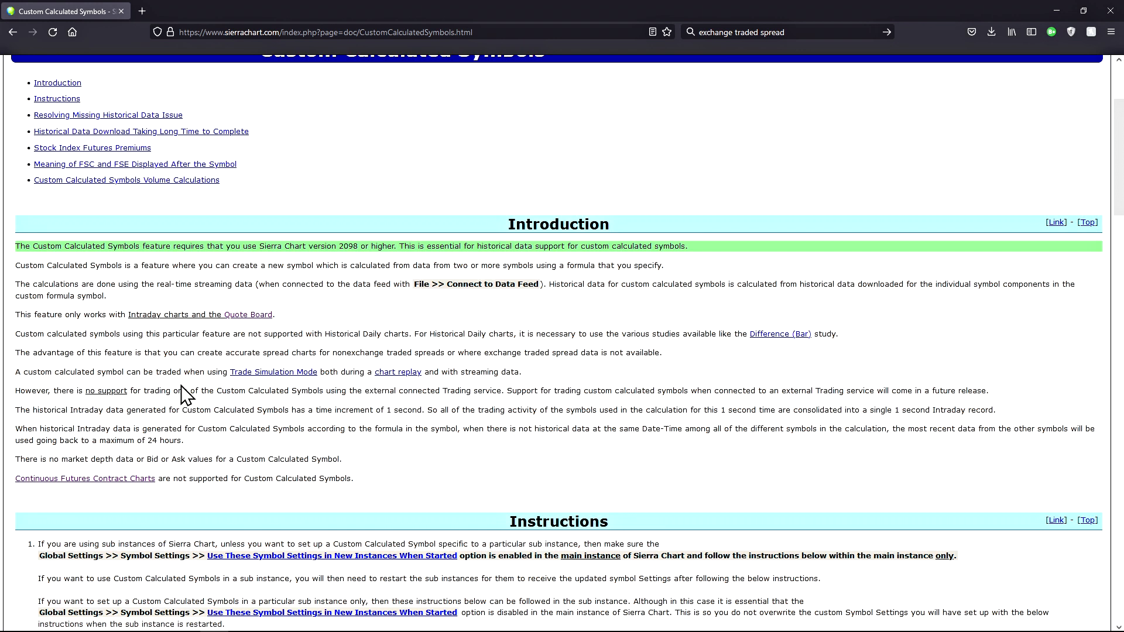
pyautogui.moveTo(53, 485)
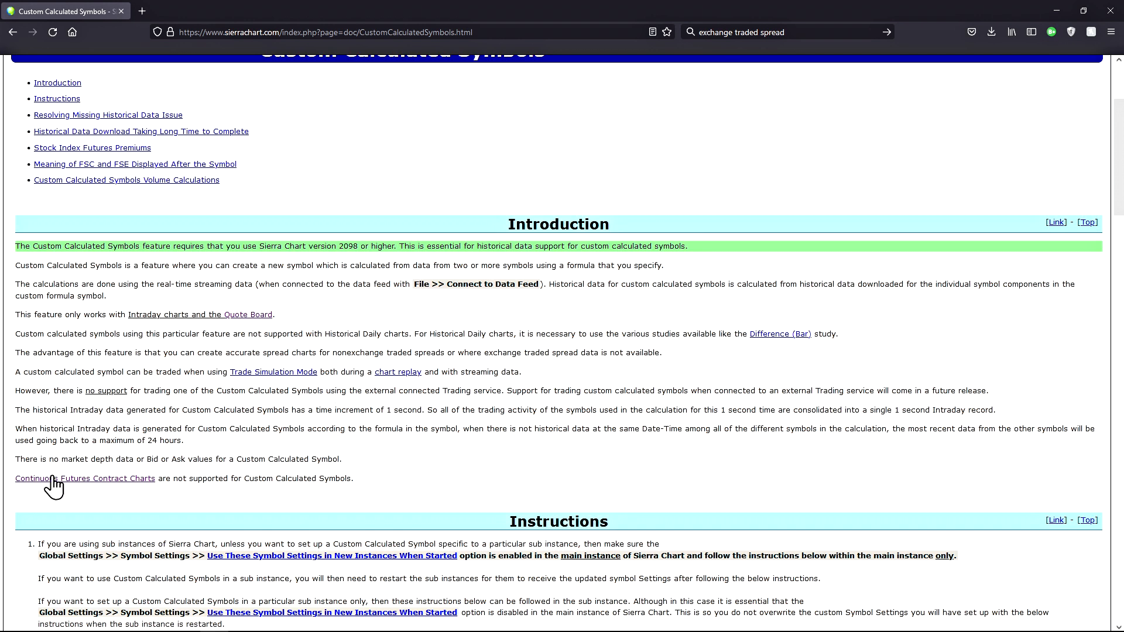
pyautogui.moveTo(130, 458)
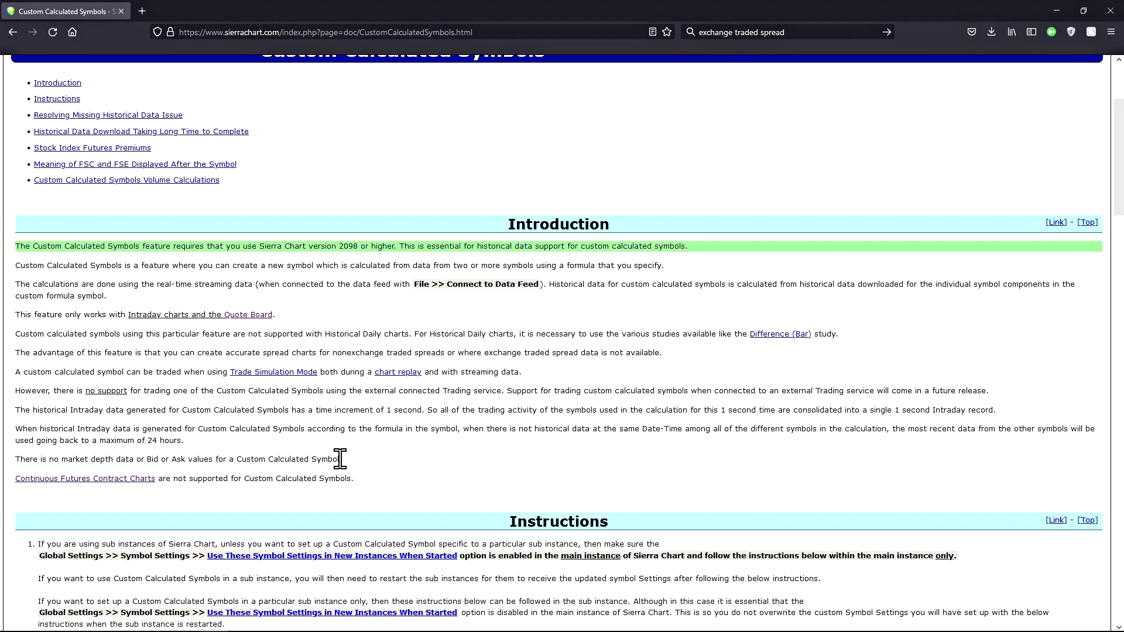
pyautogui.moveTo(71, 482)
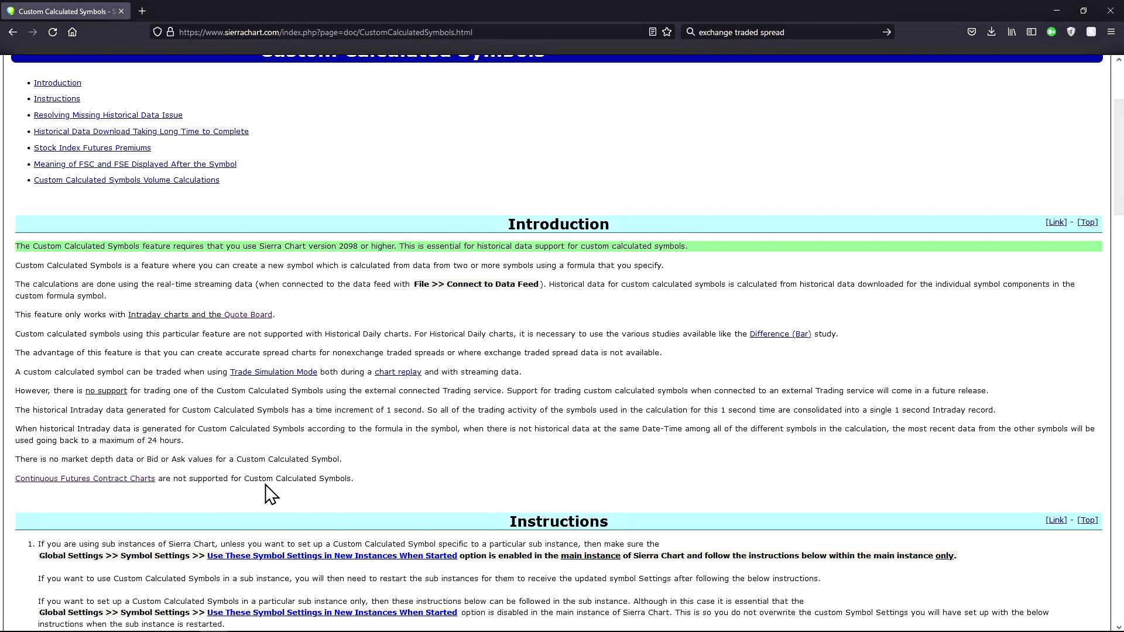
pyautogui.scroll(-3)
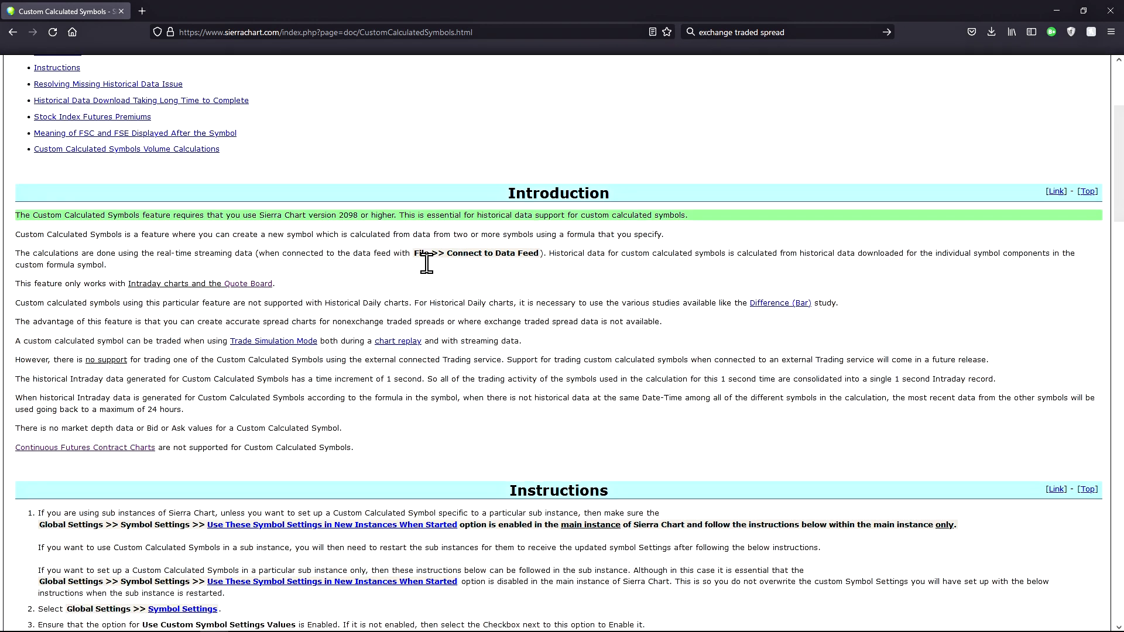
pyautogui.scroll(-3)
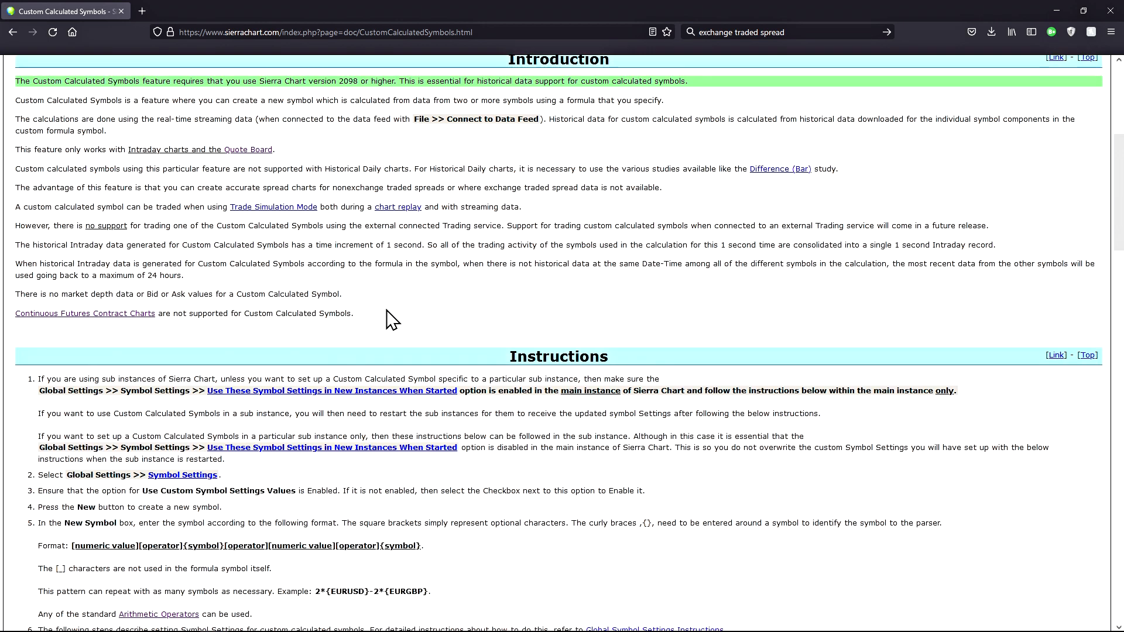
pyautogui.scroll(-3)
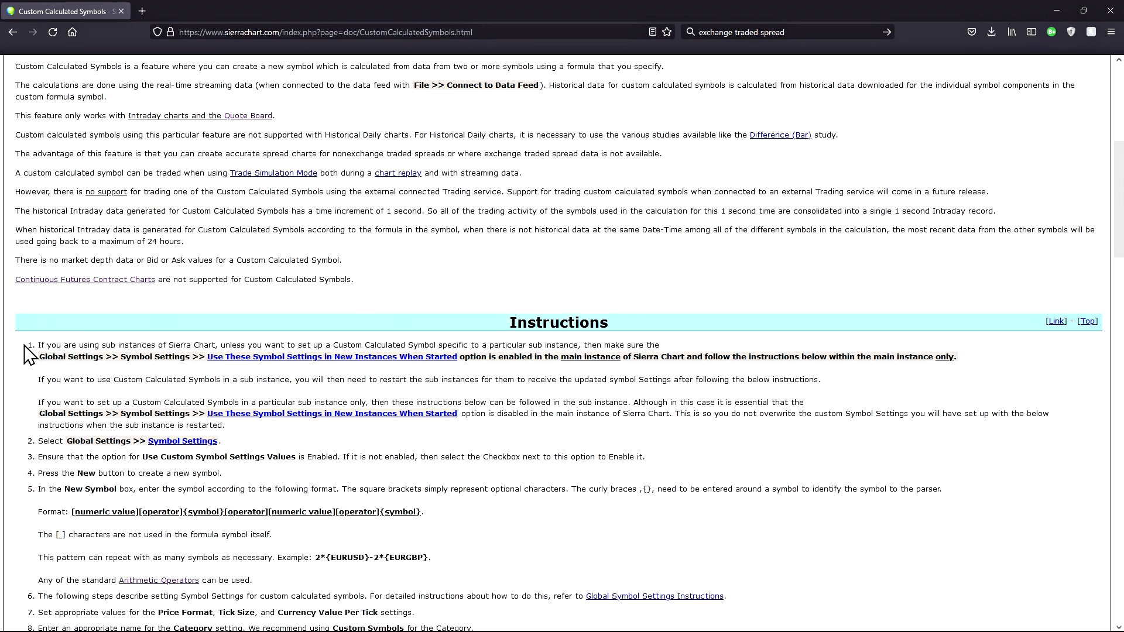
pyautogui.moveTo(35, 358)
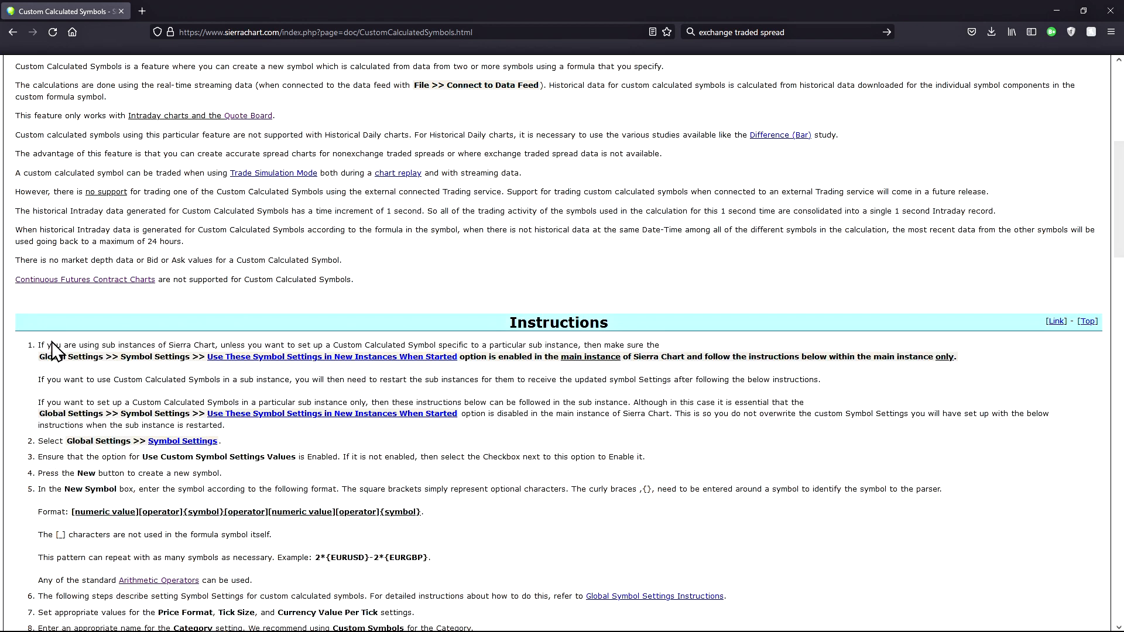
pyautogui.moveTo(84, 342)
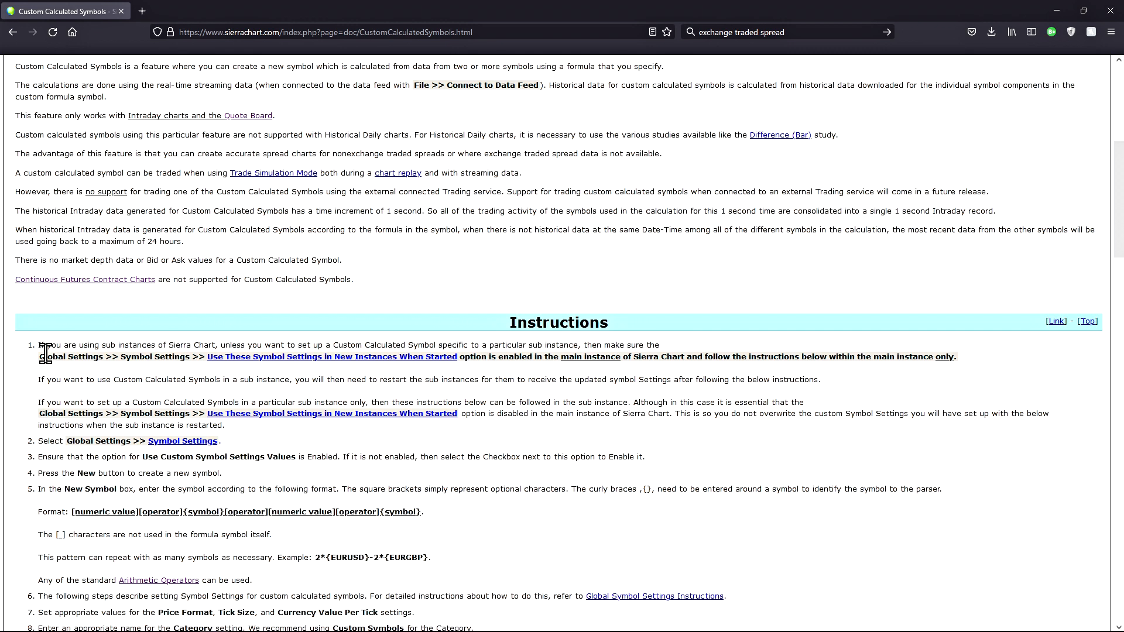
pyautogui.moveTo(48, 459)
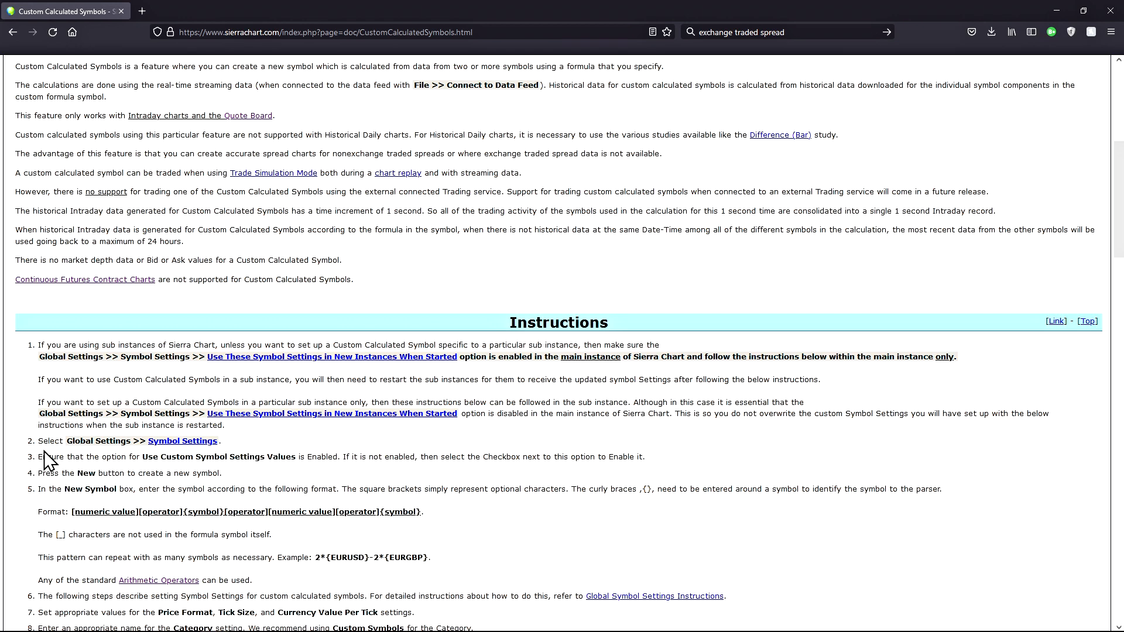
pyautogui.moveTo(60, 457)
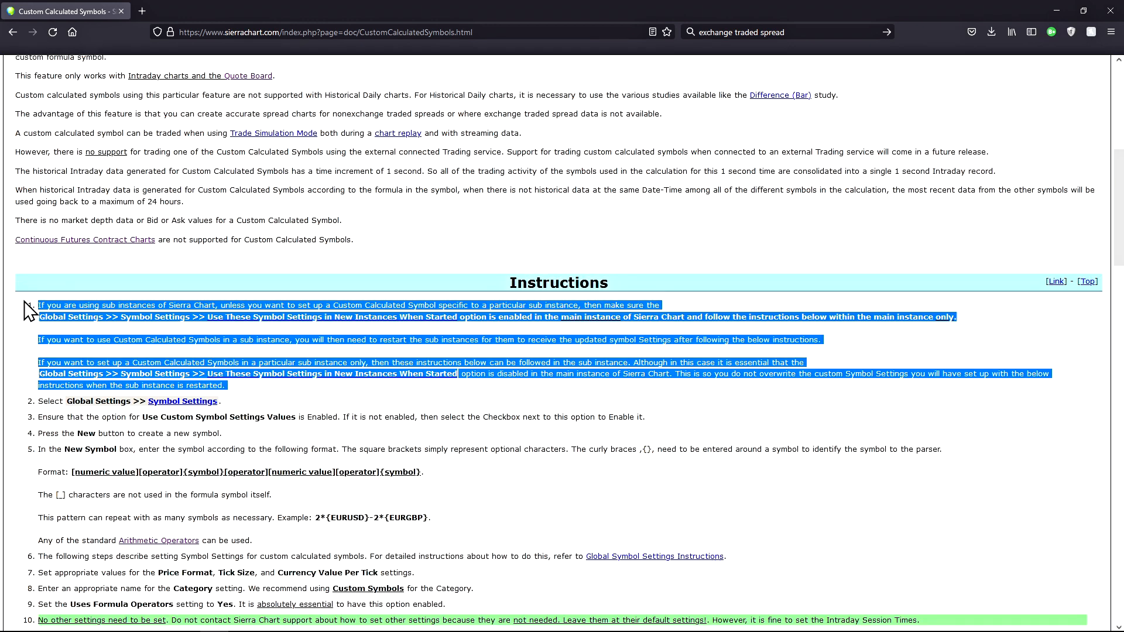
pyautogui.click(35, 313)
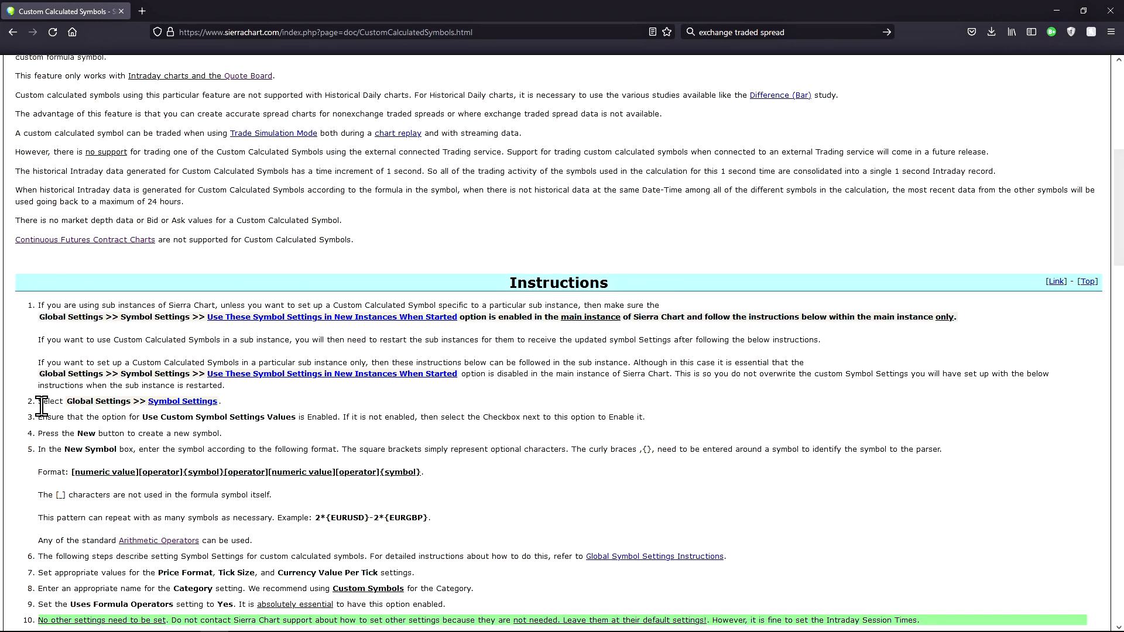
pyautogui.scroll(-3)
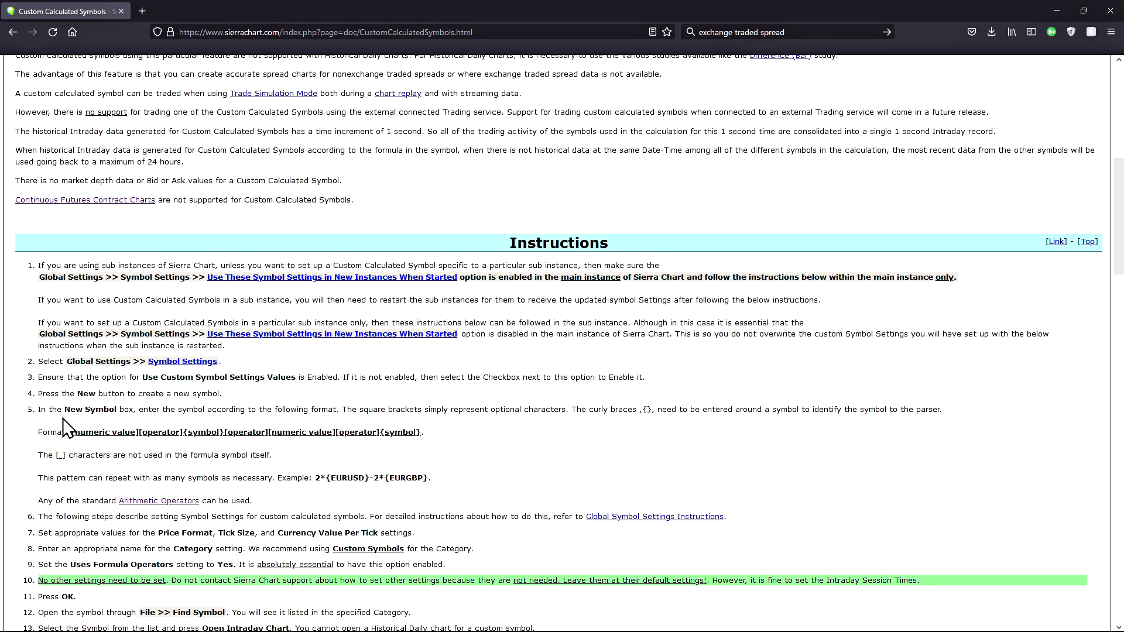
pyautogui.moveTo(81, 430)
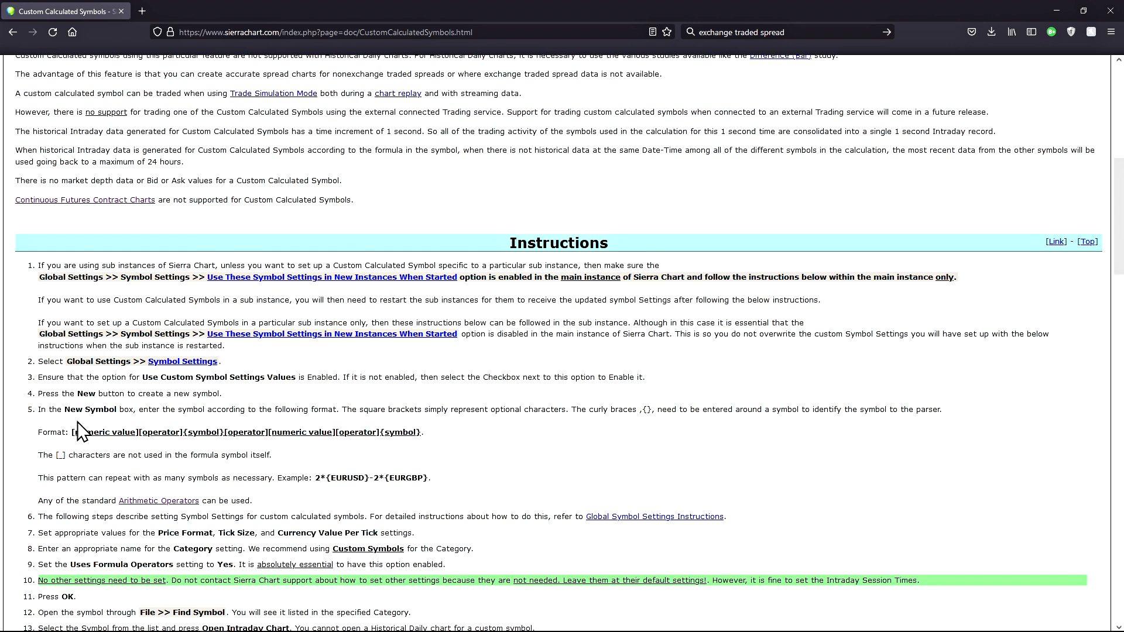
pyautogui.scroll(-3)
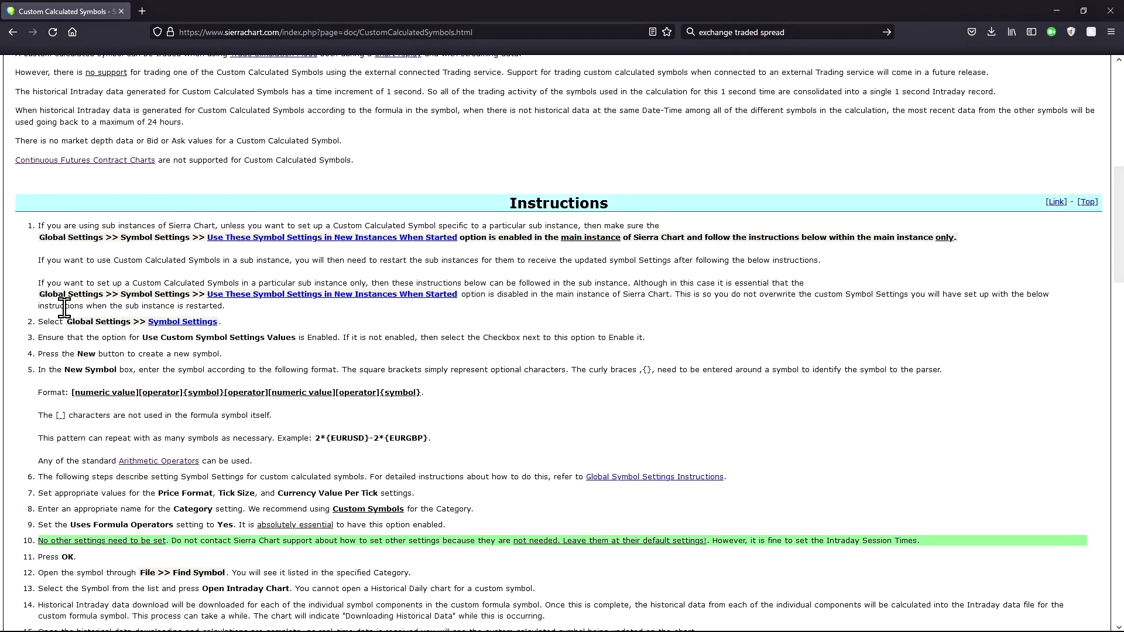
pyautogui.moveTo(121, 415)
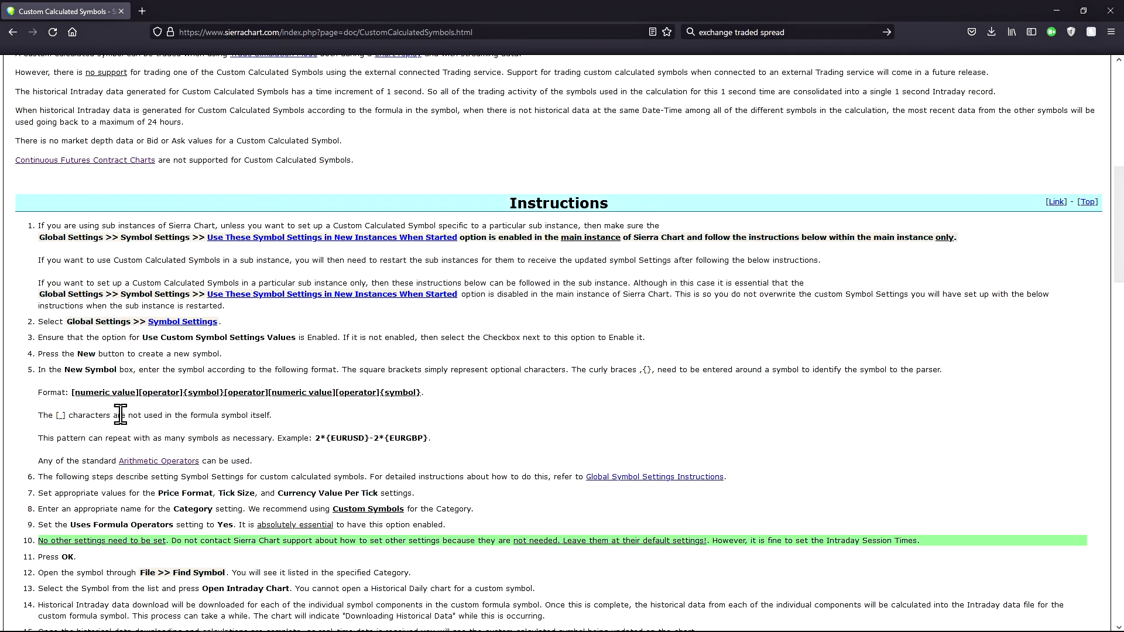
pyautogui.doubleClick(90, 369)
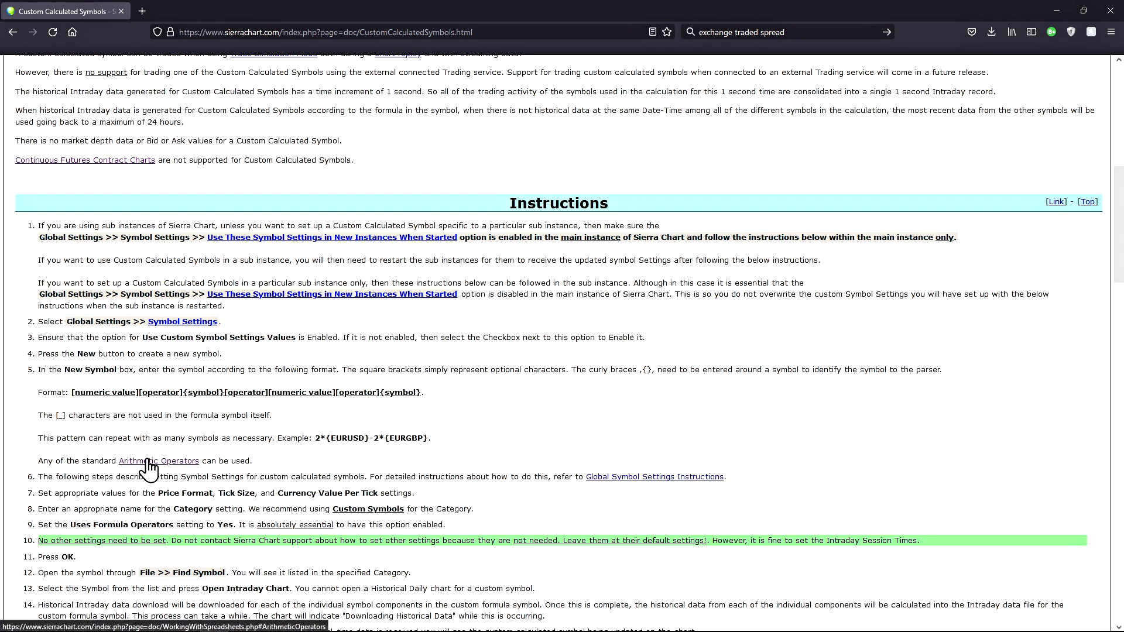
pyautogui.moveTo(39, 438); pyautogui.dragTo(383, 438)
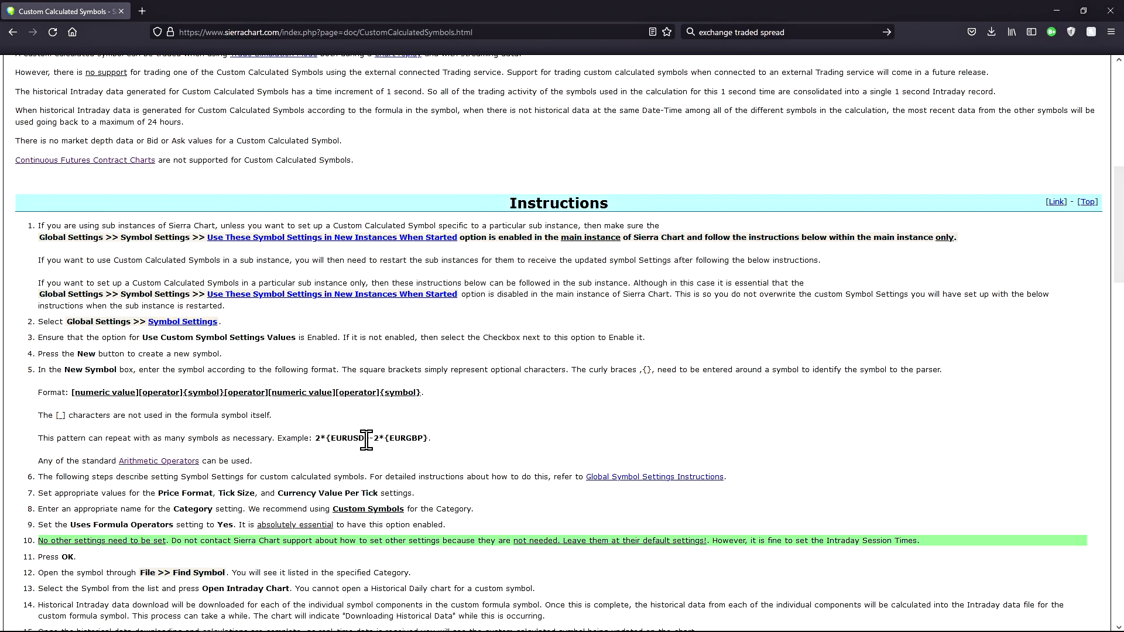
pyautogui.moveTo(381, 443)
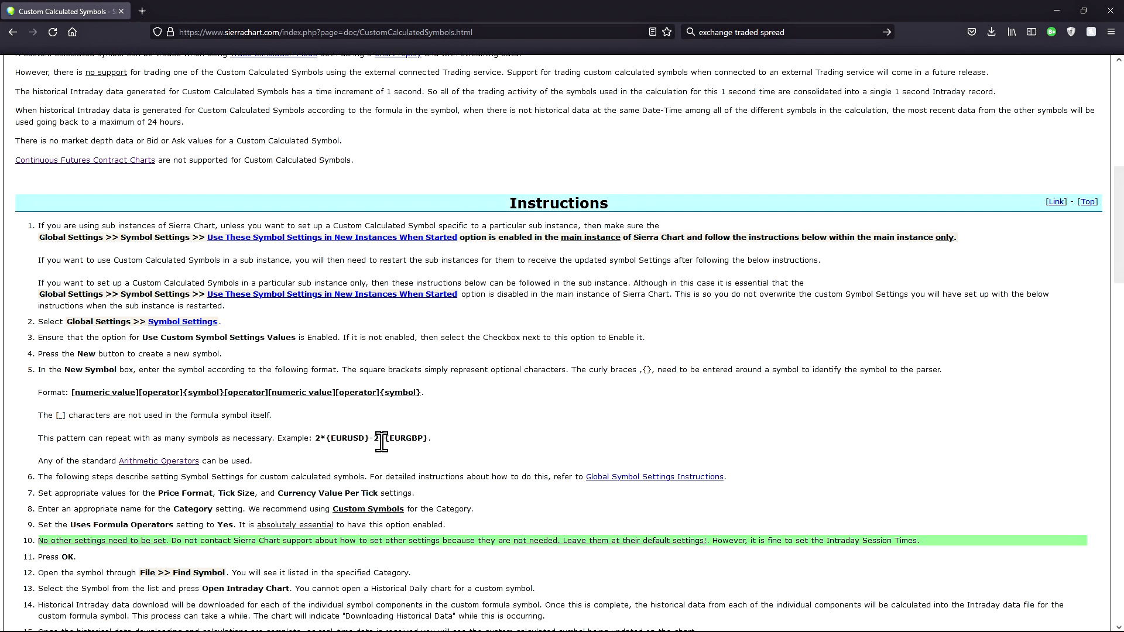
pyautogui.moveTo(439, 450)
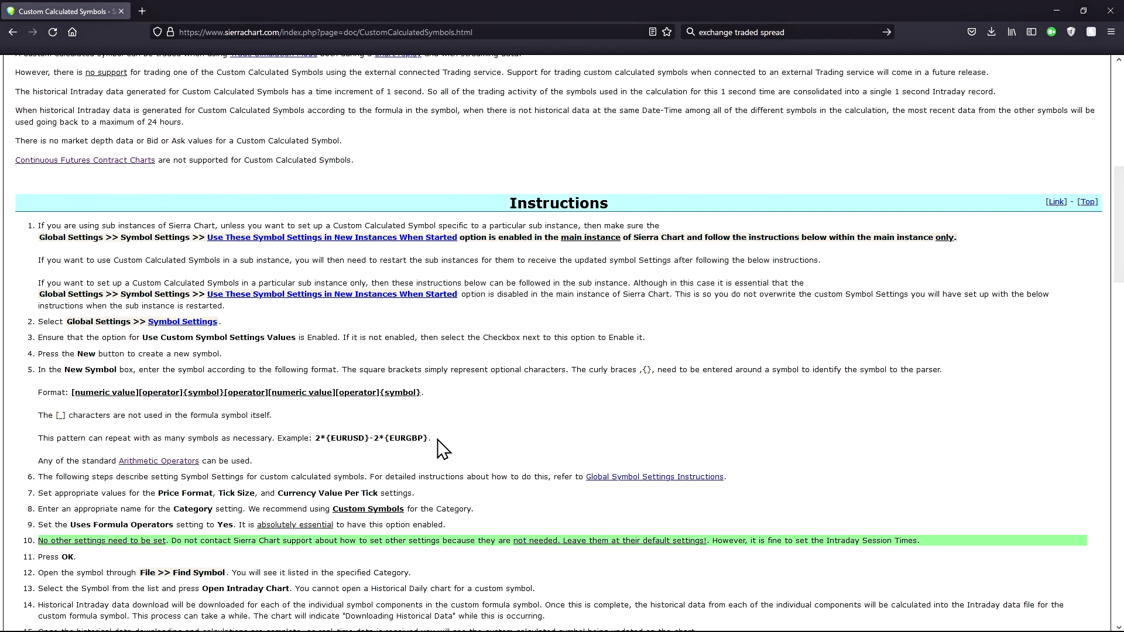
pyautogui.moveTo(308, 433)
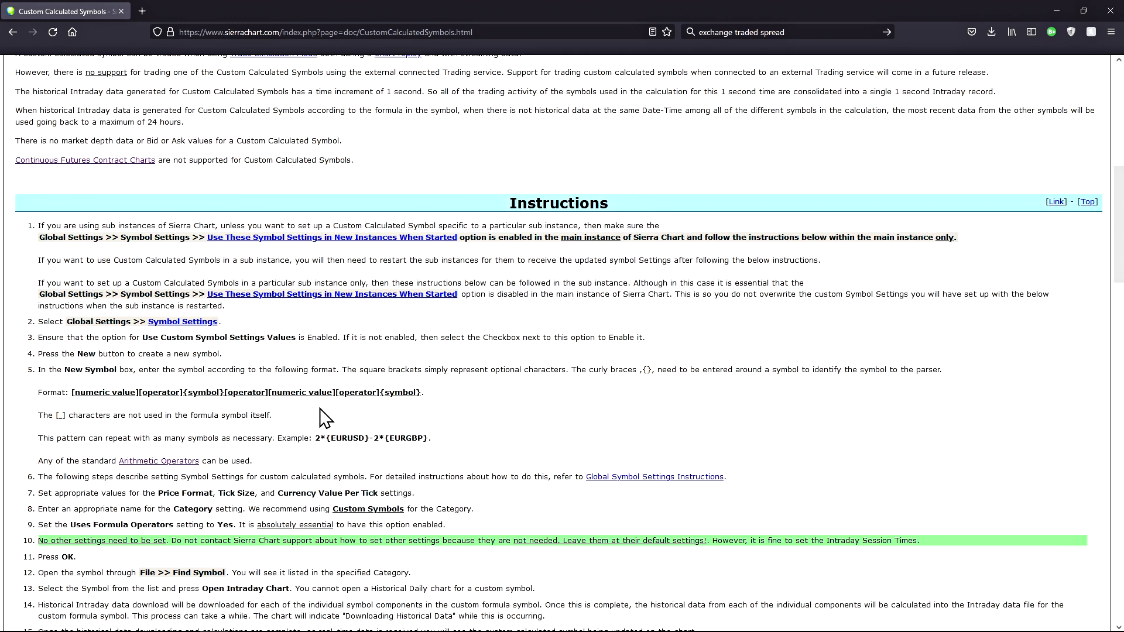
# Open the Arithmetic Operators reference in a new tab, then return to Sierra Chart
pyautogui.click(158, 461)
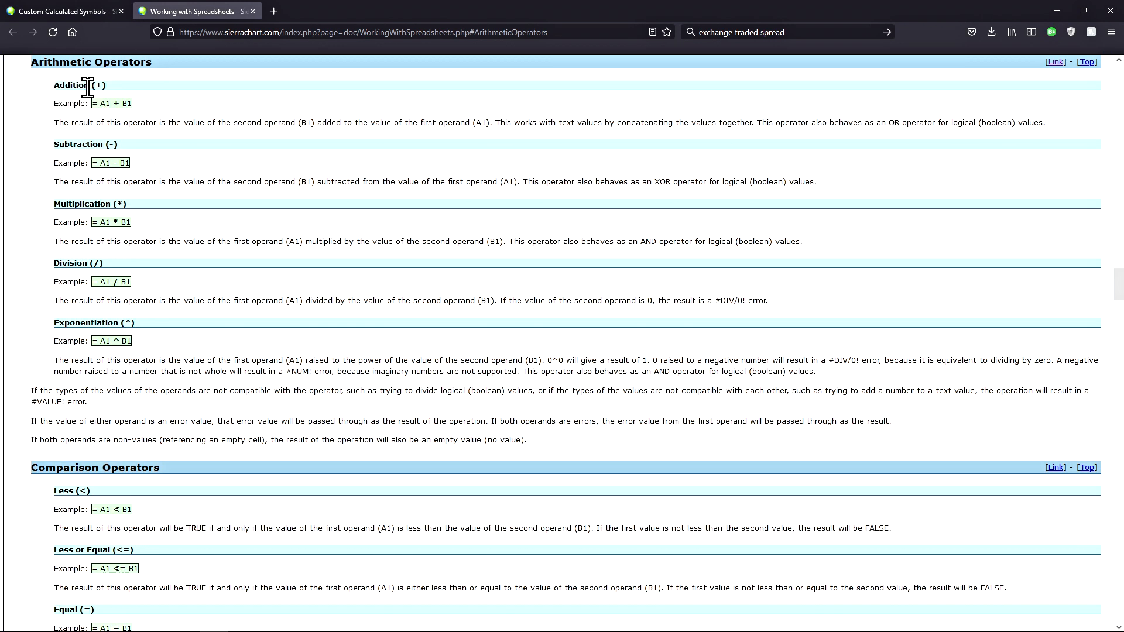
pyautogui.moveTo(275, 104)
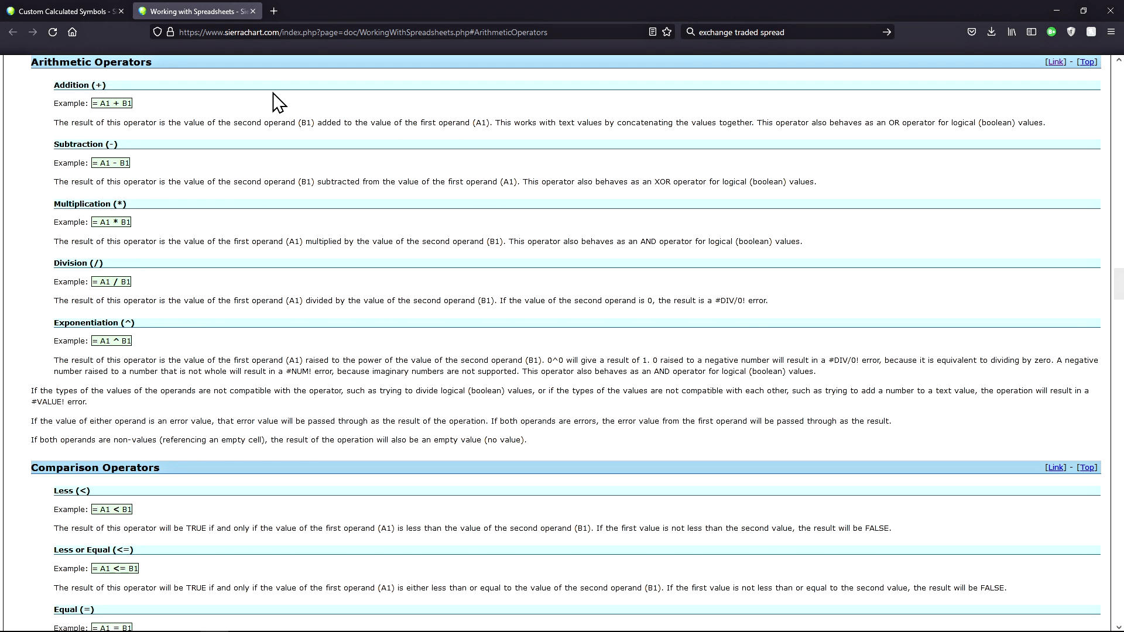
pyautogui.moveTo(245, 117)
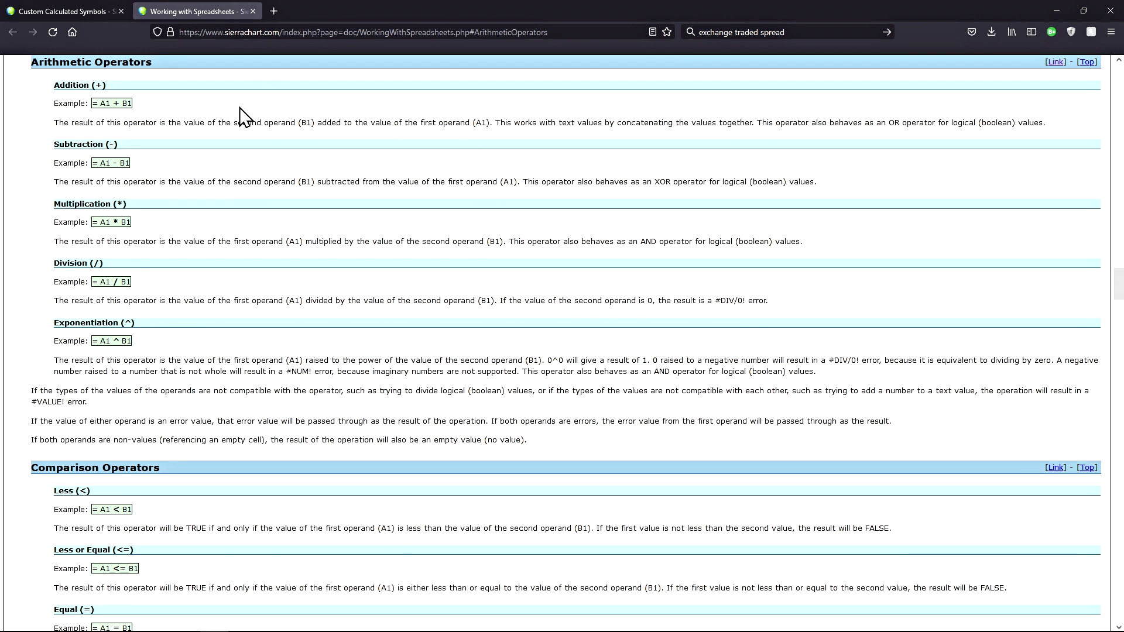
pyautogui.moveTo(169, 125)
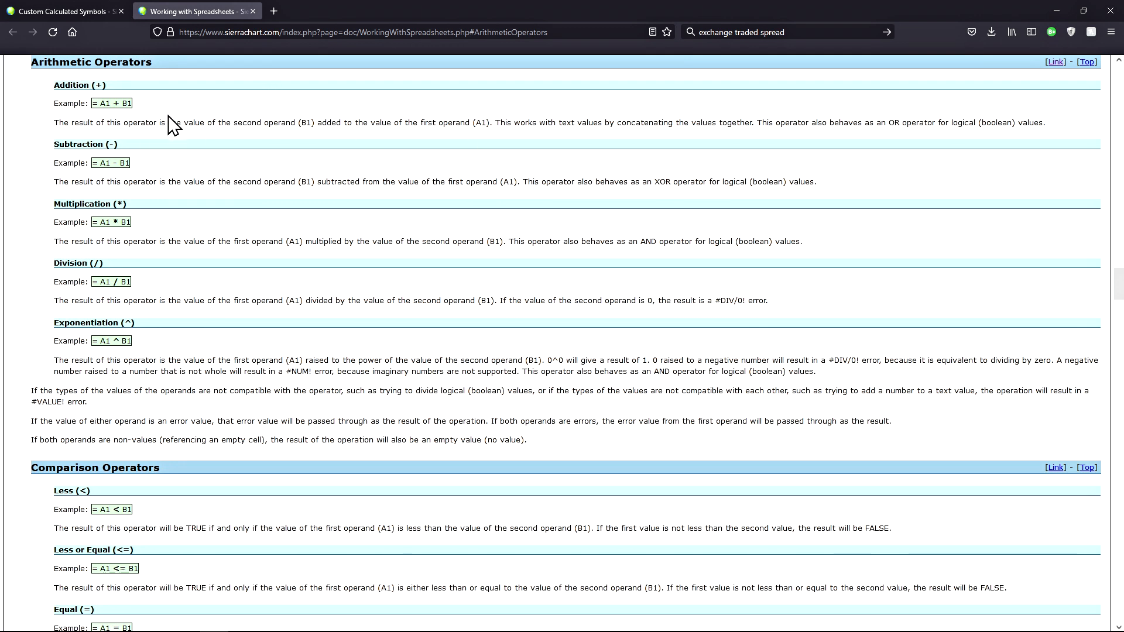
pyautogui.click(65, 11)
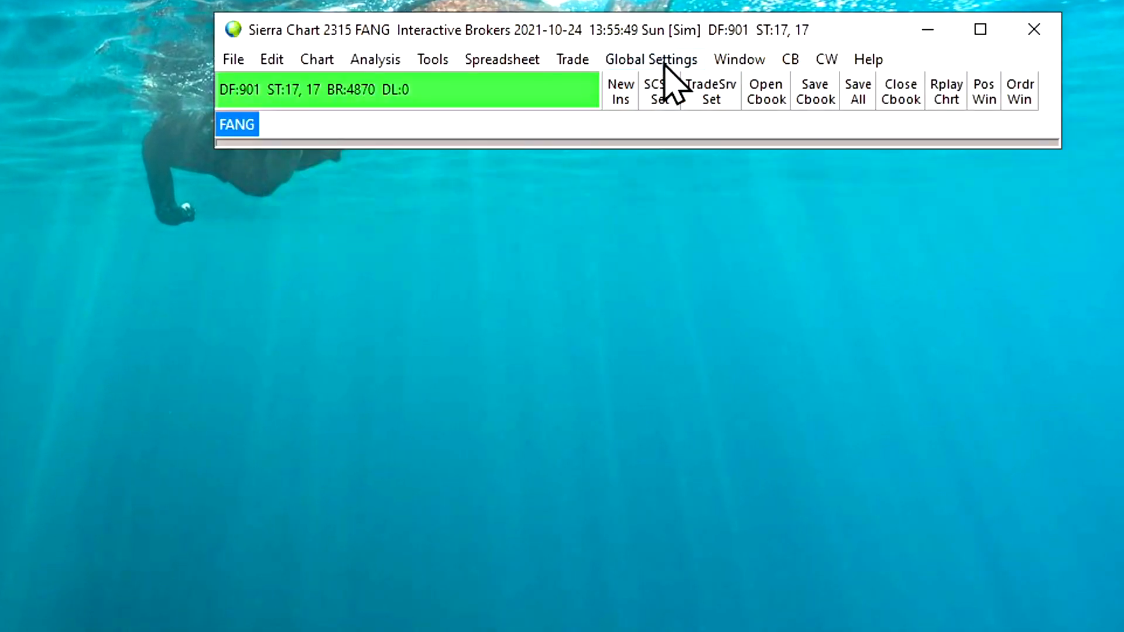
# Open Symbol Settings from the Global Settings menu
pyautogui.click(651, 59)
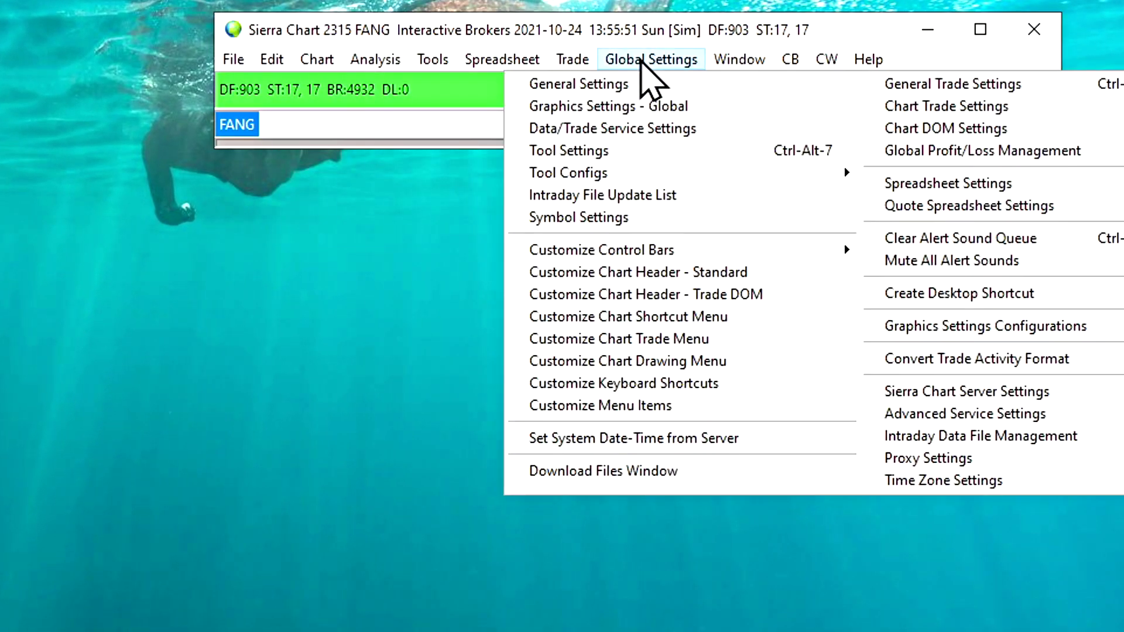
pyautogui.click(578, 217)
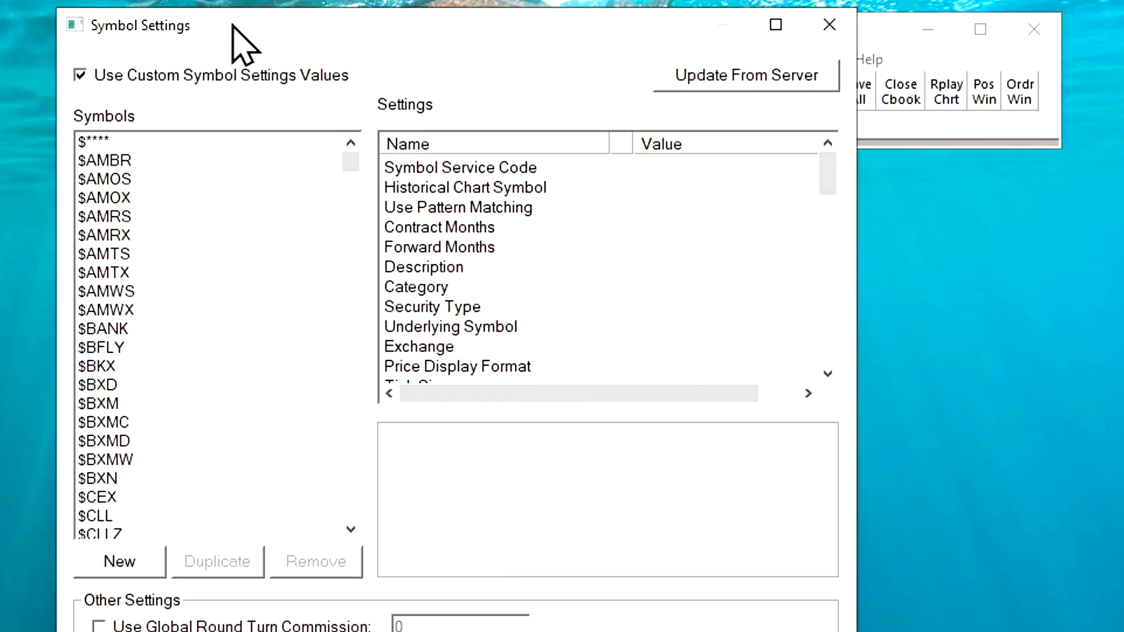
pyautogui.moveTo(397, 71)
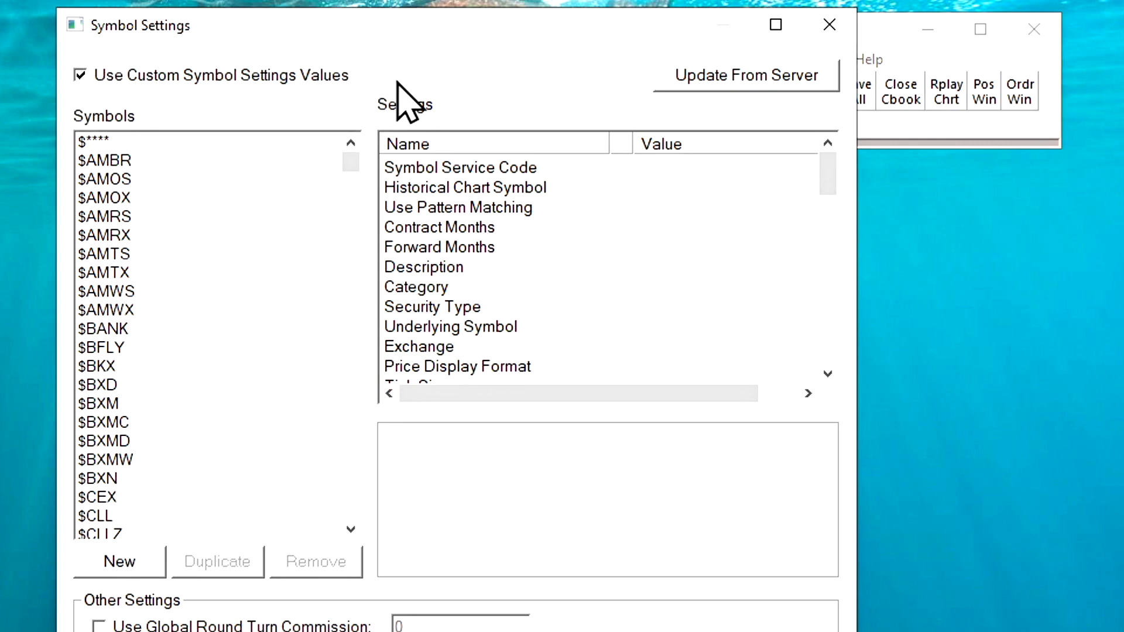
pyautogui.moveTo(203, 367)
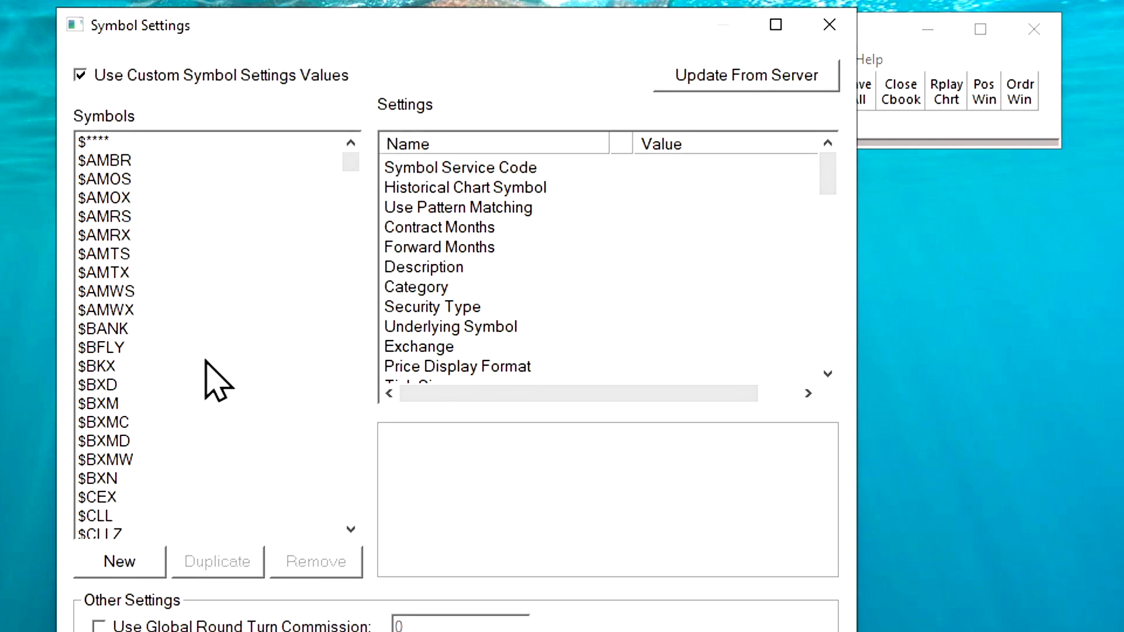
# Create a New Symbol whose formula sums {AAPL} through PYPL, appending +{ZM}
pyautogui.click(116, 562)
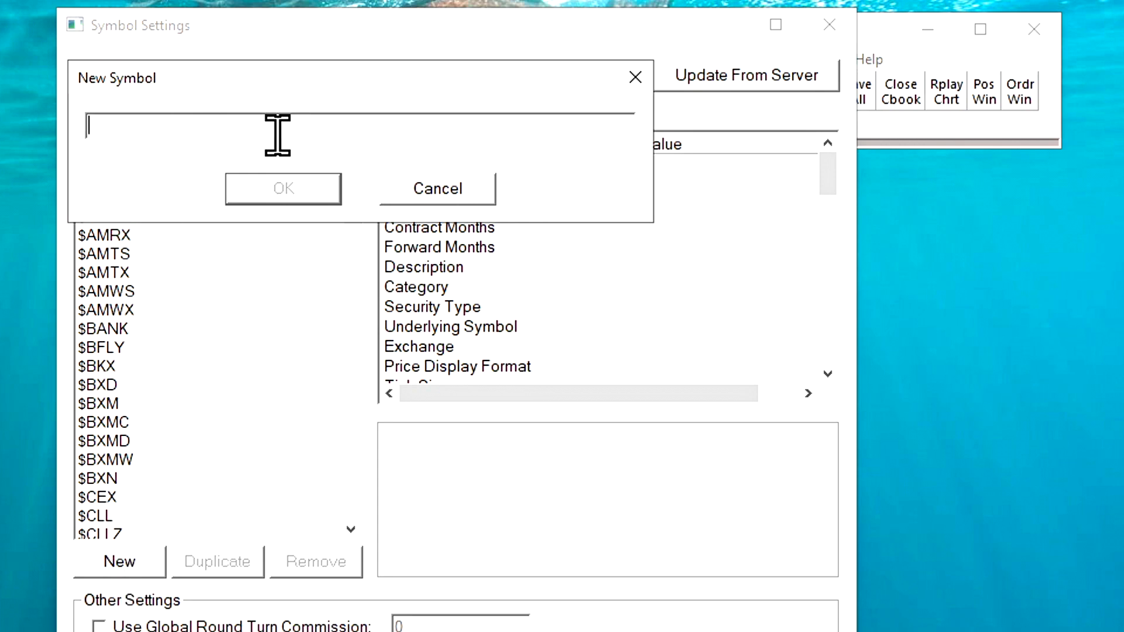
pyautogui.write('{')
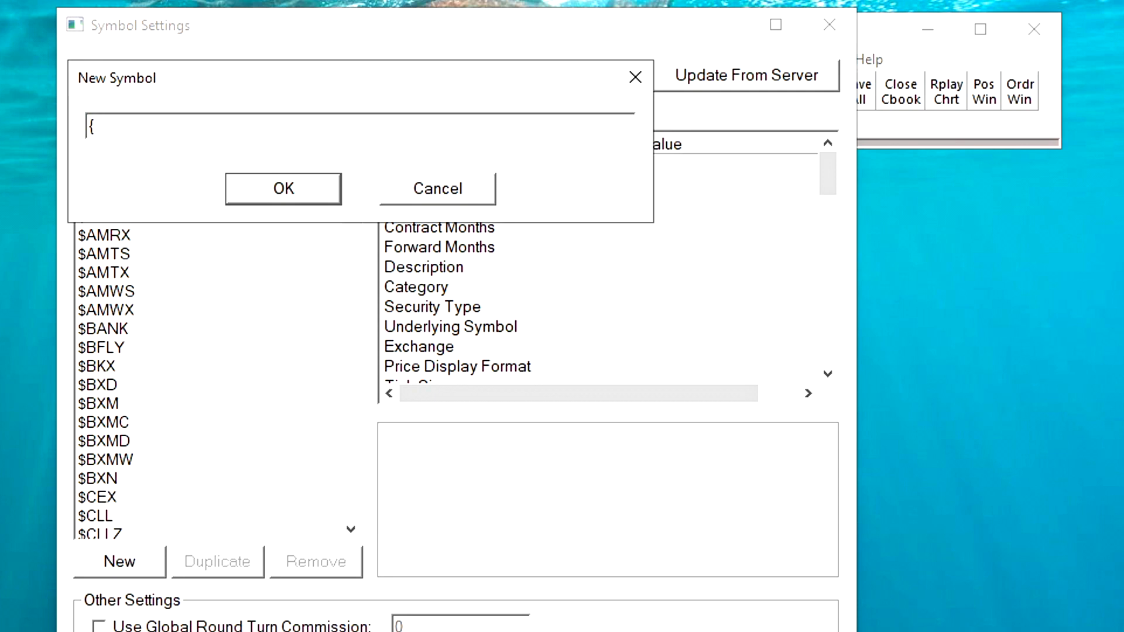
pyautogui.write('A')
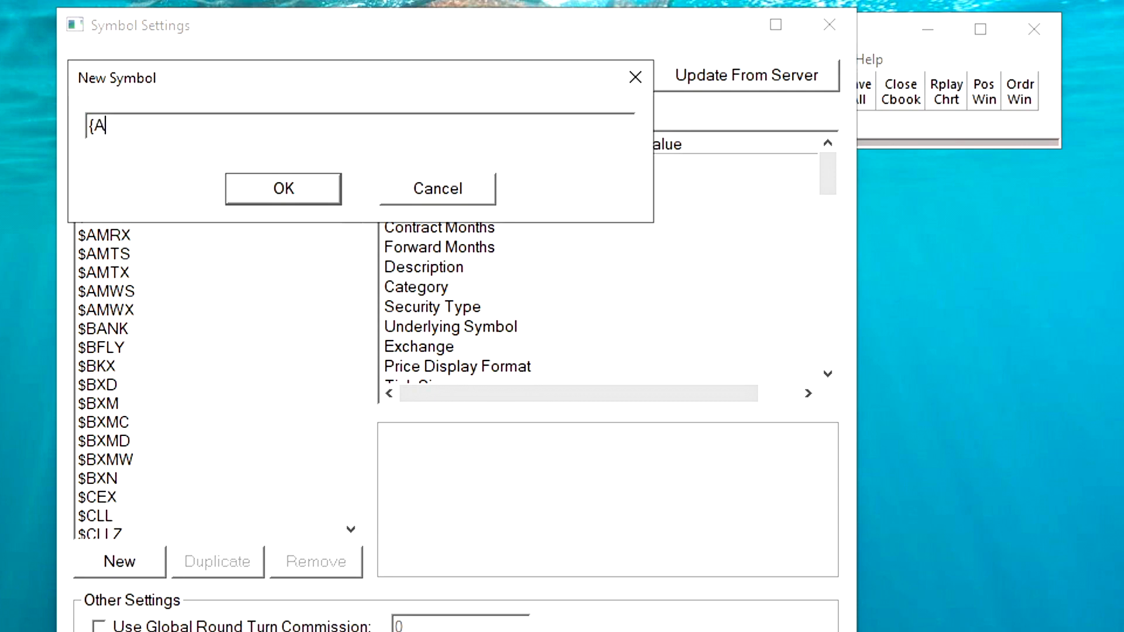
pyautogui.write('APL')
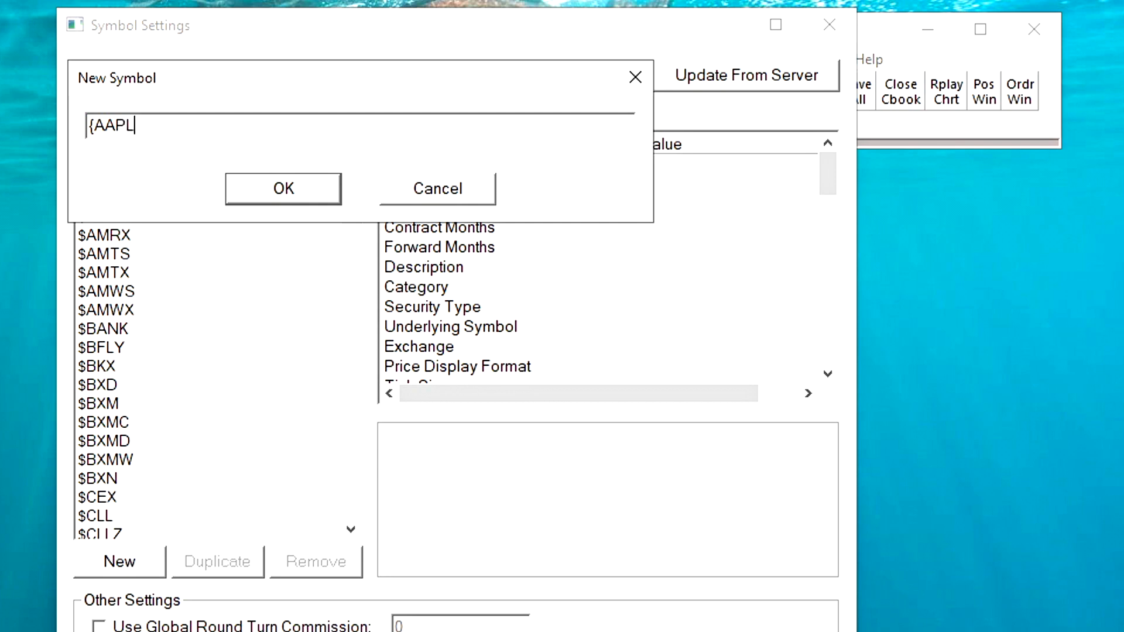
pyautogui.write('}+')
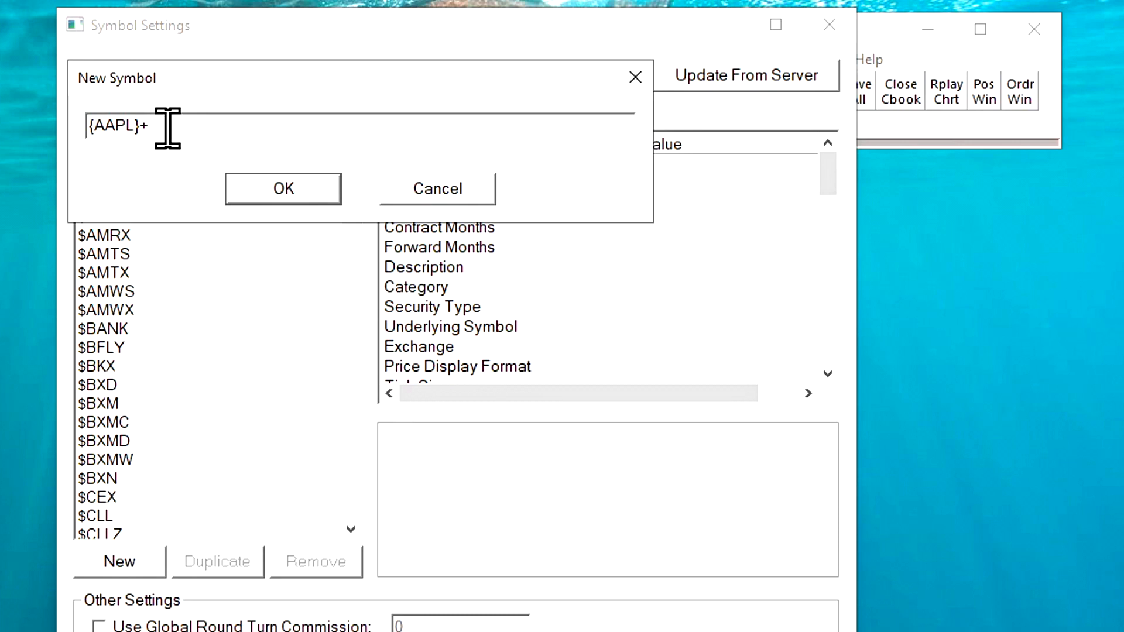
pyautogui.moveTo(405, 129)
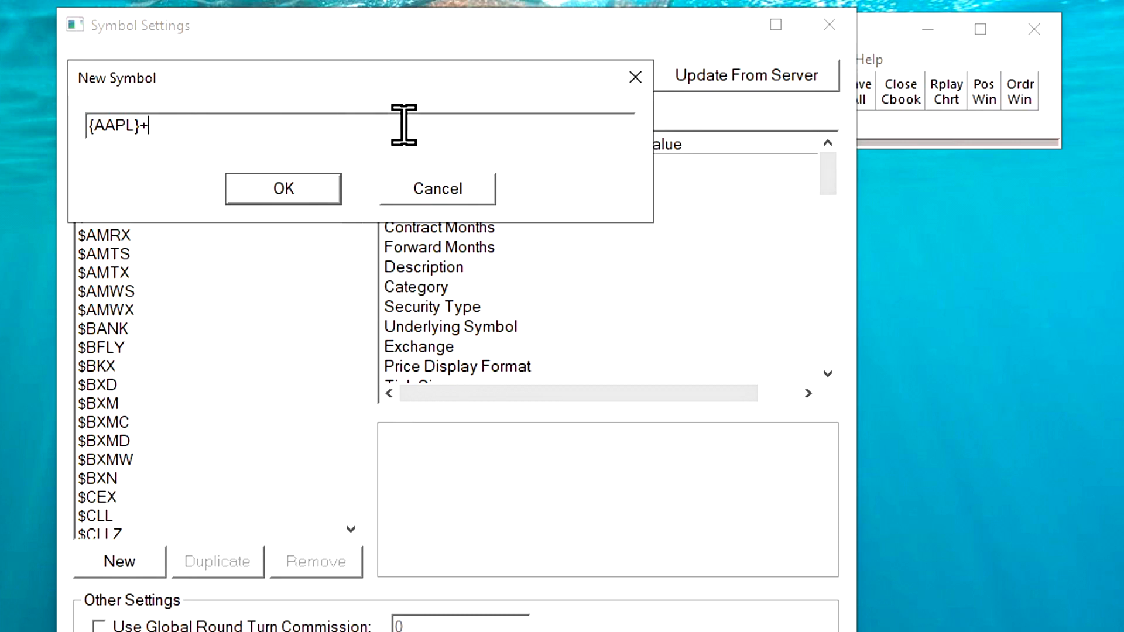
pyautogui.write('{')
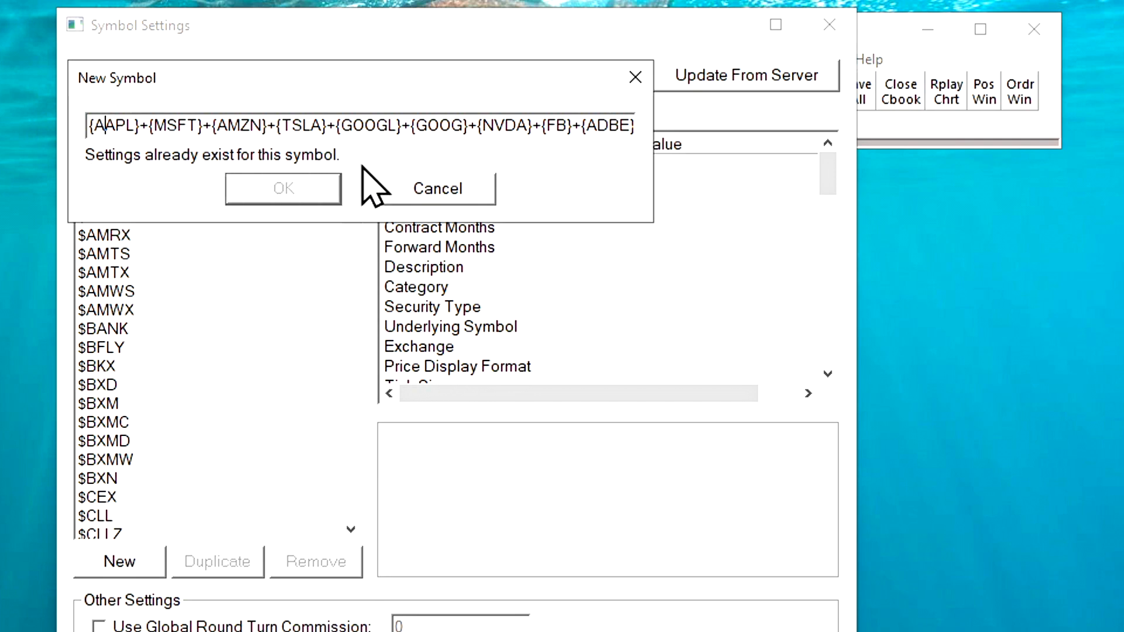
pyautogui.moveTo(398, 176)
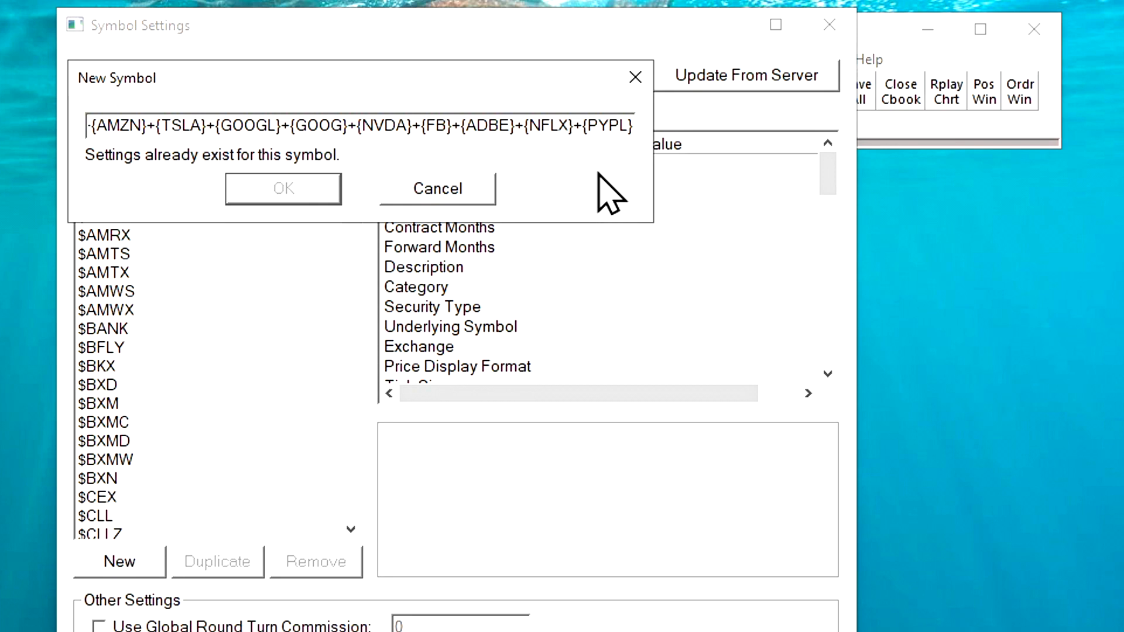
pyautogui.moveTo(724, 54)
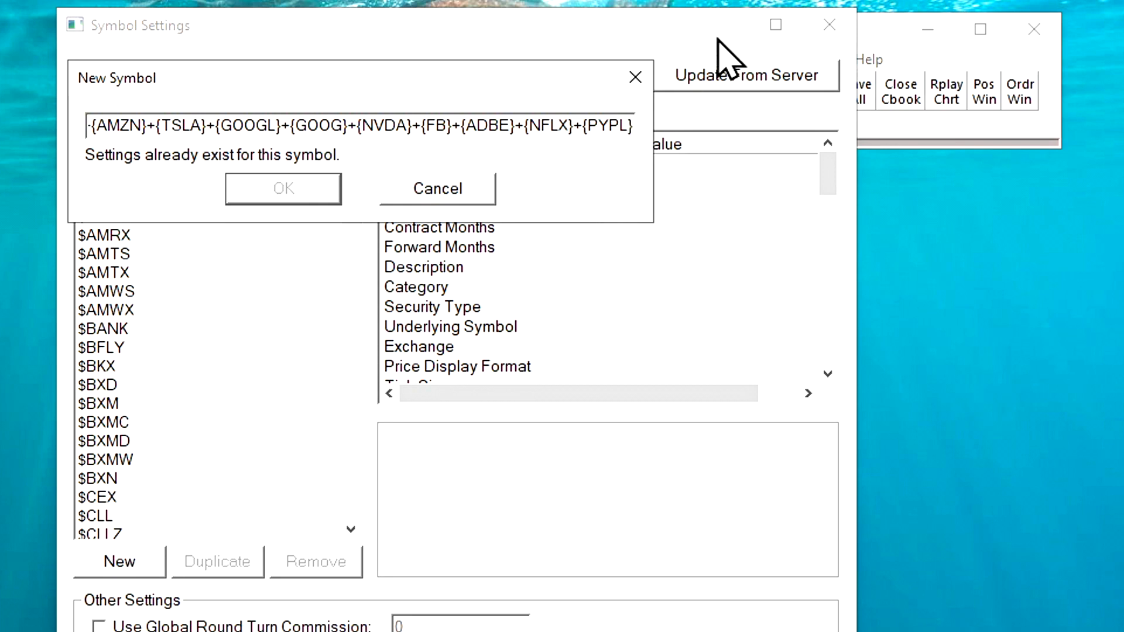
pyautogui.write('+{ZM}')
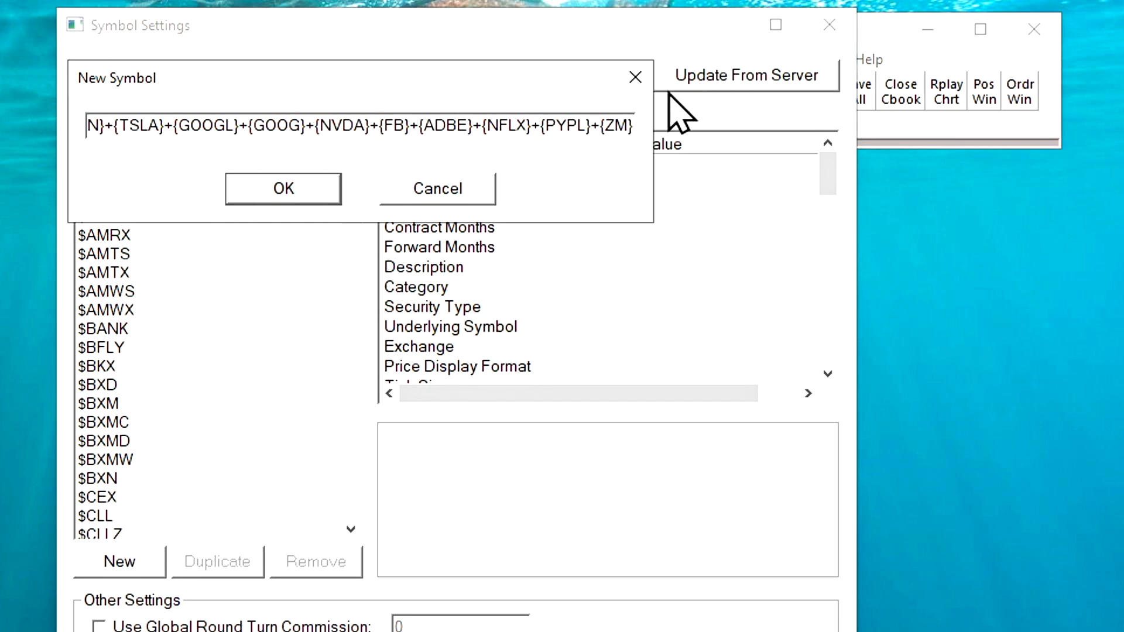
# Confirm the twelve-stock symbol and set its Category to 'Custom symbols'
pyautogui.click(283, 188)
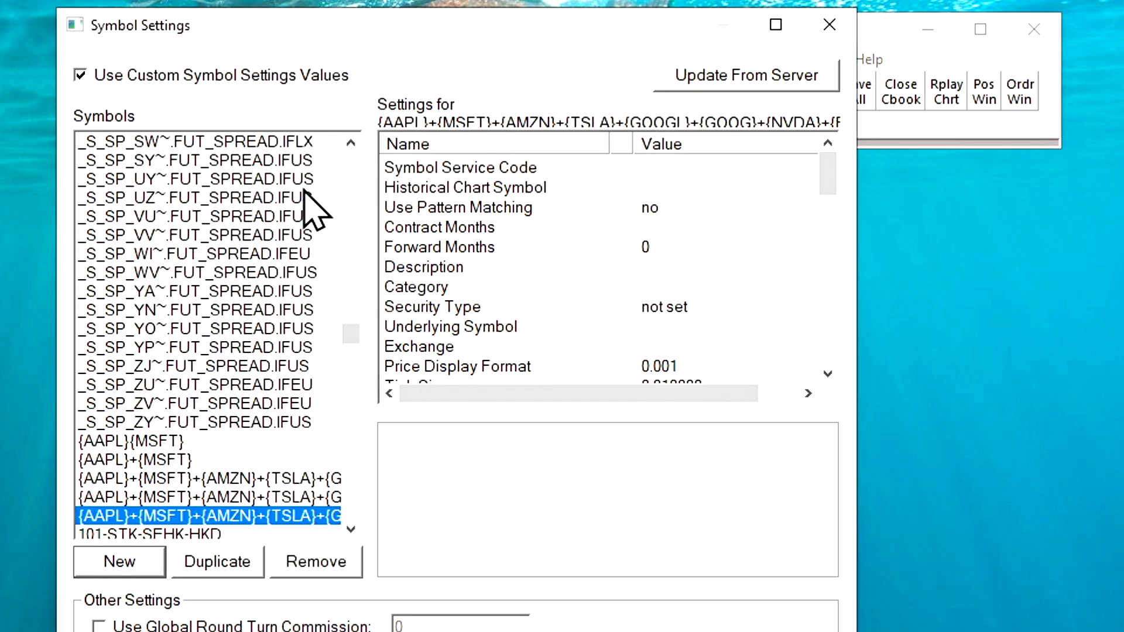
pyautogui.moveTo(182, 535)
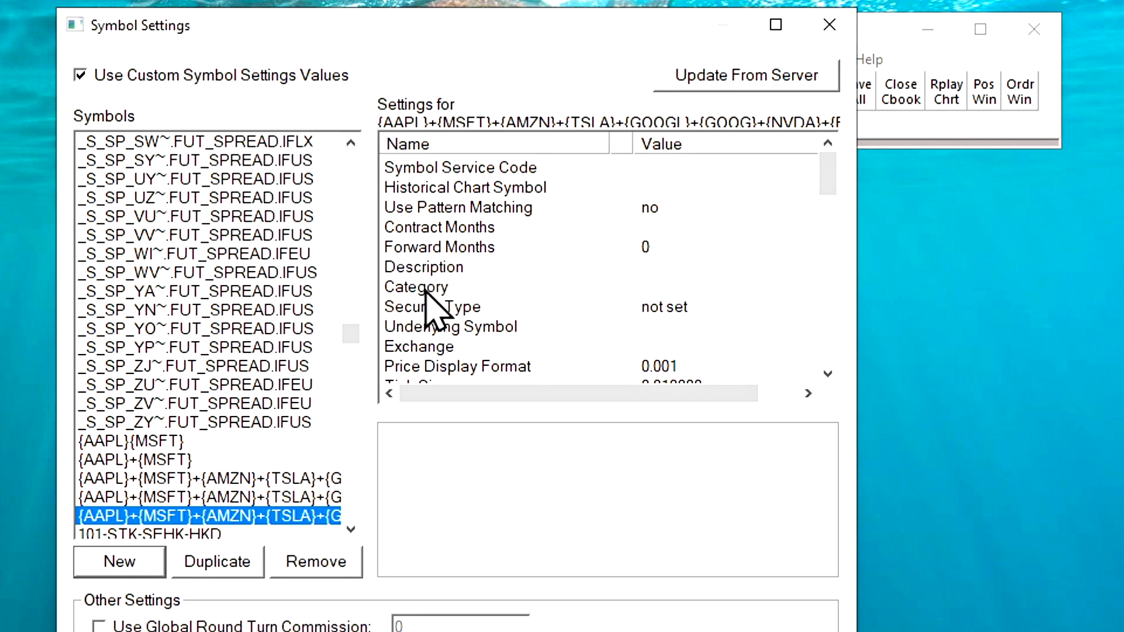
pyautogui.click(415, 287)
pyautogui.write('C')
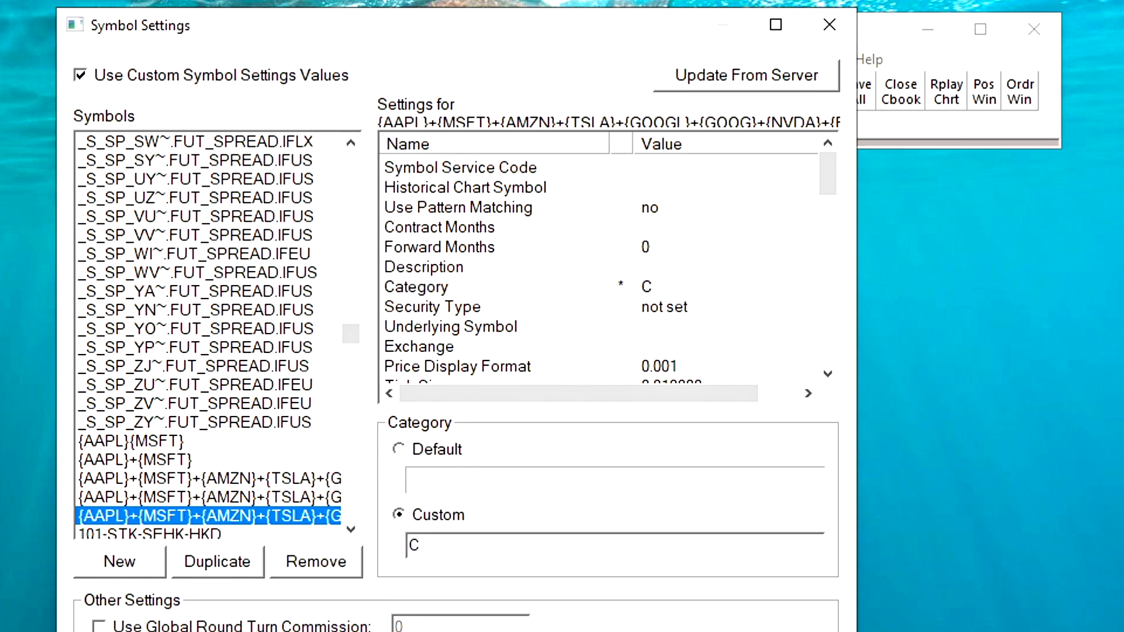
pyautogui.write('ustom')
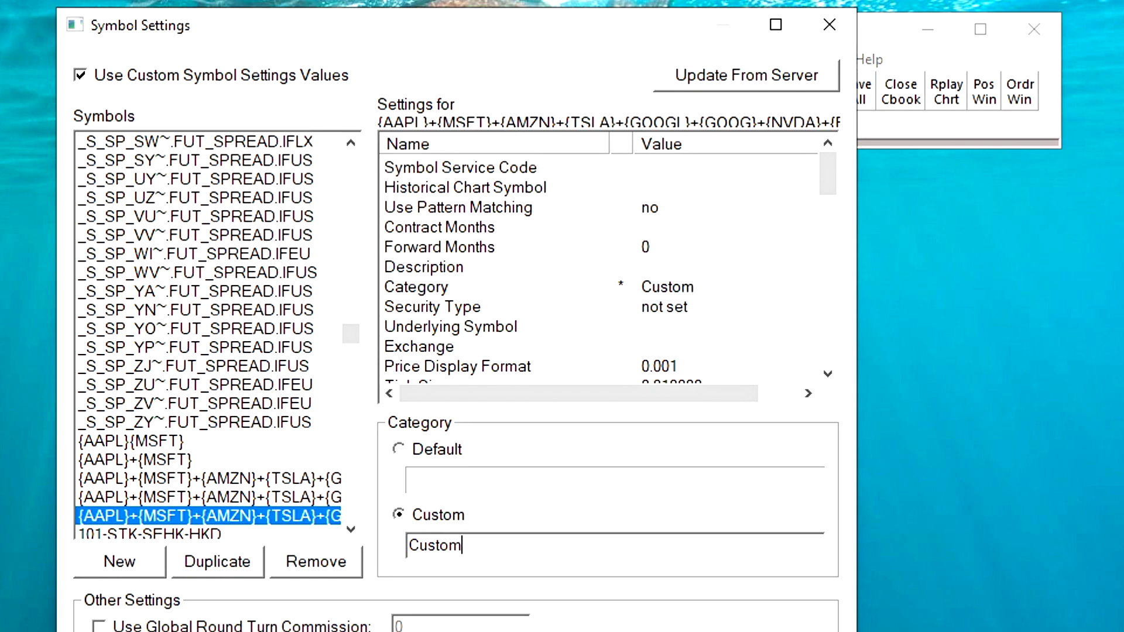
pyautogui.write('symbols')
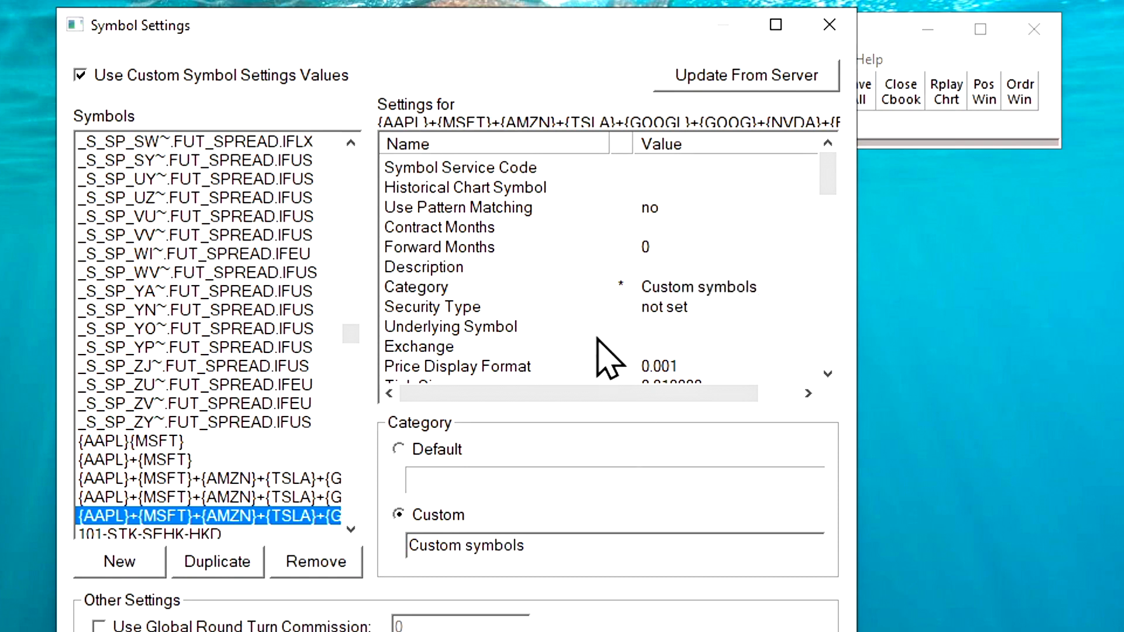
# Override the combined symbol's Price Display Format with a custom 0.01 value
pyautogui.scroll(-3)
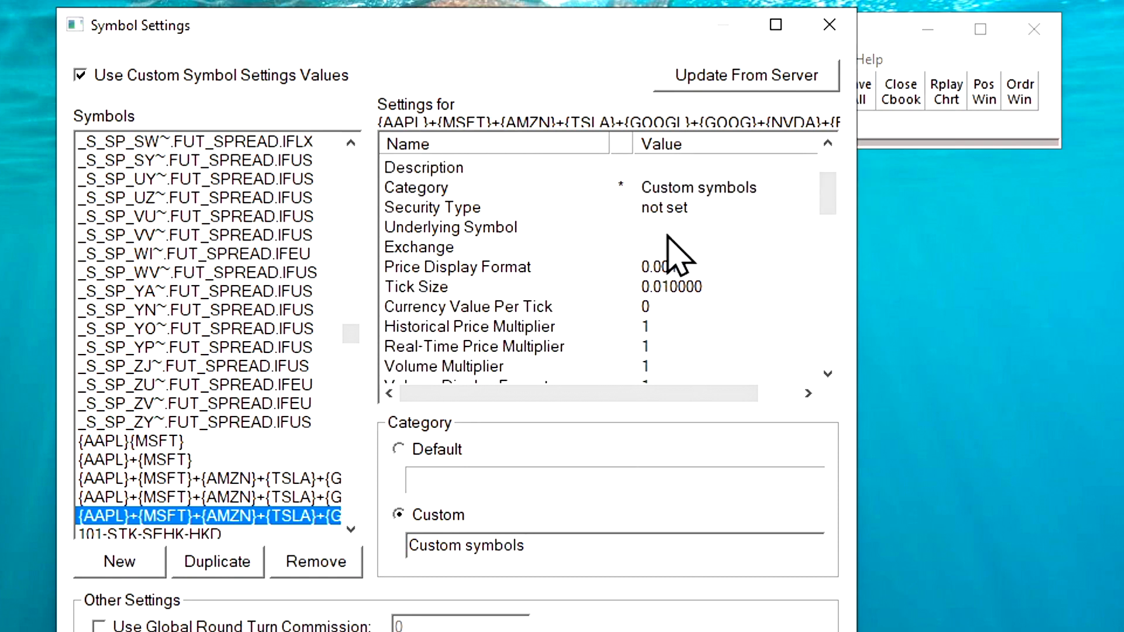
pyautogui.click(456, 267)
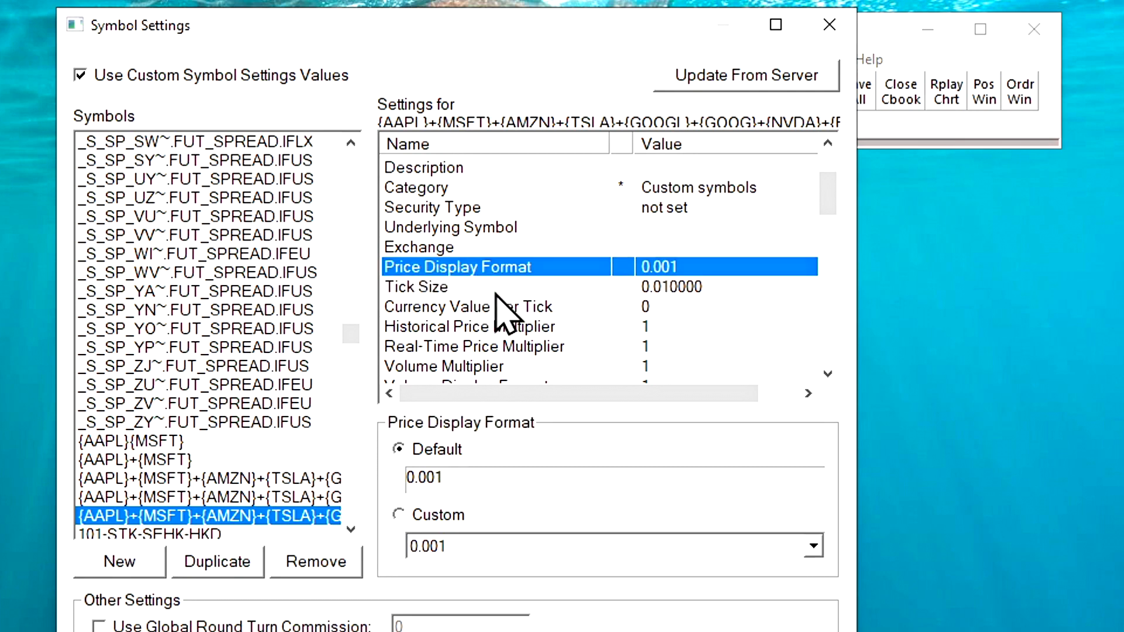
pyautogui.click(812, 548)
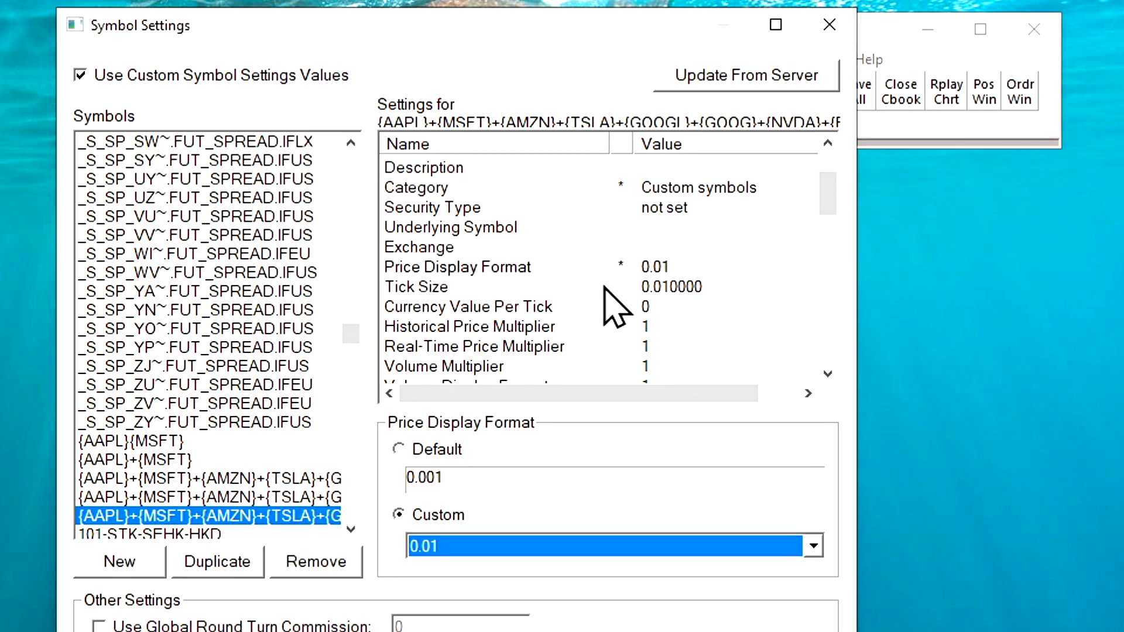
pyautogui.moveTo(675, 293)
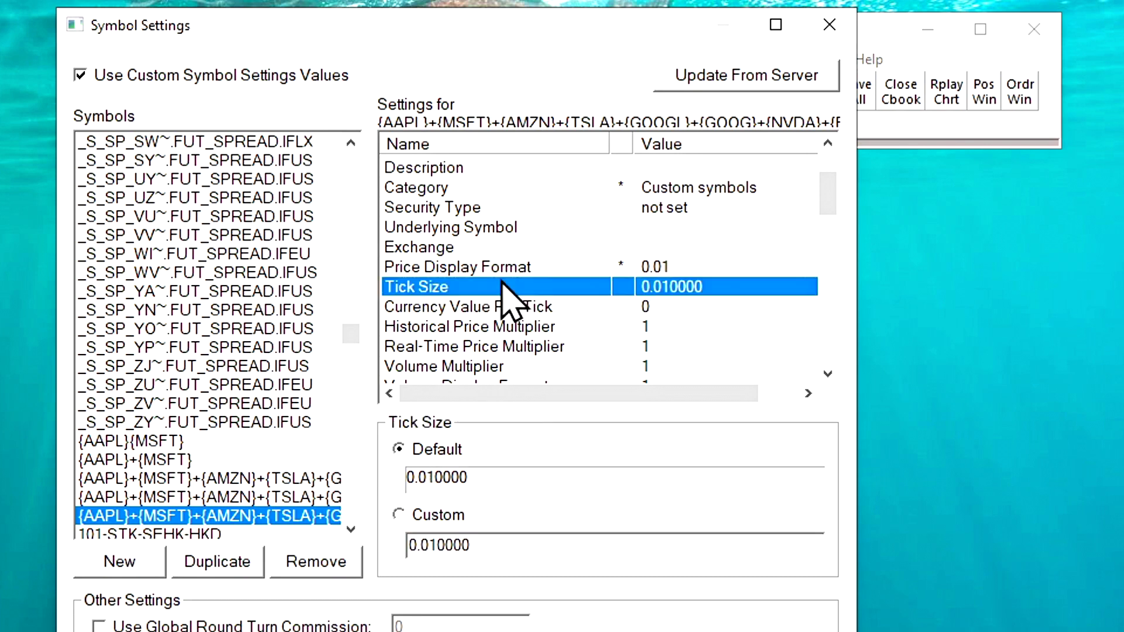
pyautogui.moveTo(559, 307)
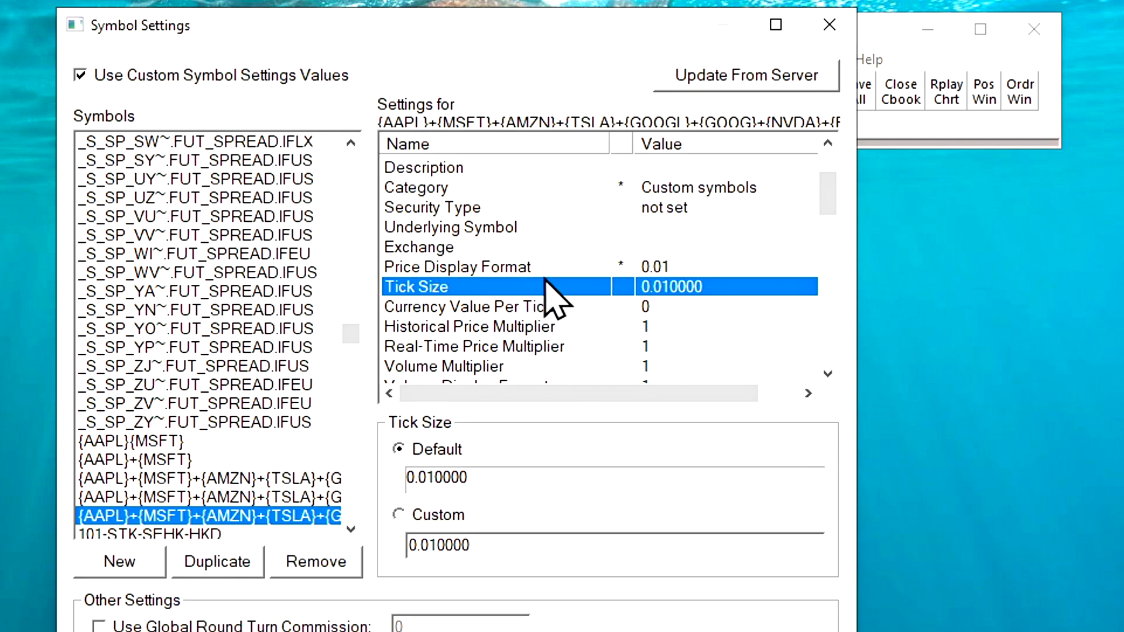
# Review Tick Size and set Uses Formula Operators to a custom value
pyautogui.click(467, 306)
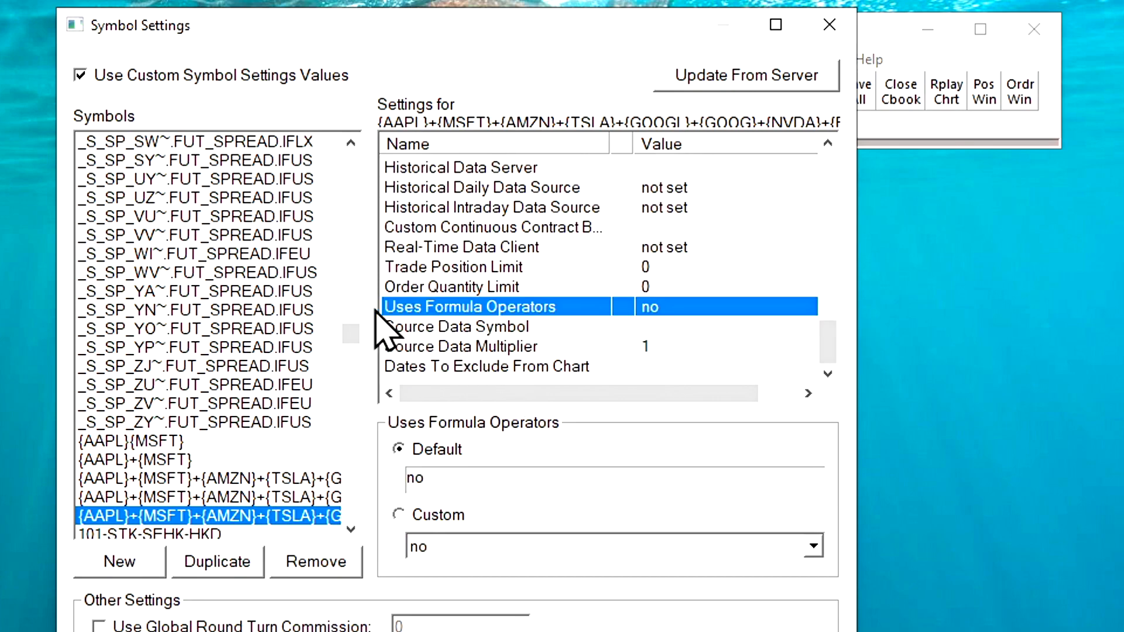
pyautogui.click(399, 515)
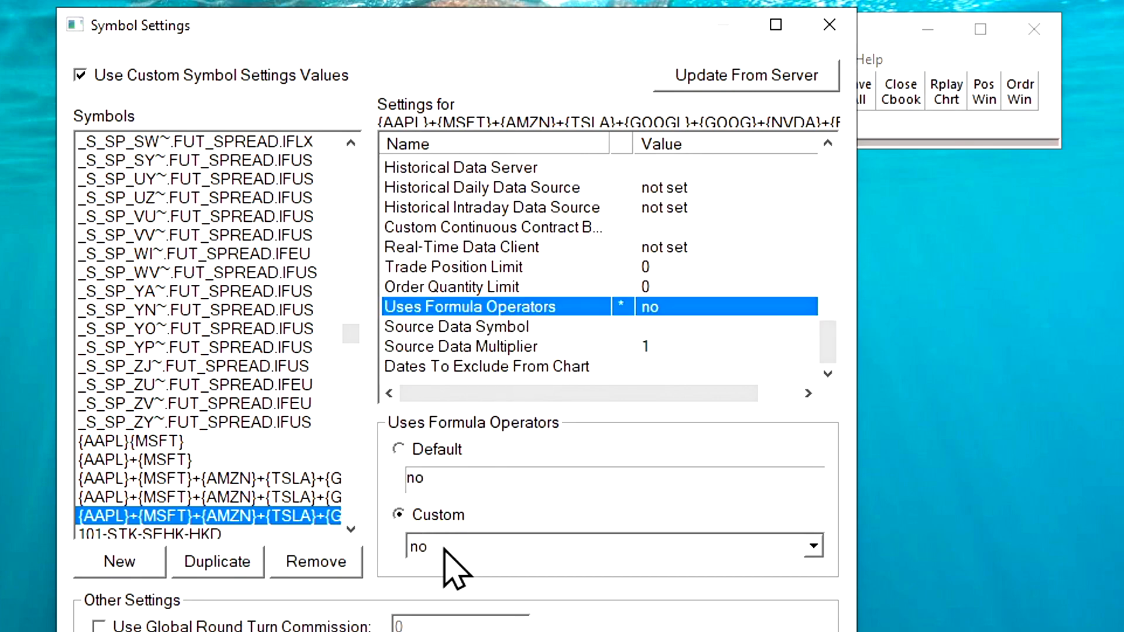
pyautogui.click(810, 546)
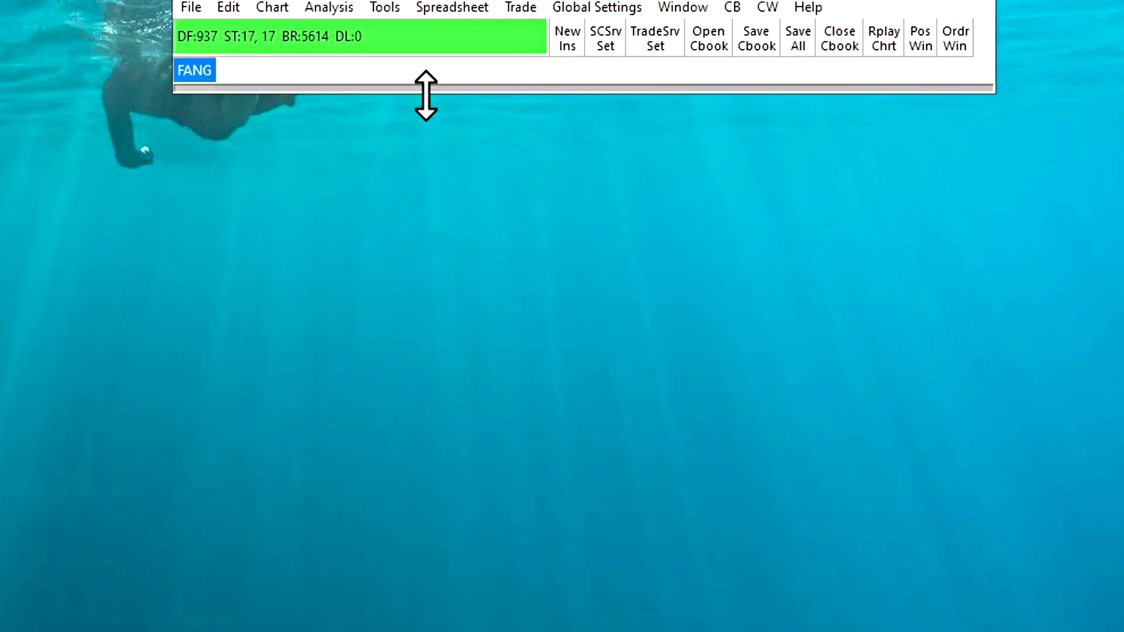
# Find the AAPL-through-ZM symbol under Custom symbols and open its 1-minute intraday chart
pyautogui.click(192, 7)
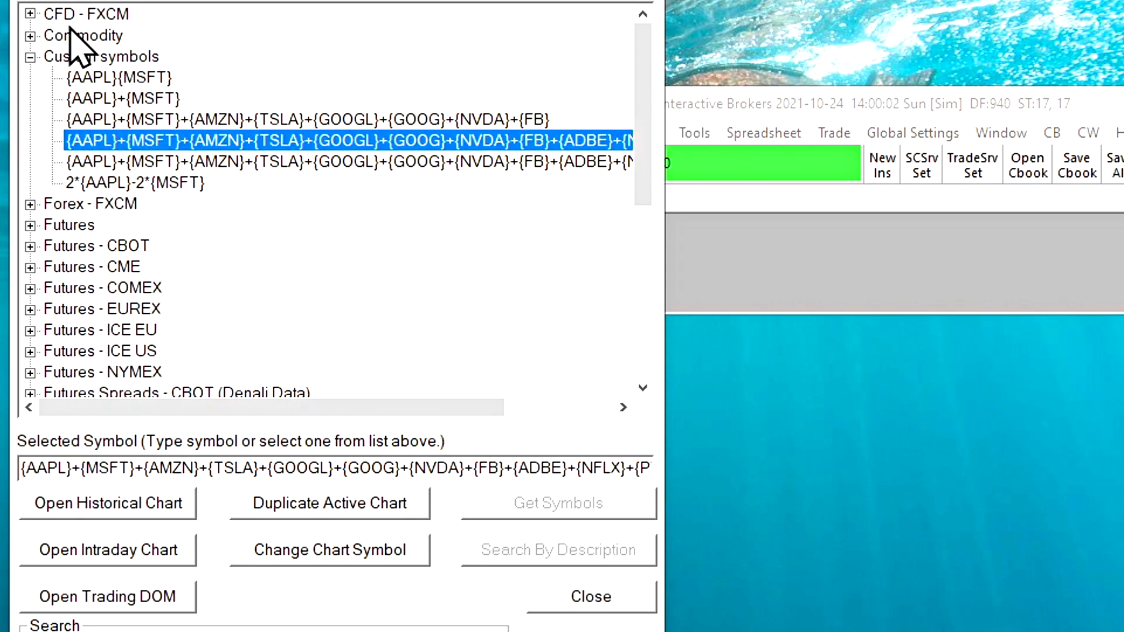
pyautogui.click(33, 57)
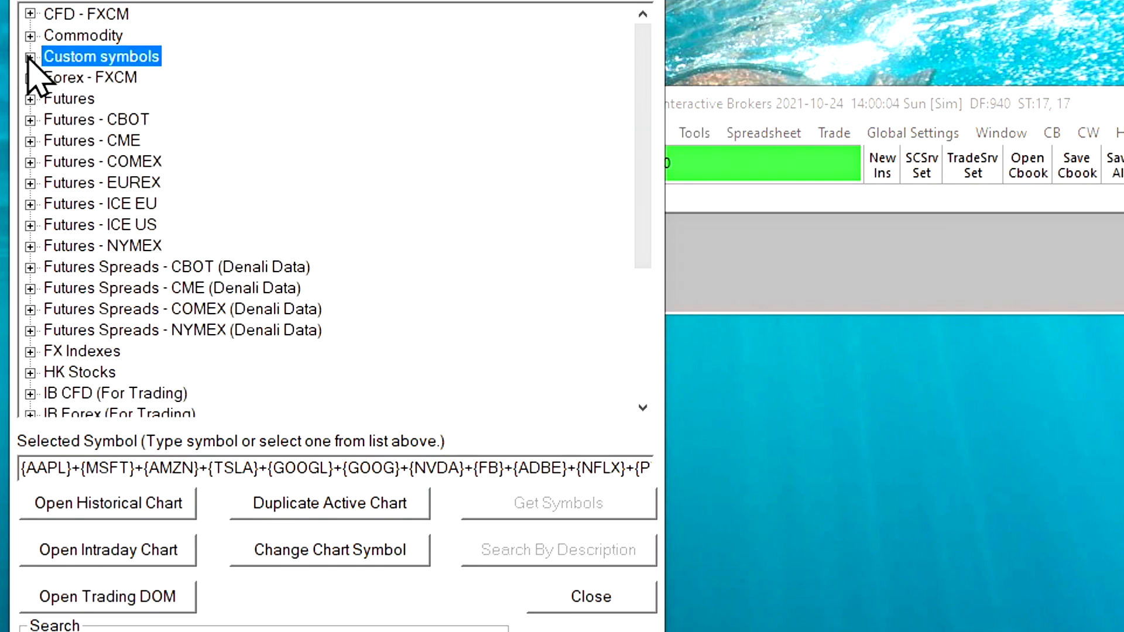
pyautogui.click(34, 56)
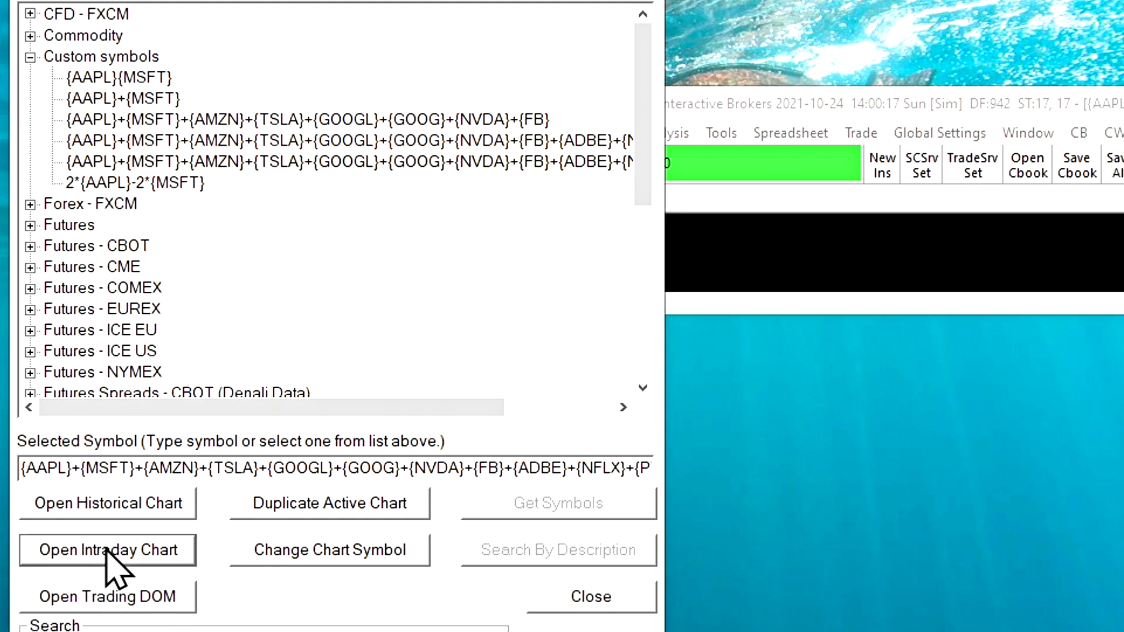
pyautogui.click(111, 550)
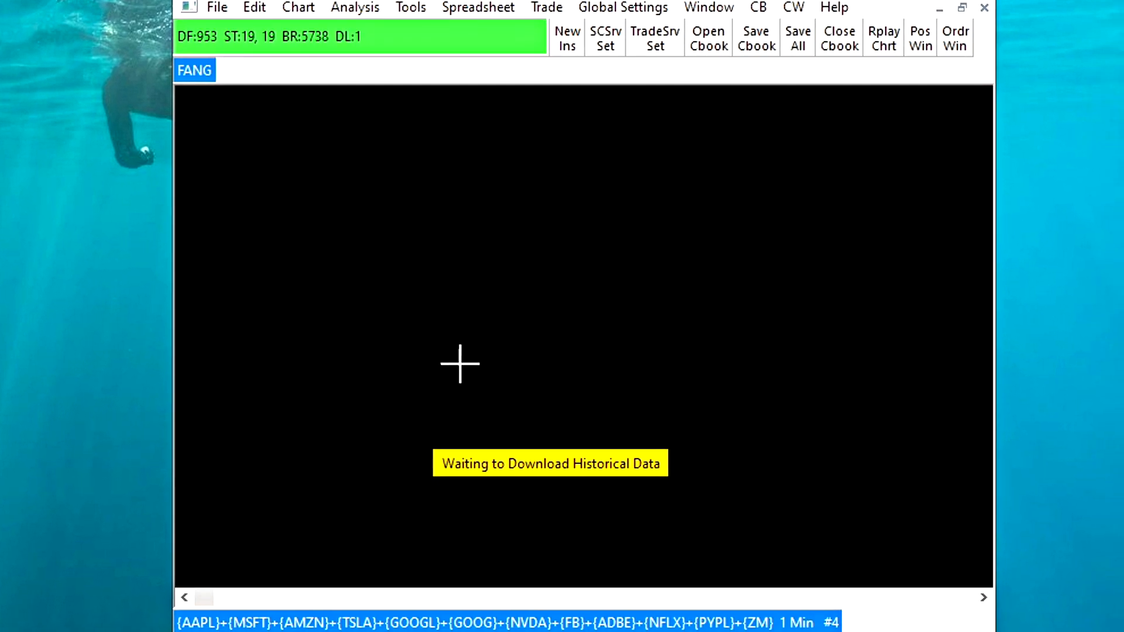
pyautogui.moveTo(337, 454)
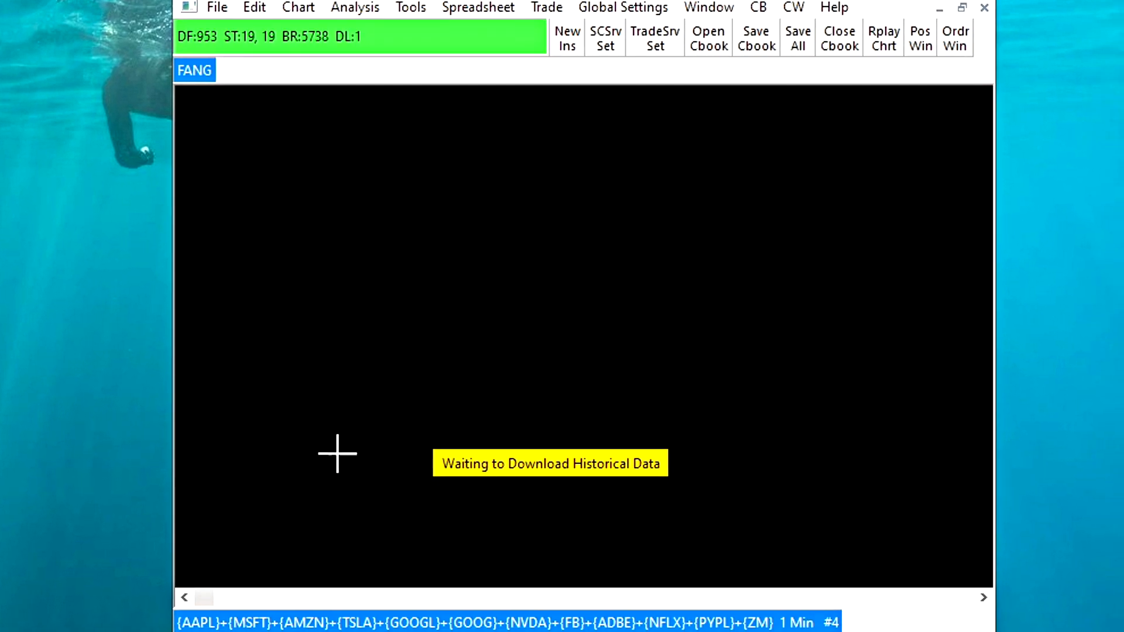
pyautogui.moveTo(354, 473)
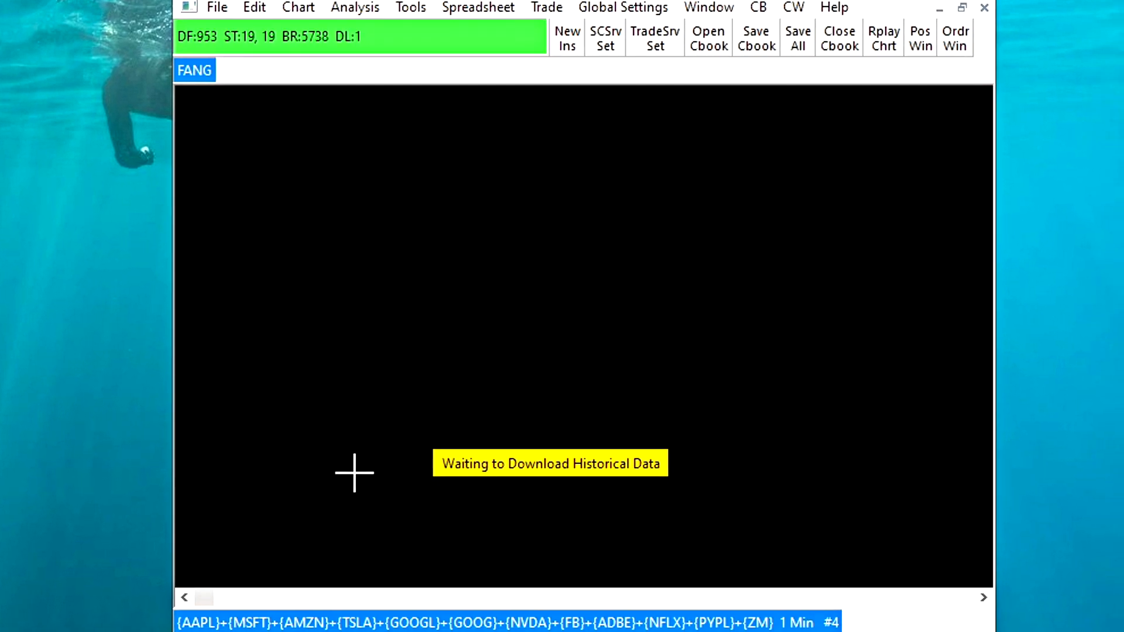
pyautogui.moveTo(539, 399)
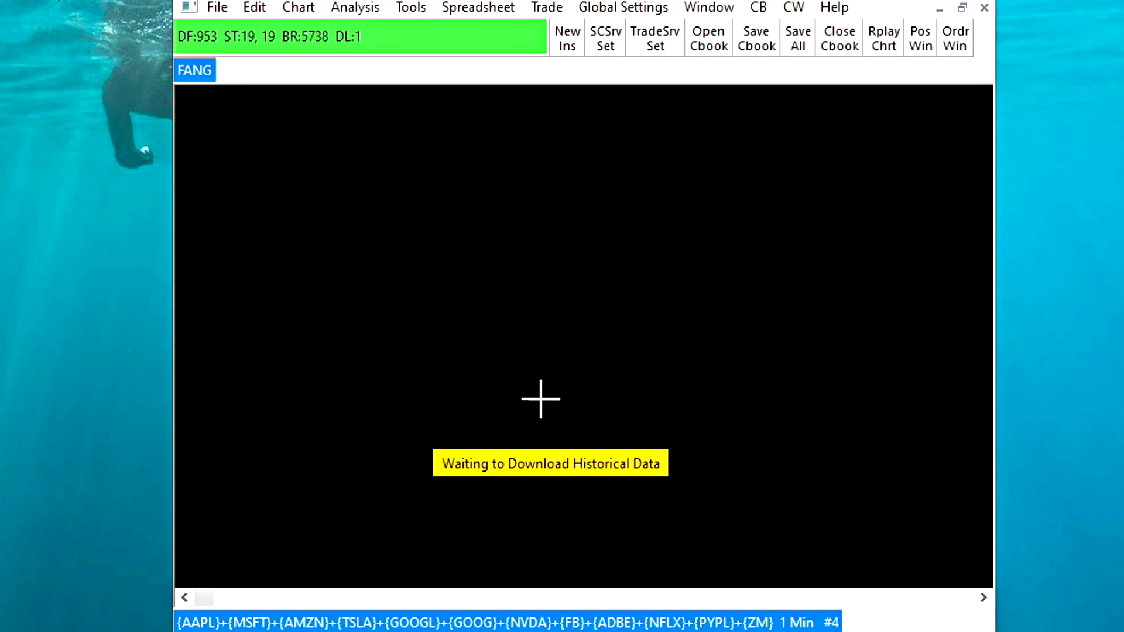
pyautogui.moveTo(607, 427)
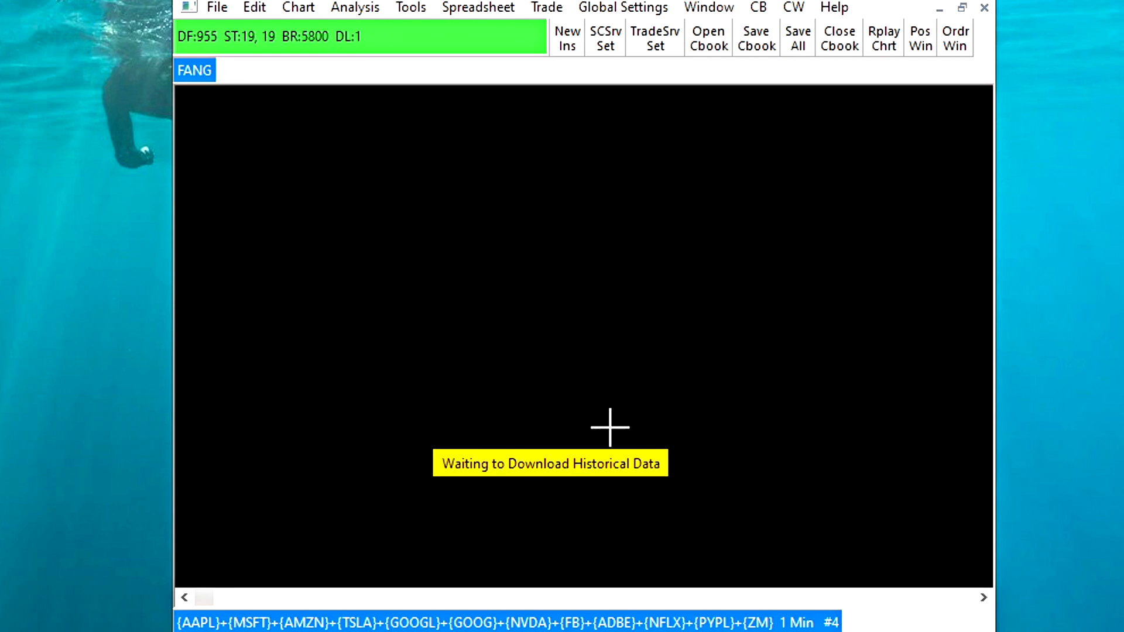
pyautogui.moveTo(651, 365)
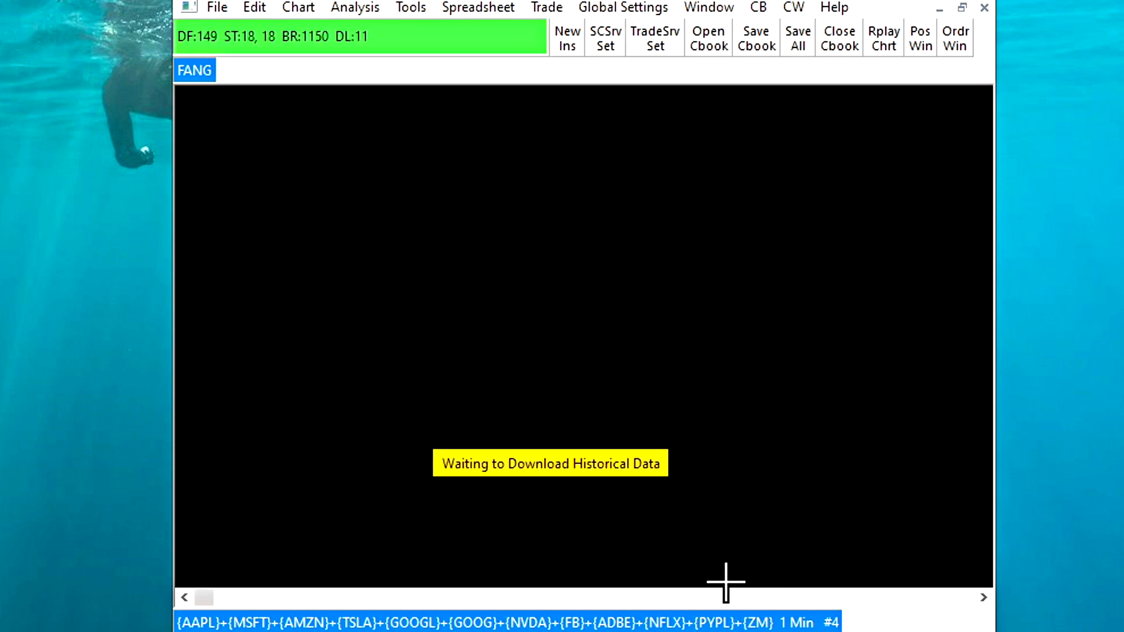
pyautogui.moveTo(477, 520)
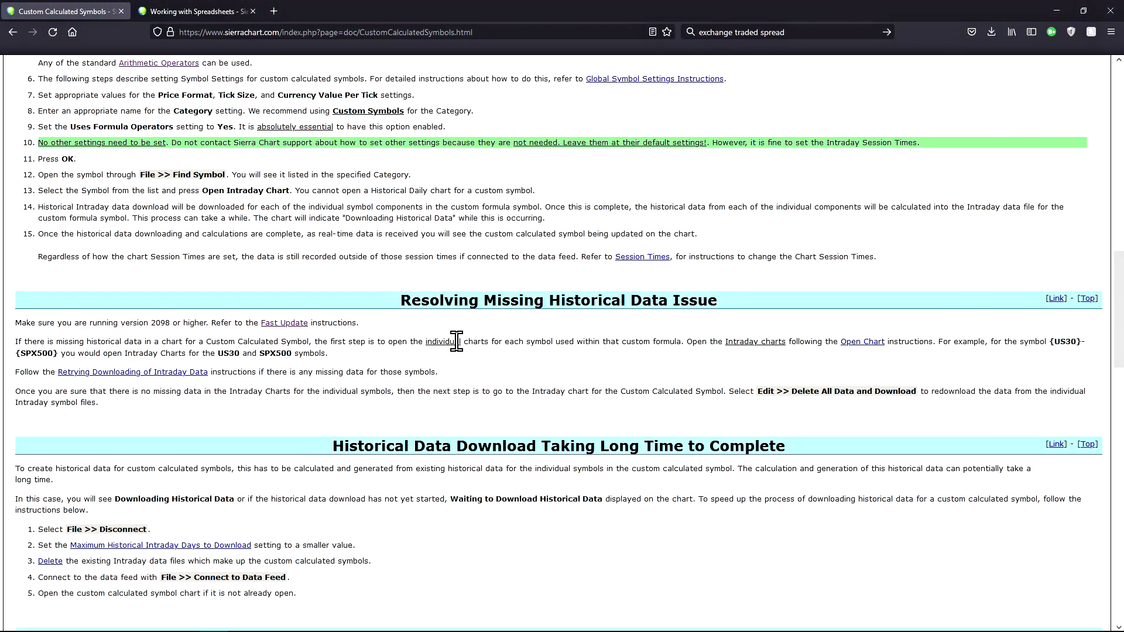
pyautogui.moveTo(405, 299)
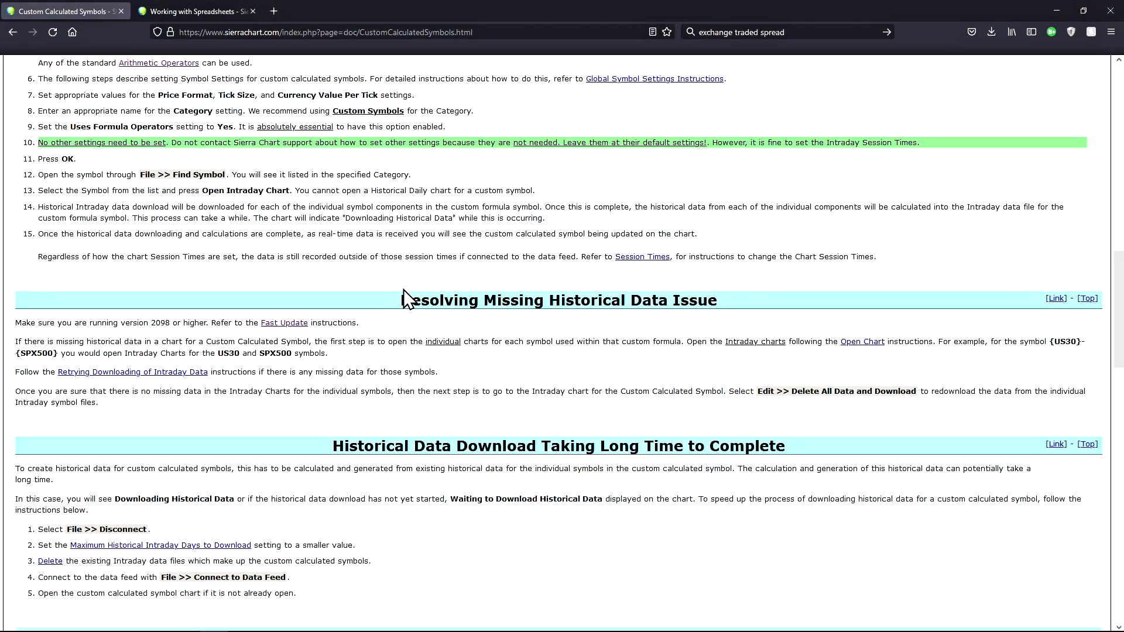
pyautogui.moveTo(405, 317)
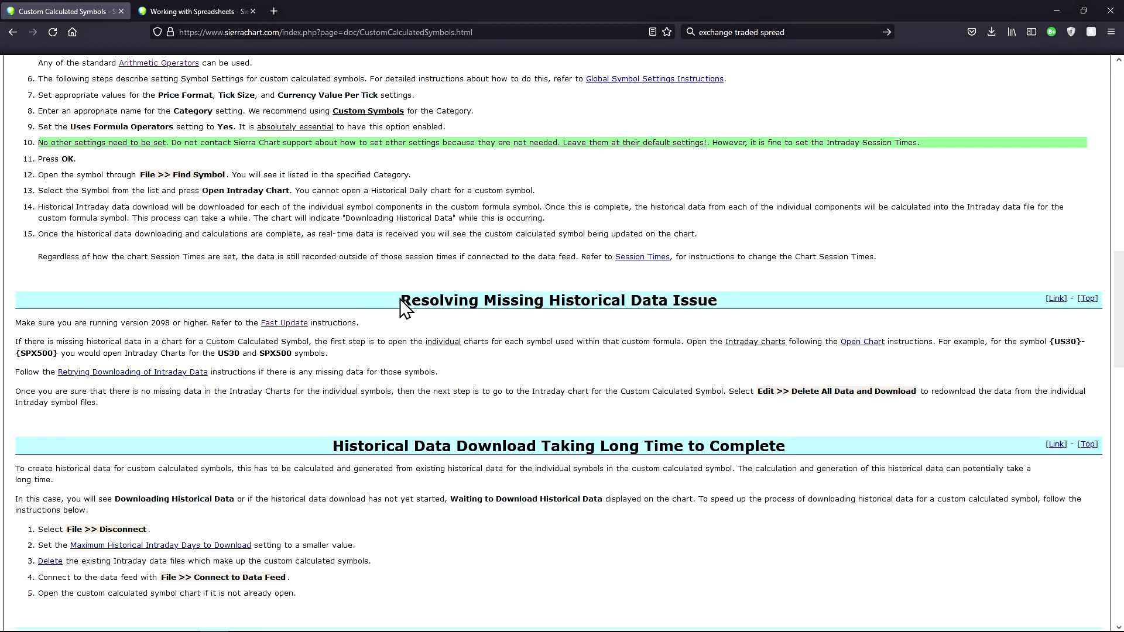
pyautogui.moveTo(398, 316)
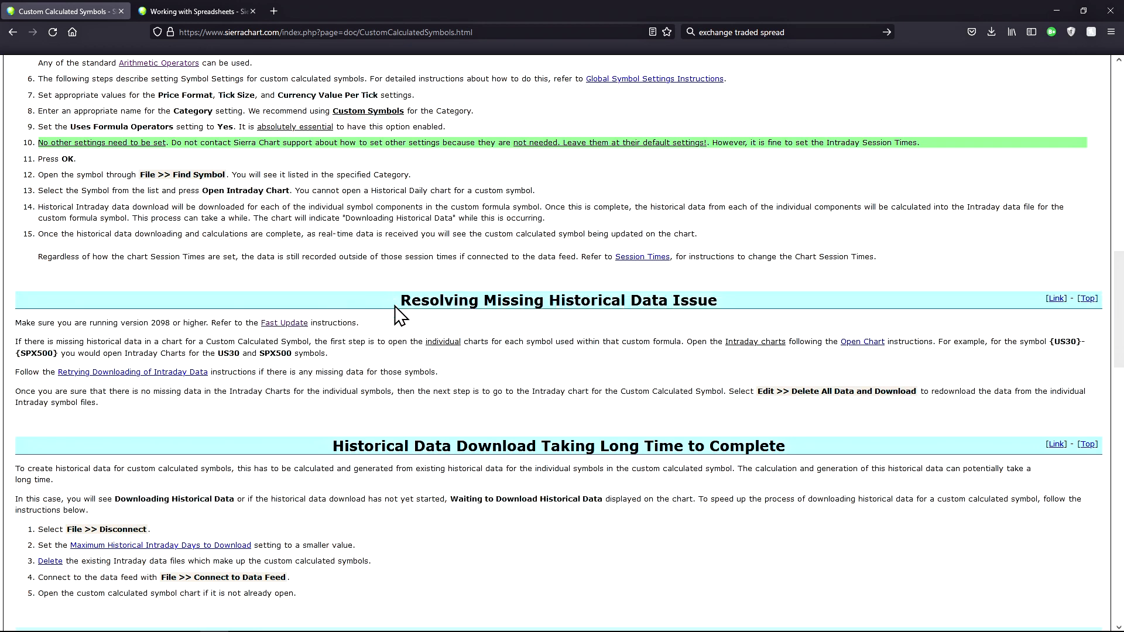
# Read 'Meaning of FSC and FSE Displayed After the Symbol' down to the volume calculations
pyautogui.scroll(-3)
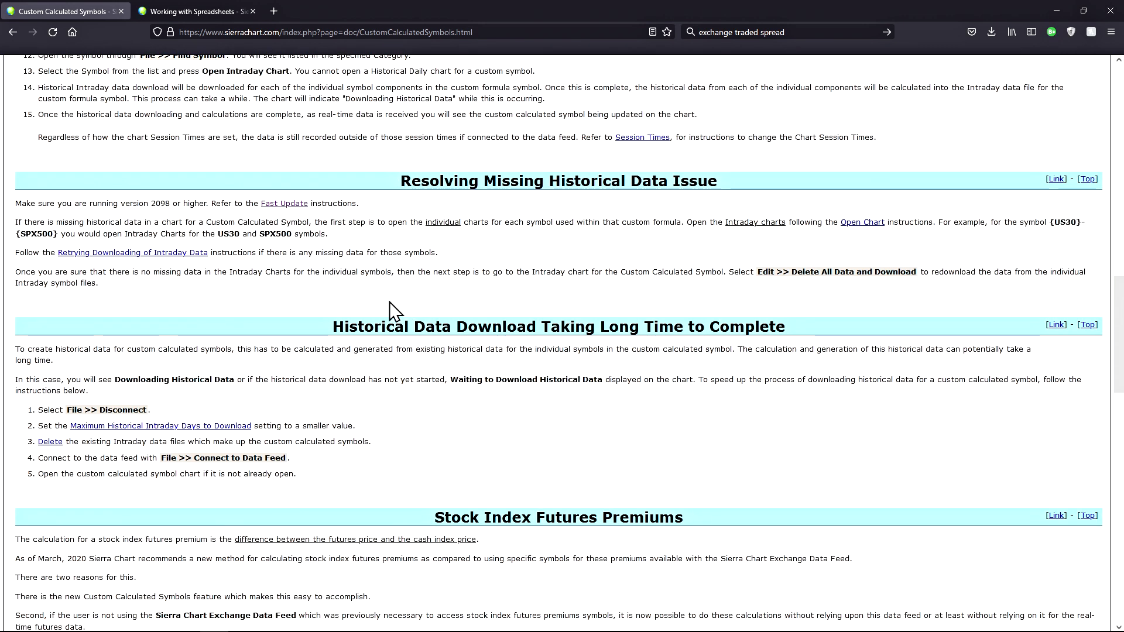
pyautogui.scroll(-3)
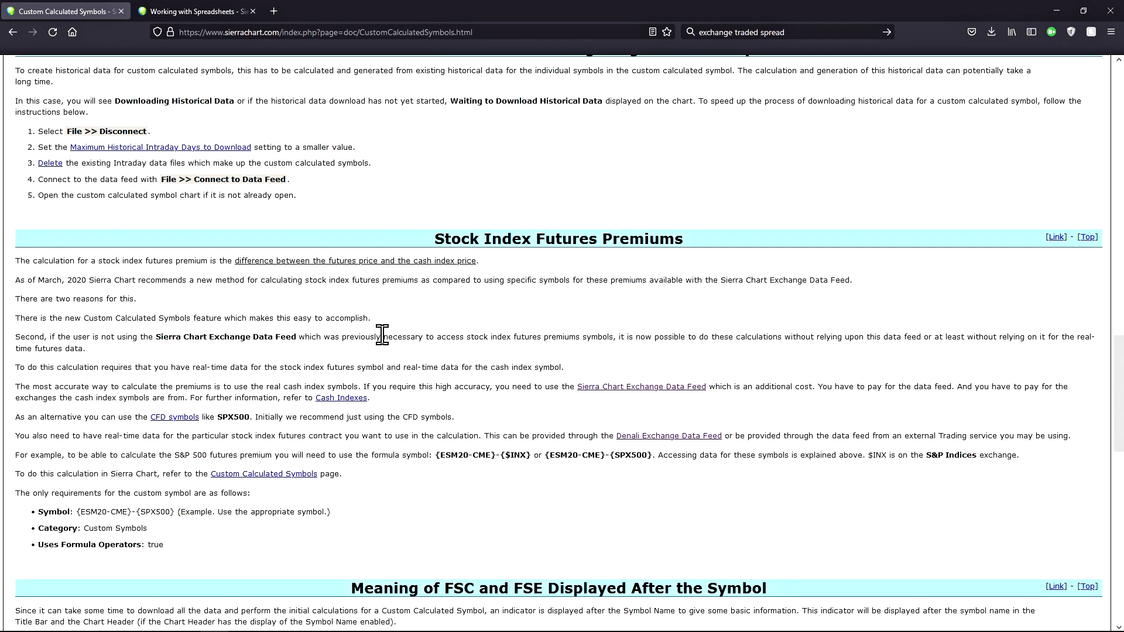
pyautogui.scroll(-3)
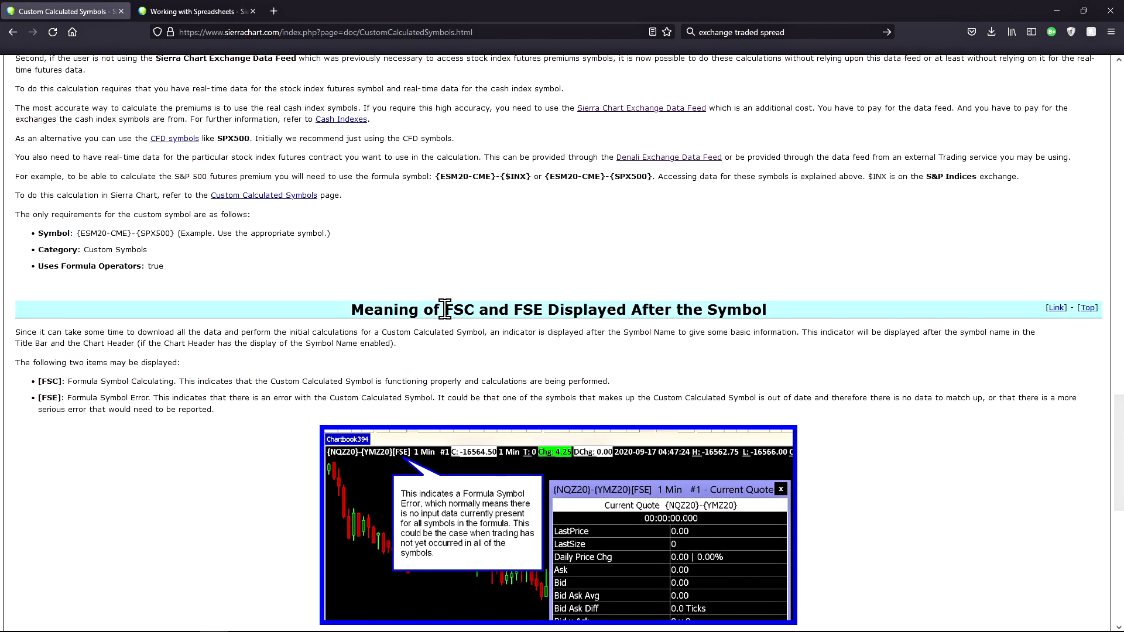
pyautogui.doubleClick(452, 310)
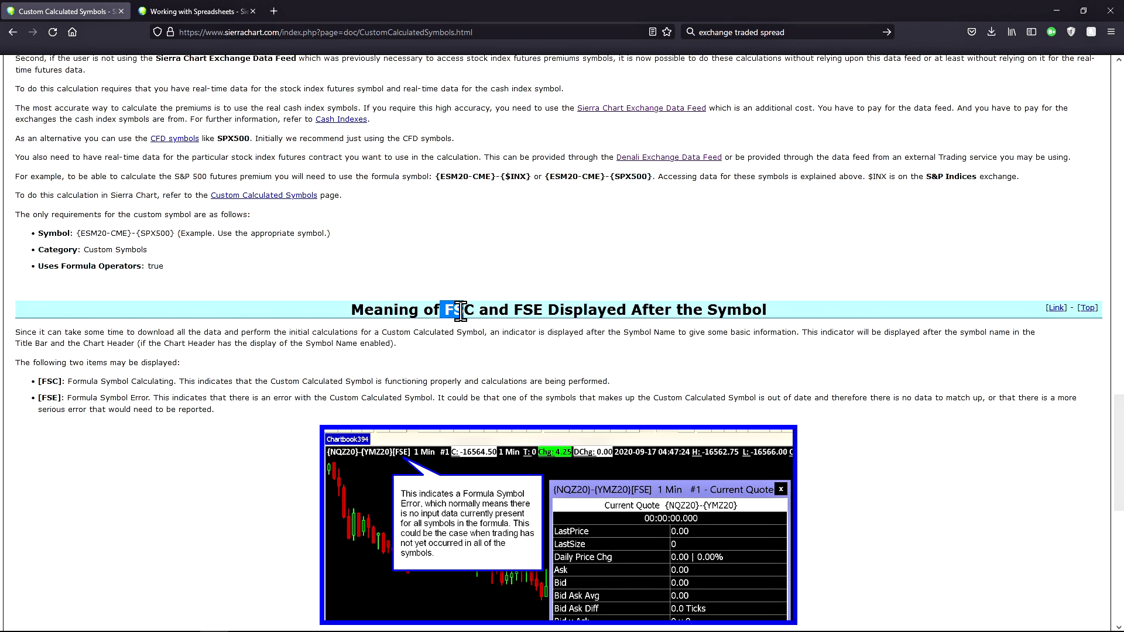
pyautogui.moveTo(54, 381)
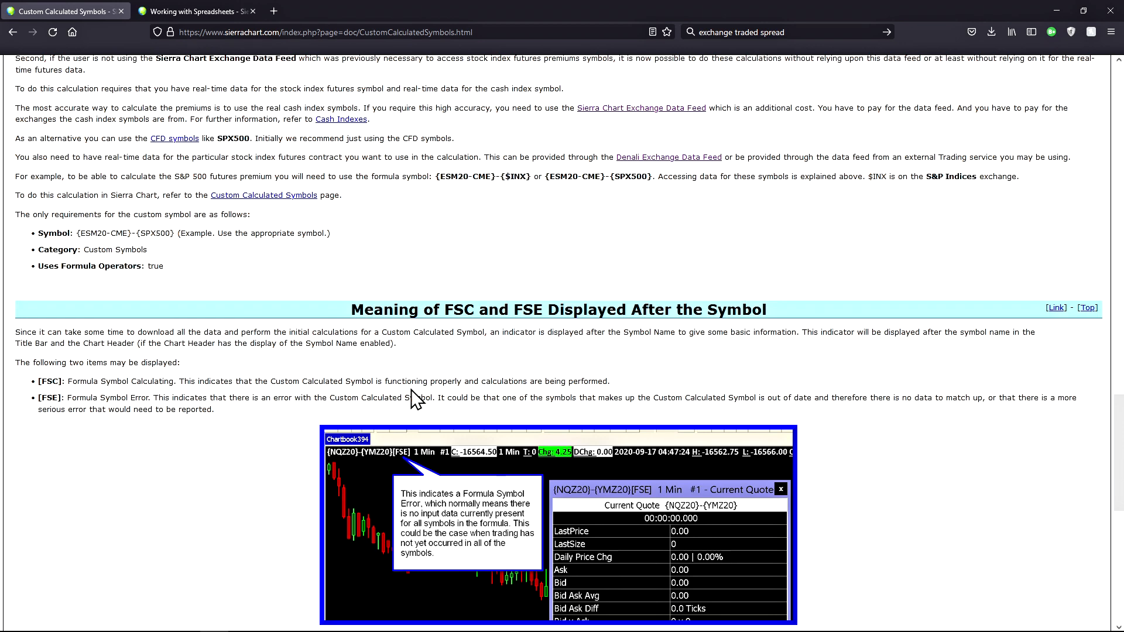
pyautogui.scroll(-3)
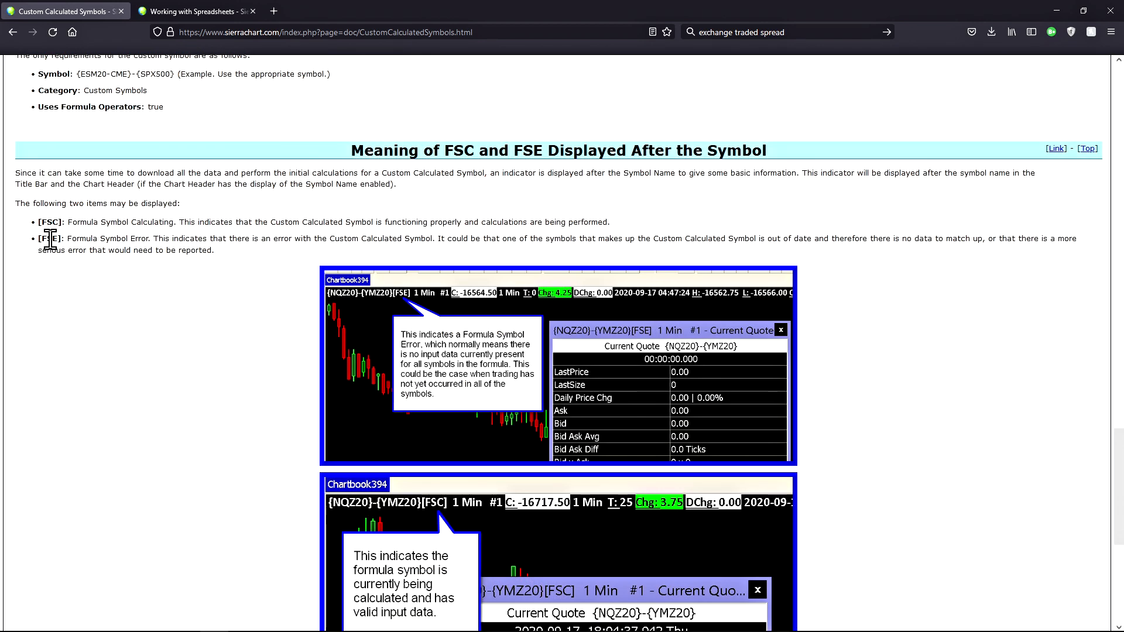
pyautogui.moveTo(463, 242)
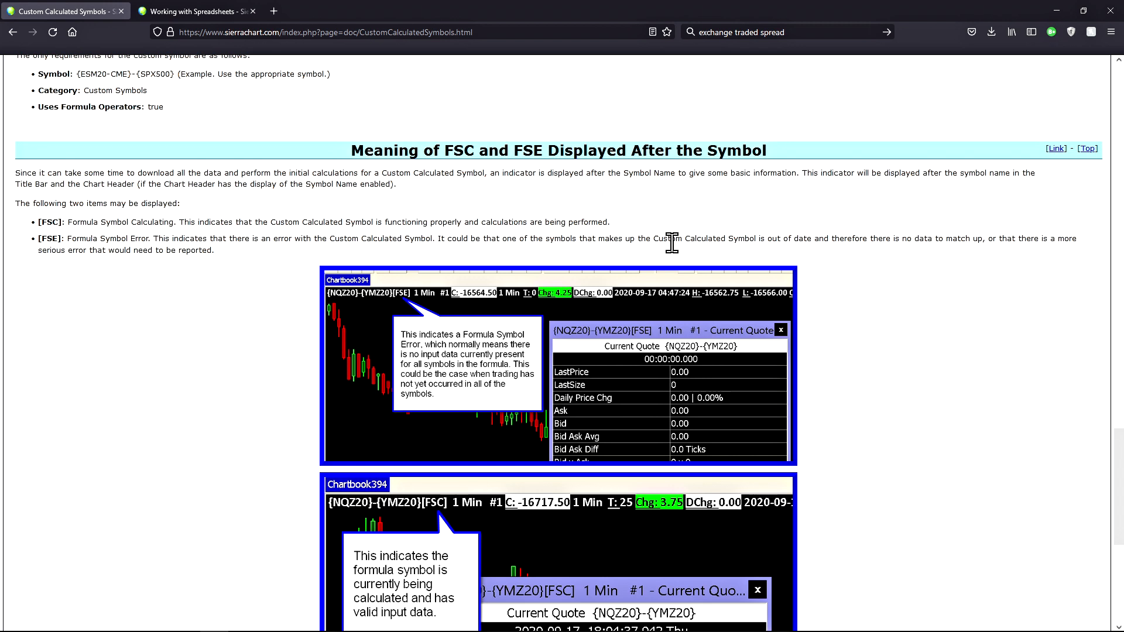
pyautogui.moveTo(798, 248)
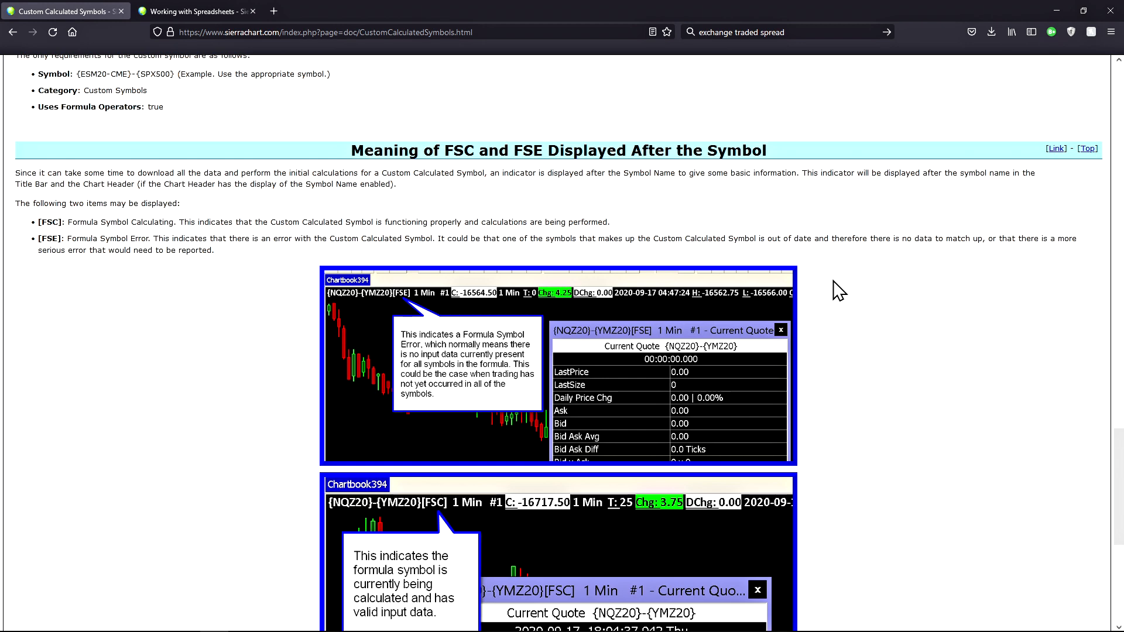
pyautogui.moveTo(63, 284)
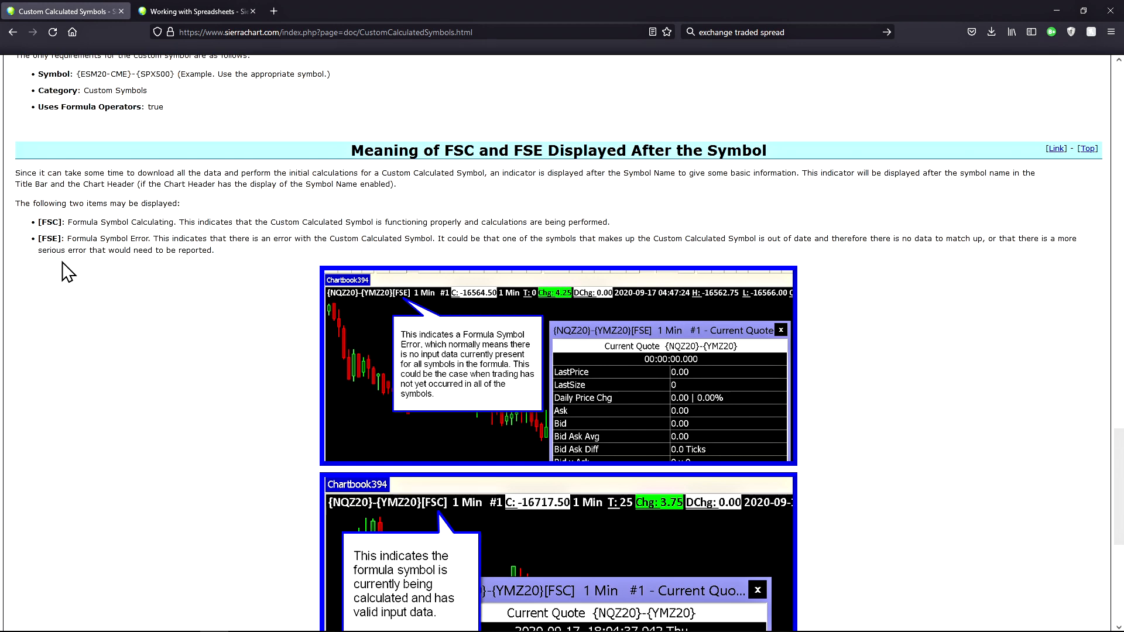
pyautogui.scroll(-3)
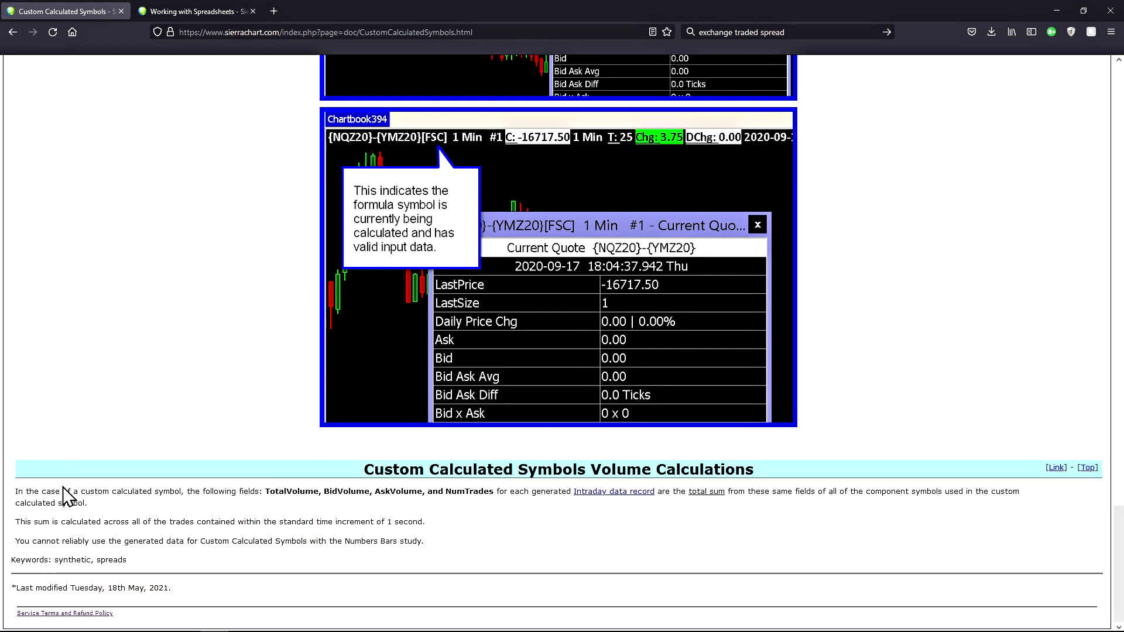
pyautogui.moveTo(36, 495)
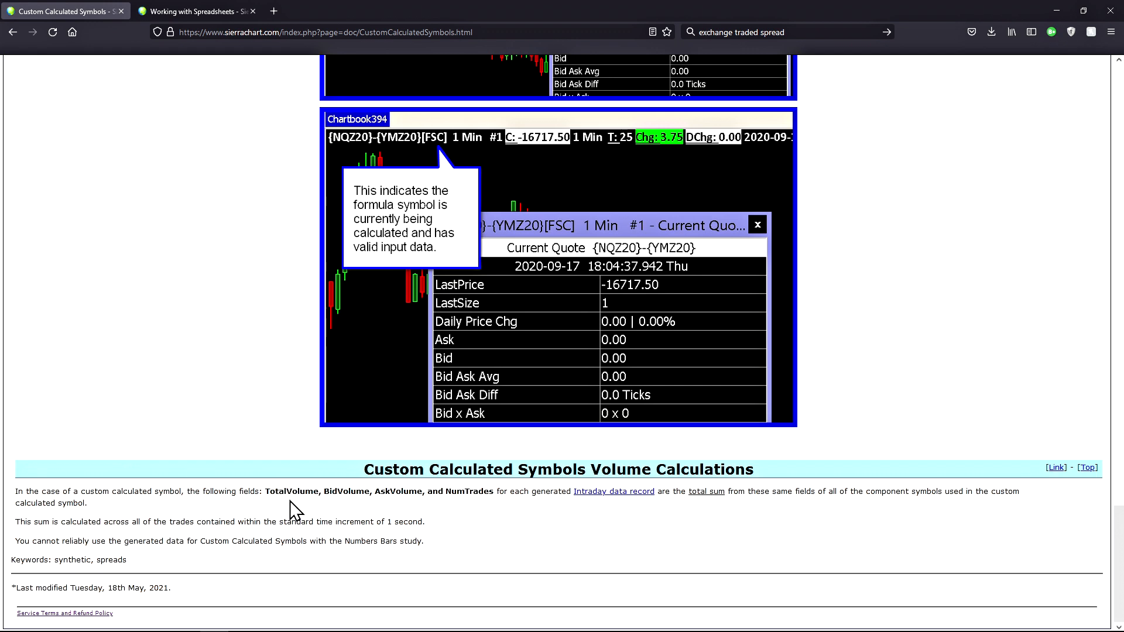
pyautogui.moveTo(412, 510)
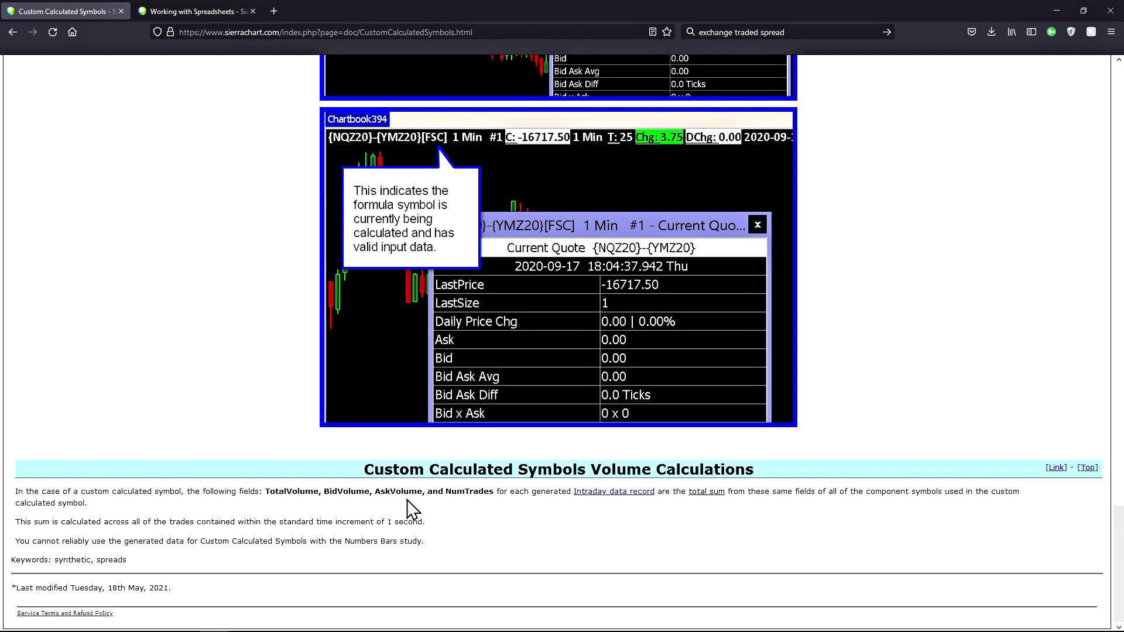
pyautogui.moveTo(543, 512)
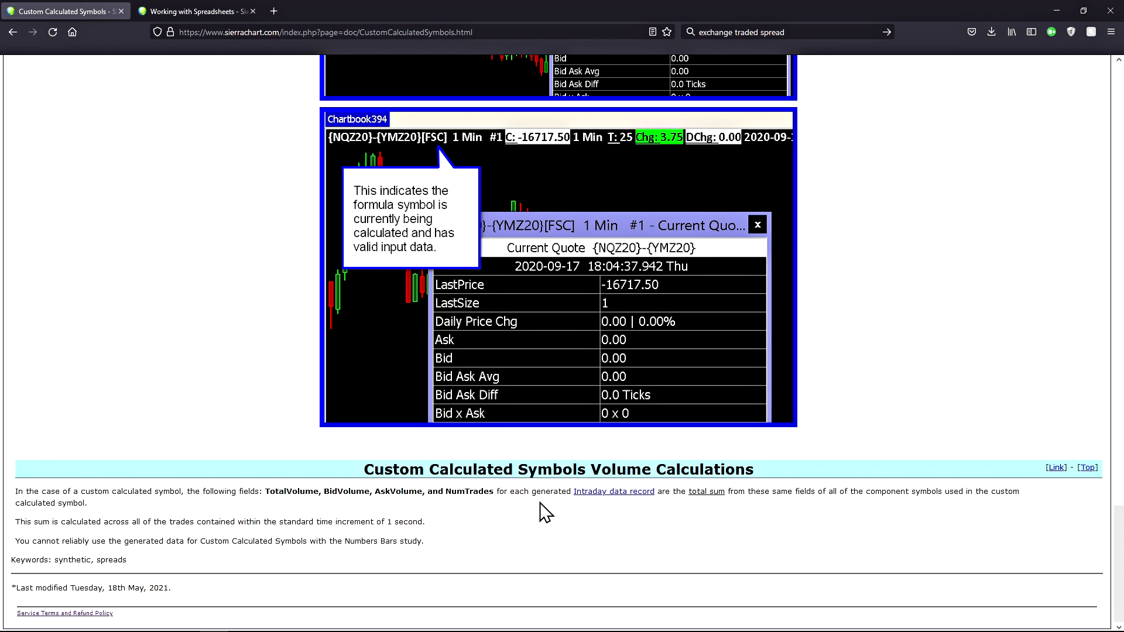
pyautogui.moveTo(592, 516)
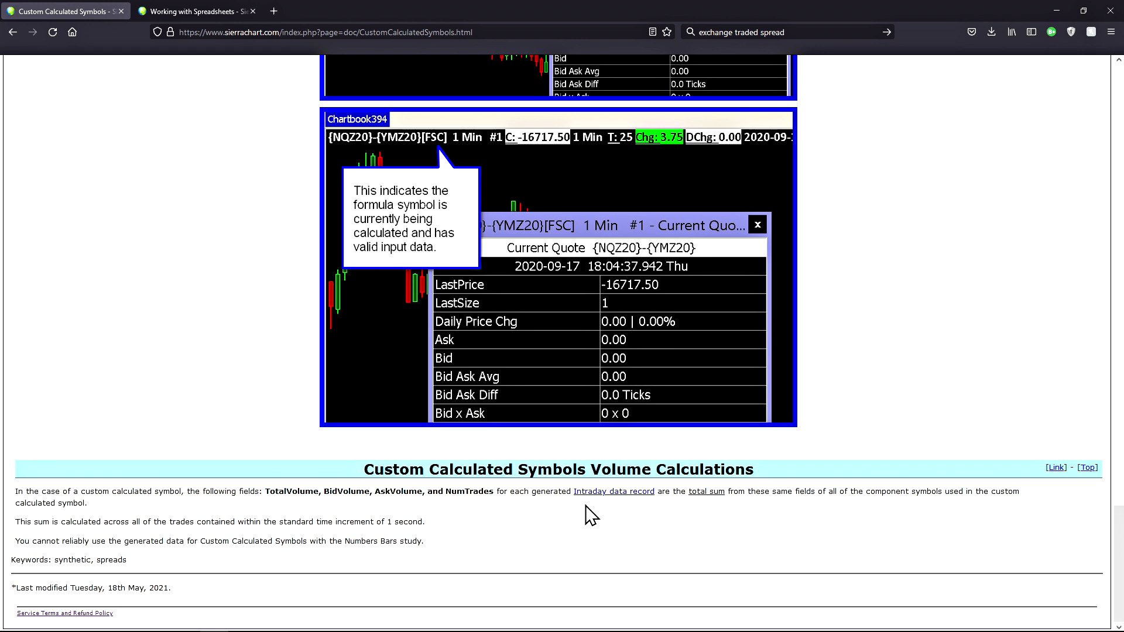
pyautogui.moveTo(735, 512)
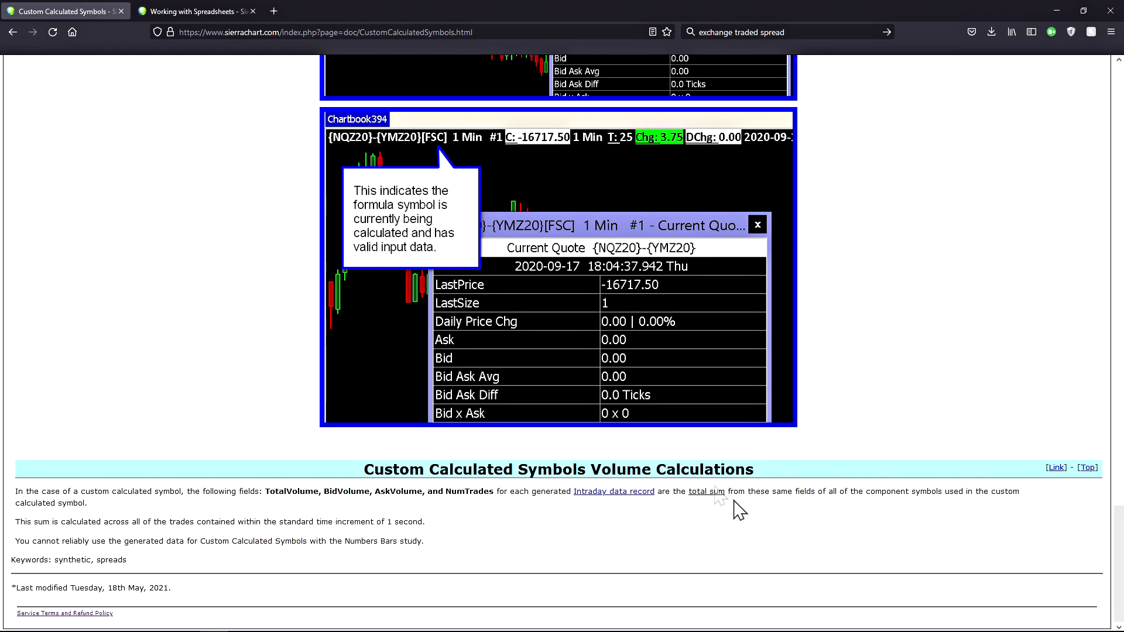
pyautogui.moveTo(750, 516)
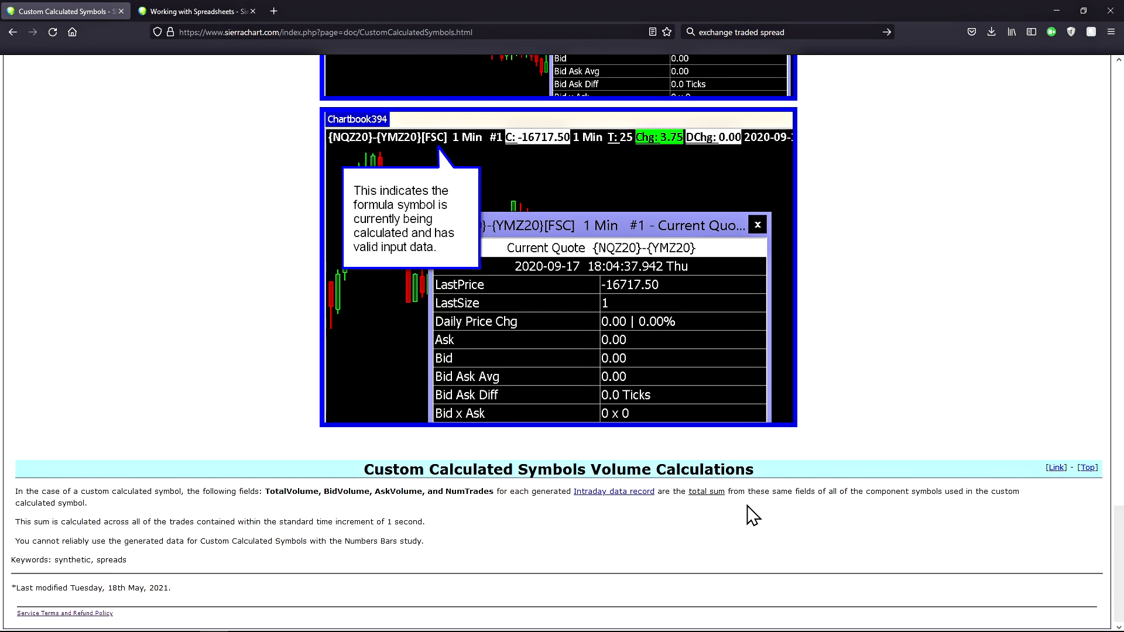
pyautogui.moveTo(48, 526)
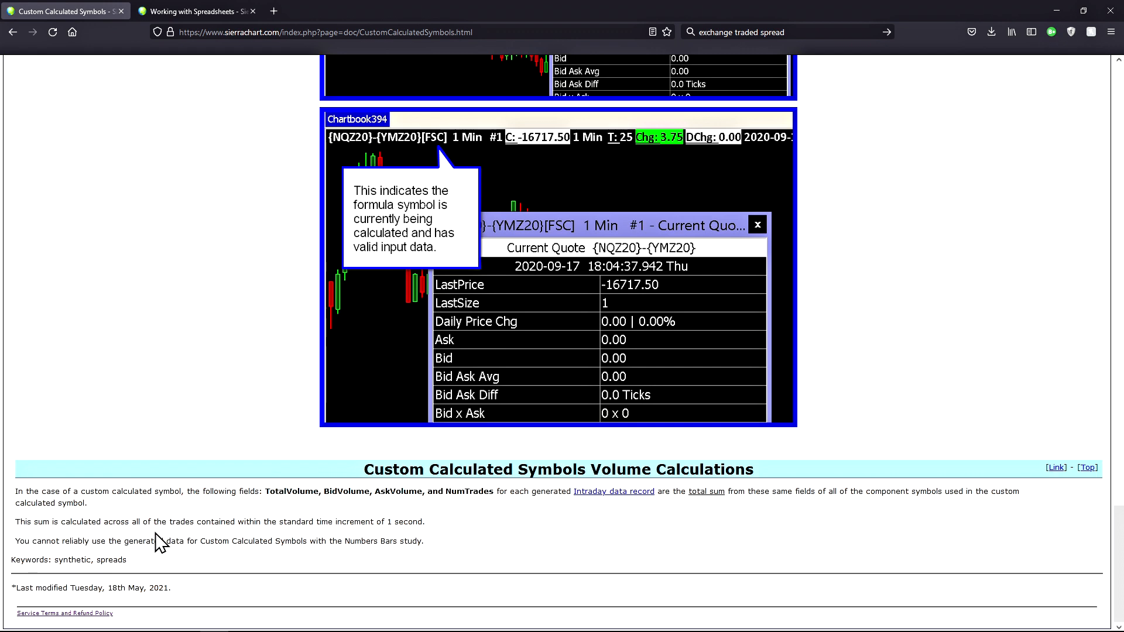
pyautogui.moveTo(261, 545)
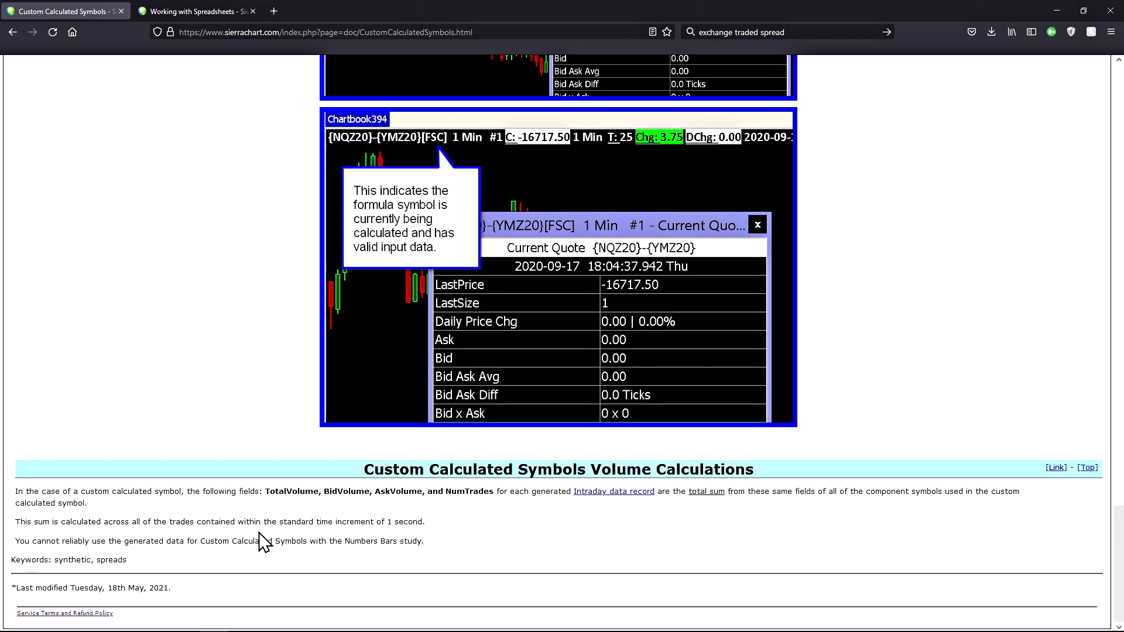
pyautogui.moveTo(135, 540)
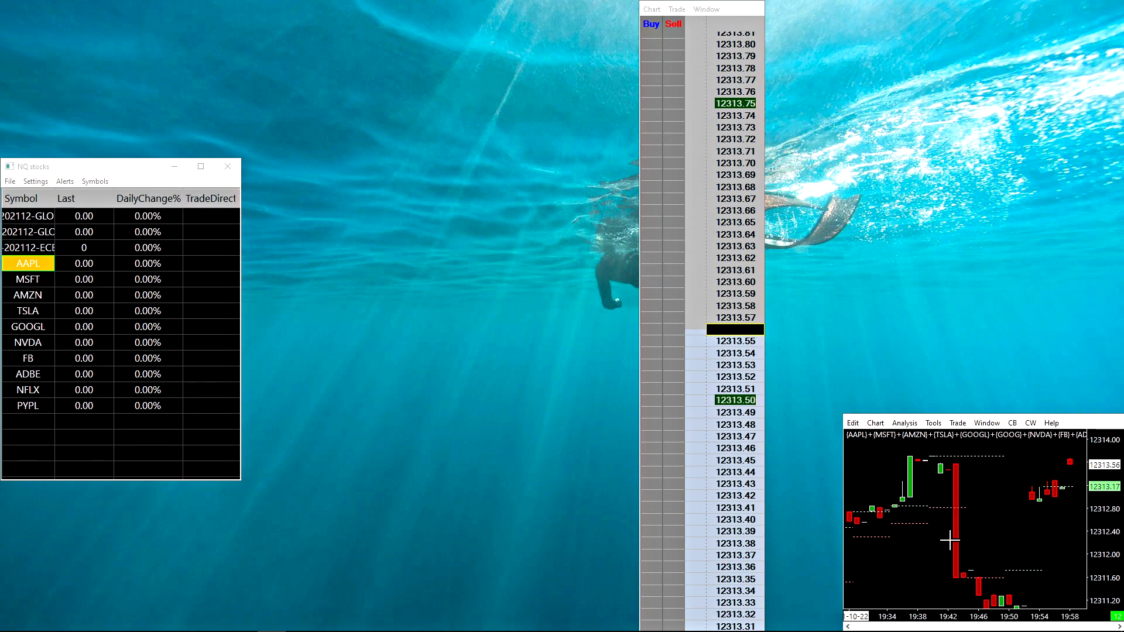
pyautogui.moveTo(945, 525)
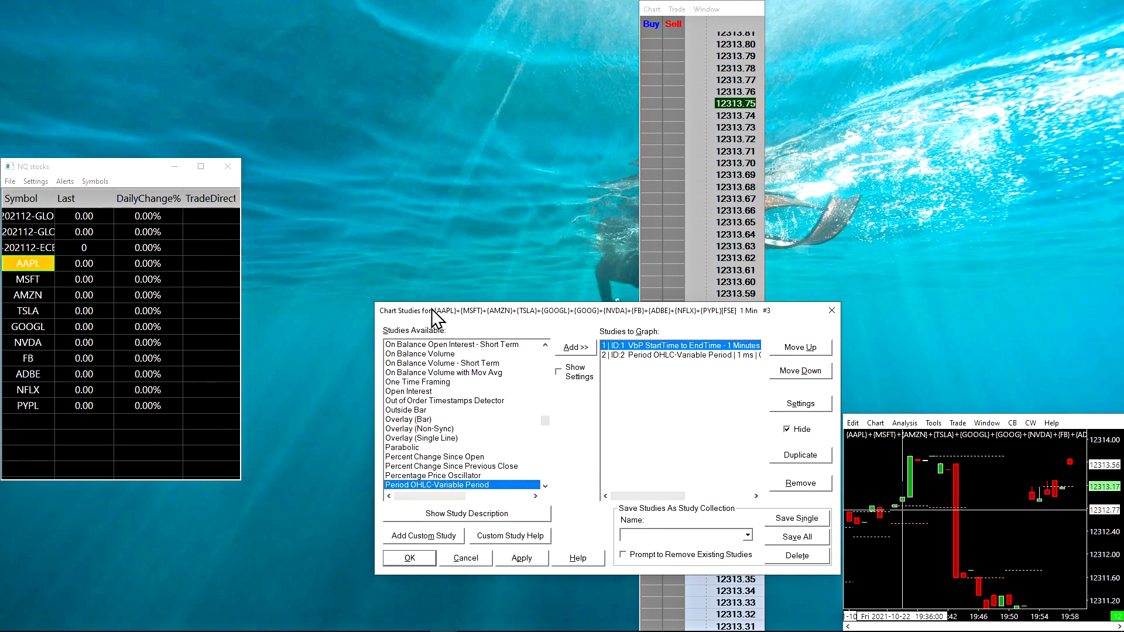
pyautogui.moveTo(447, 322)
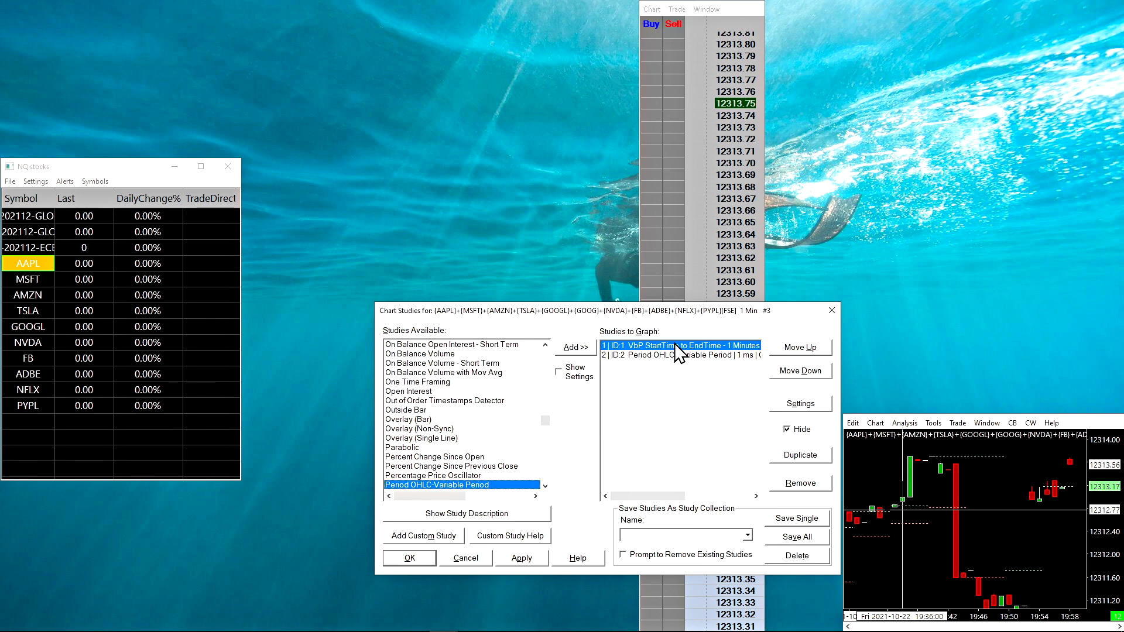
# Select the VbP StartTime to EndTime study in Studies to Graph
pyautogui.click(799, 404)
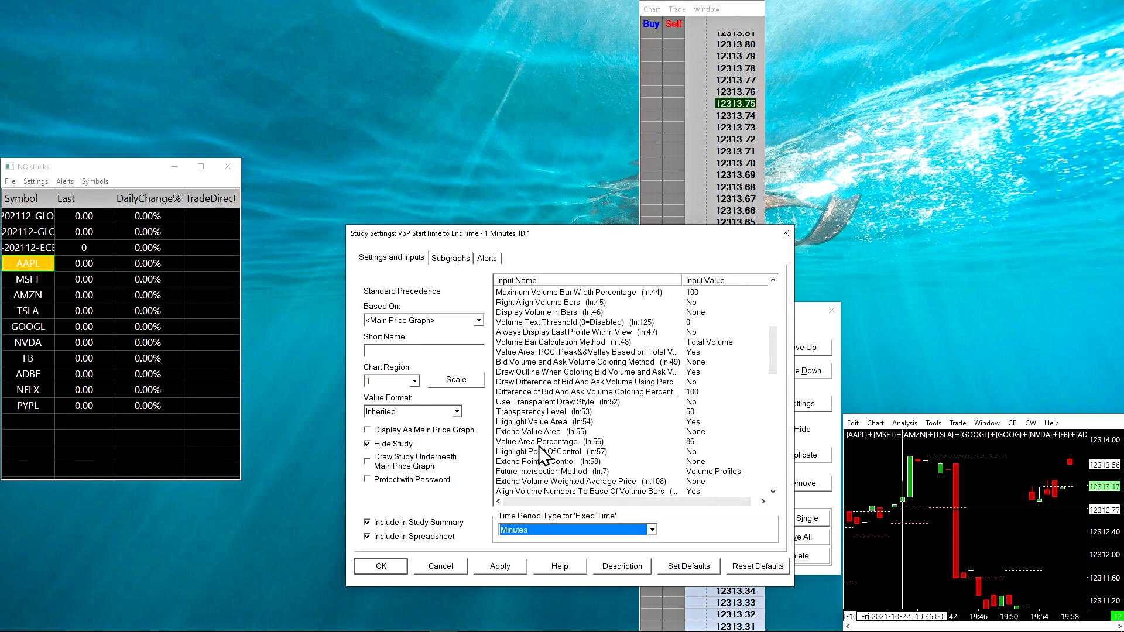
# Check Highlight Value Area, Value Area Percentage and Value Area Low subgraph, then close both dialogs
pyautogui.click(551, 421)
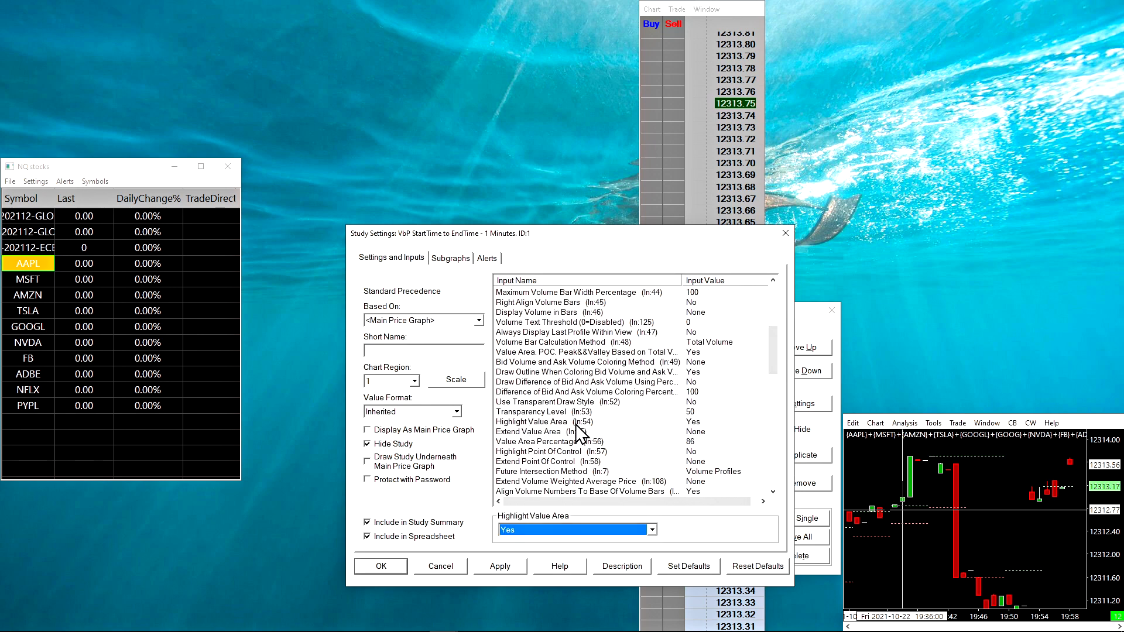
pyautogui.click(549, 442)
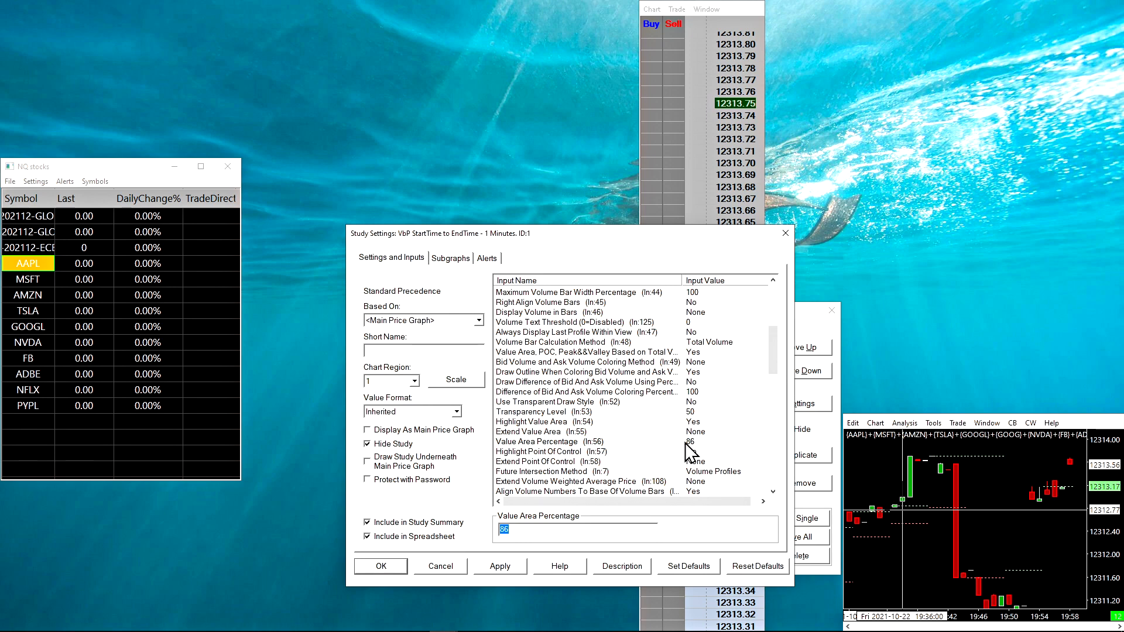
pyautogui.click(451, 257)
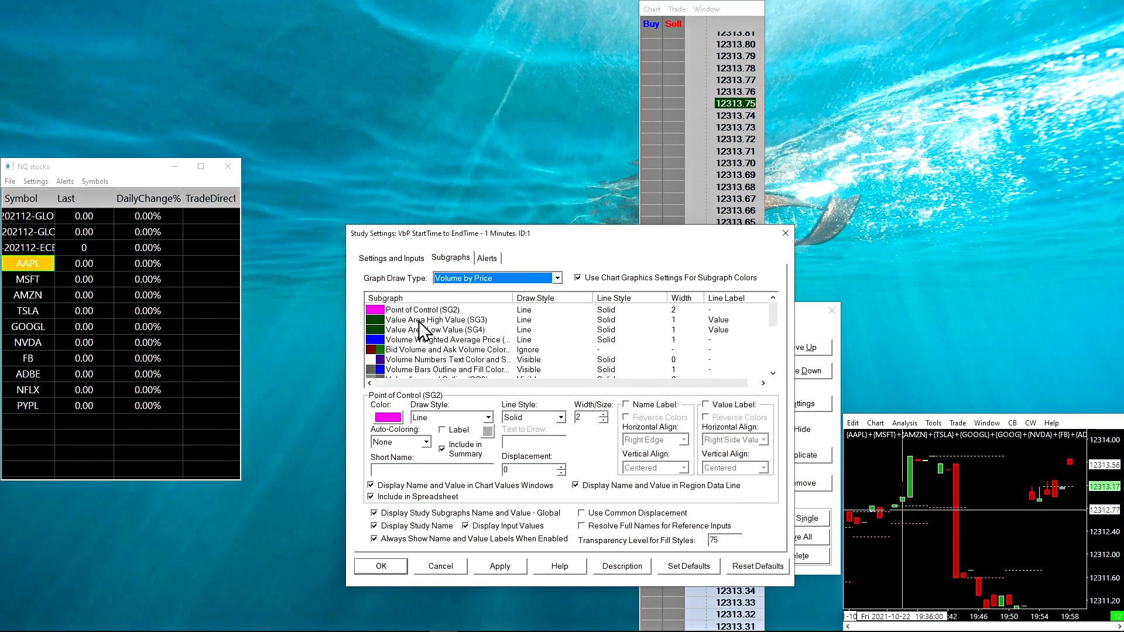
pyautogui.click(435, 330)
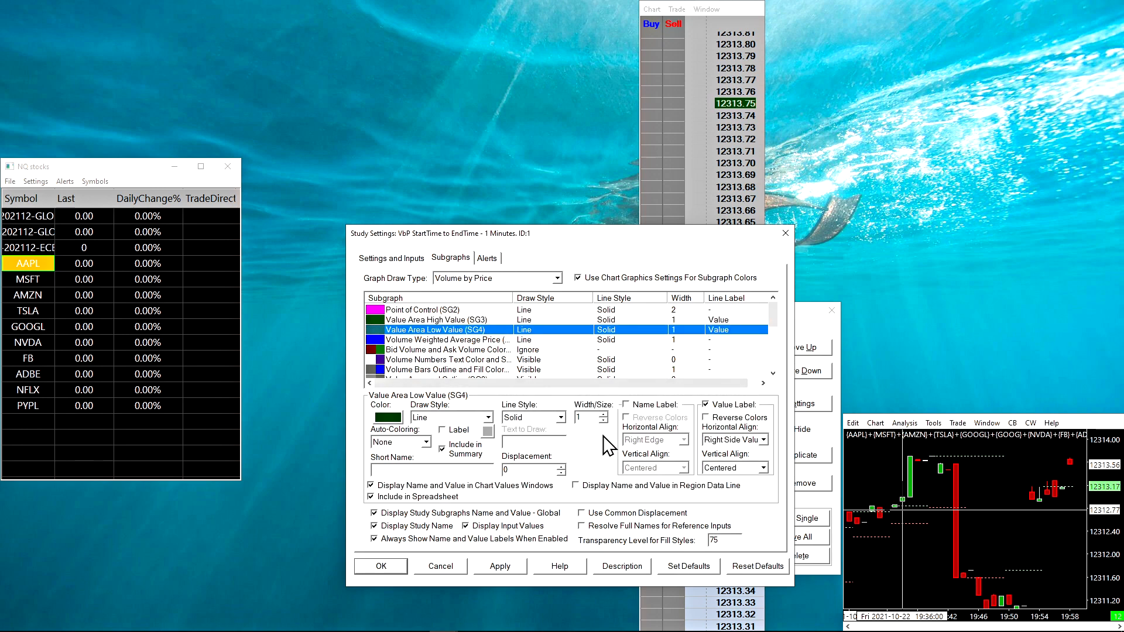
pyautogui.click(381, 566)
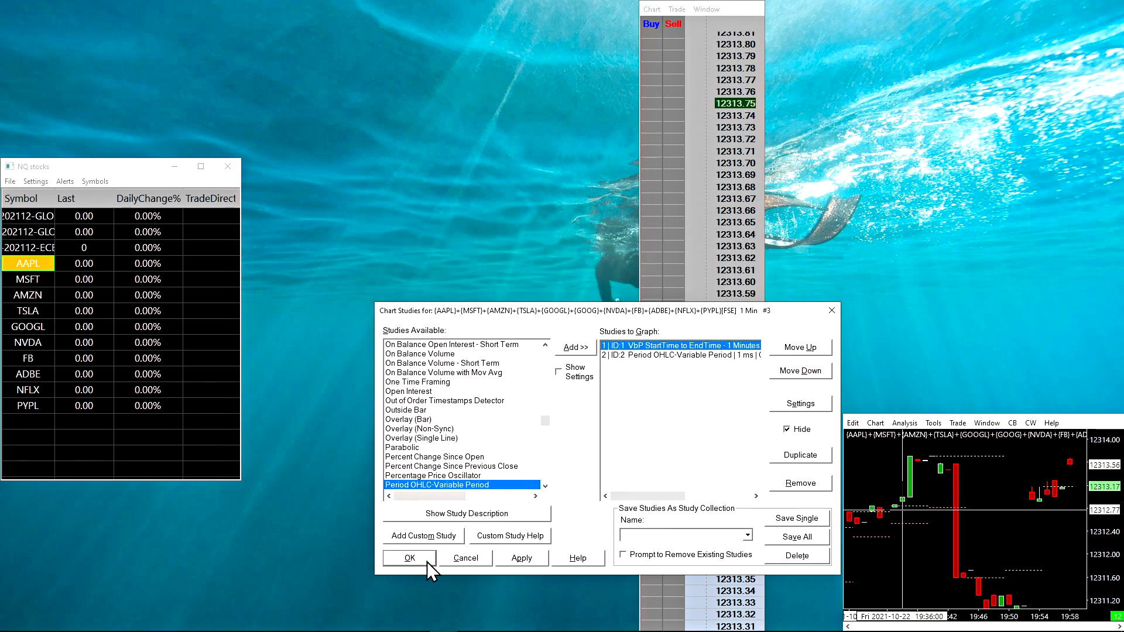
pyautogui.click(409, 558)
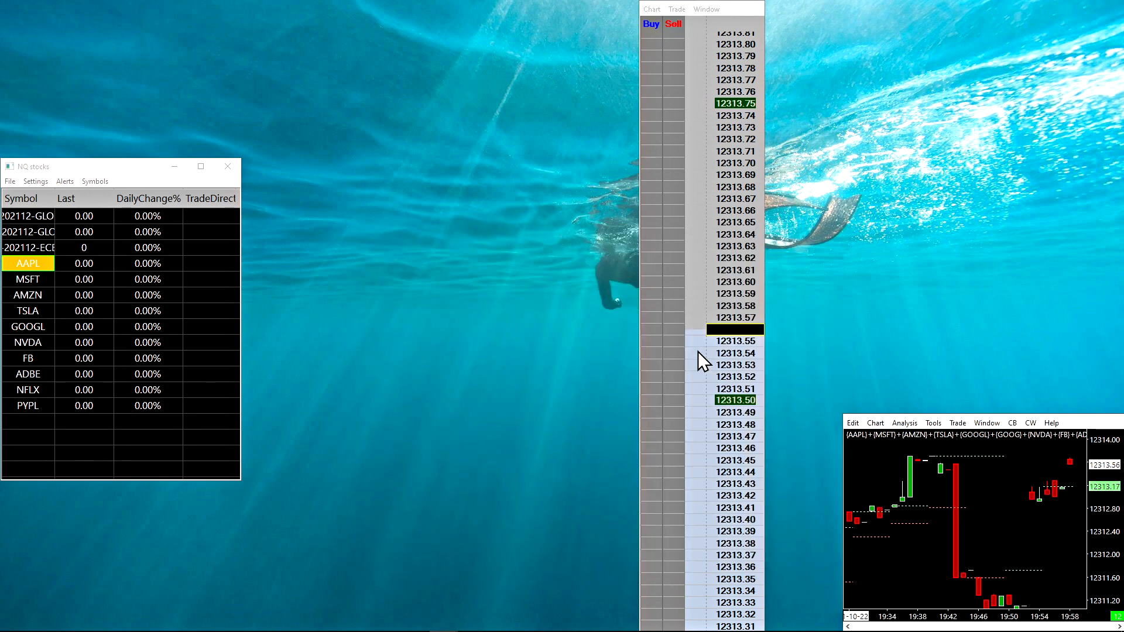
pyautogui.moveTo(749, 108)
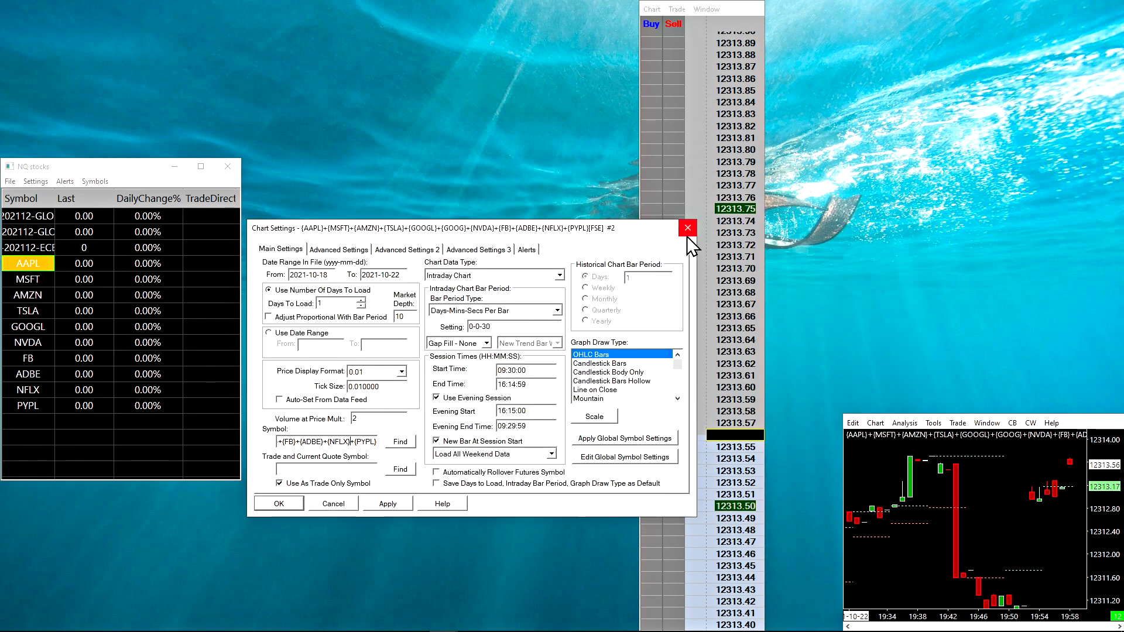
pyautogui.click(688, 228)
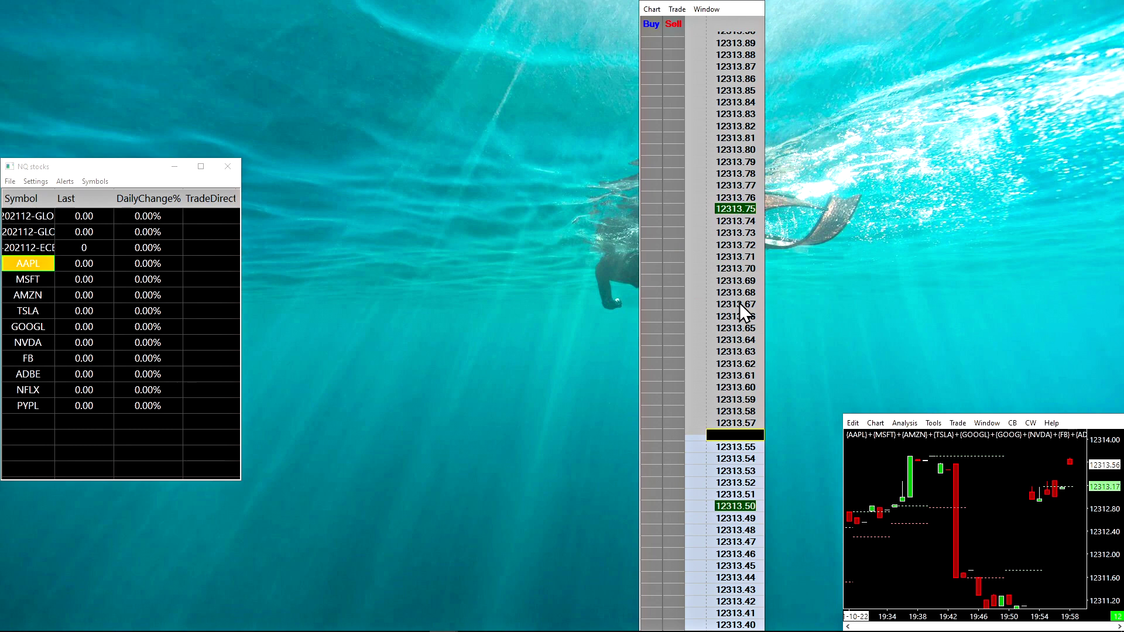
pyautogui.moveTo(757, 345)
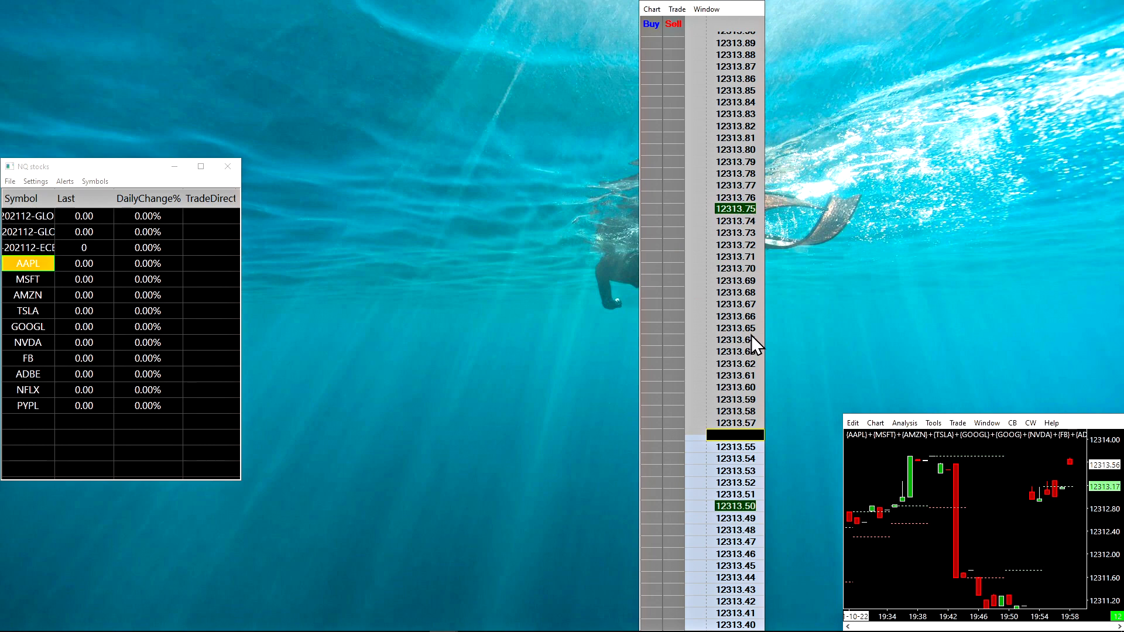
pyautogui.moveTo(463, 26)
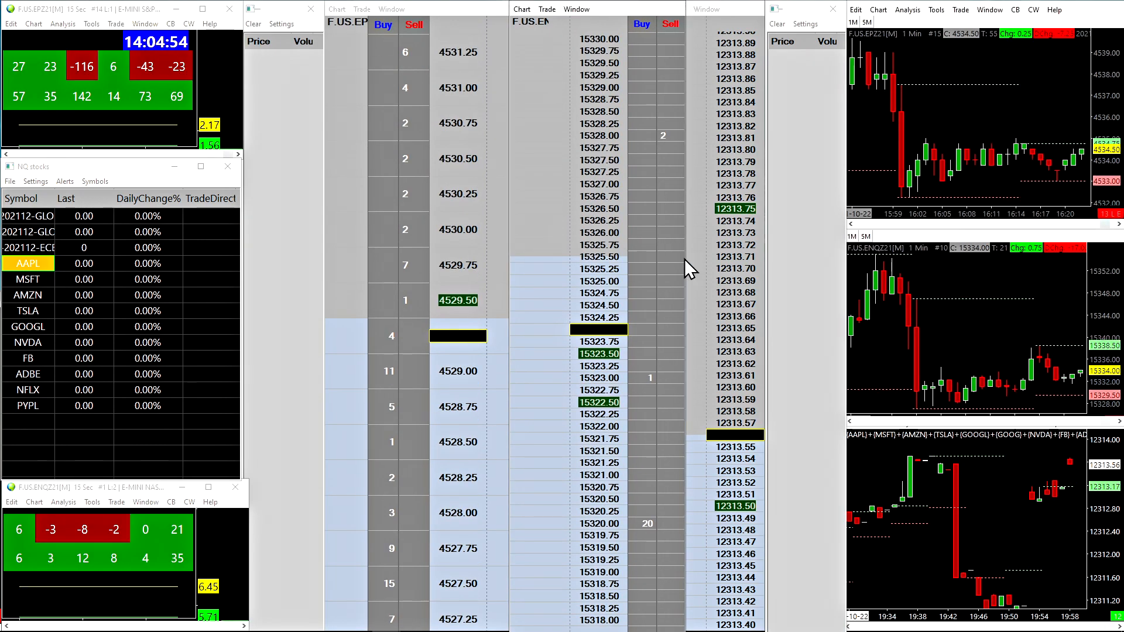
pyautogui.moveTo(734, 390)
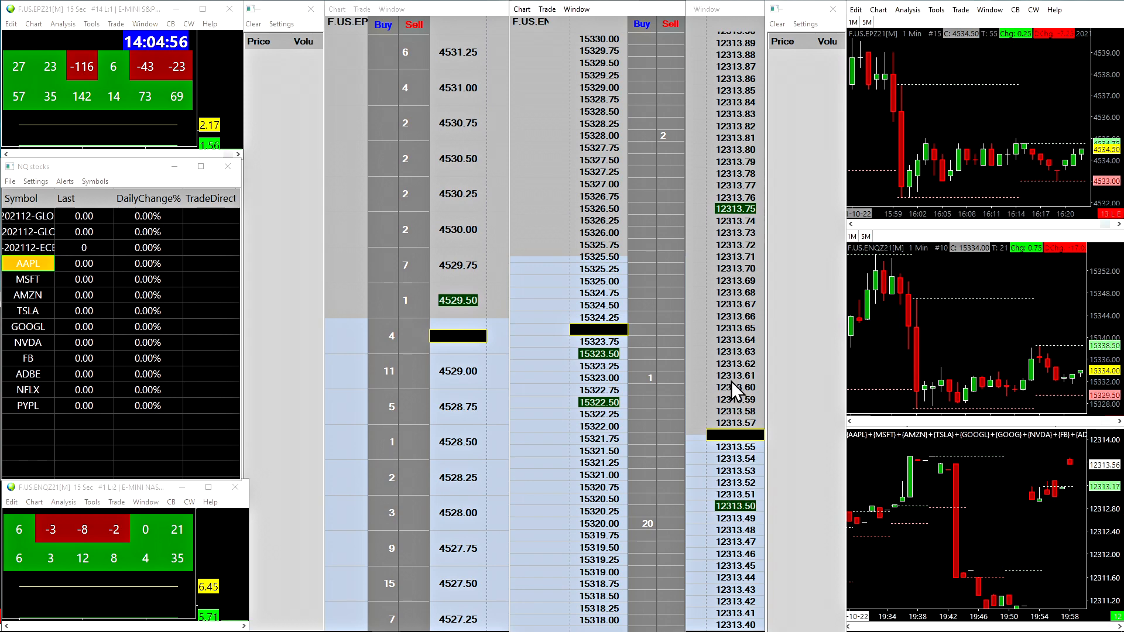
pyautogui.moveTo(787, 334)
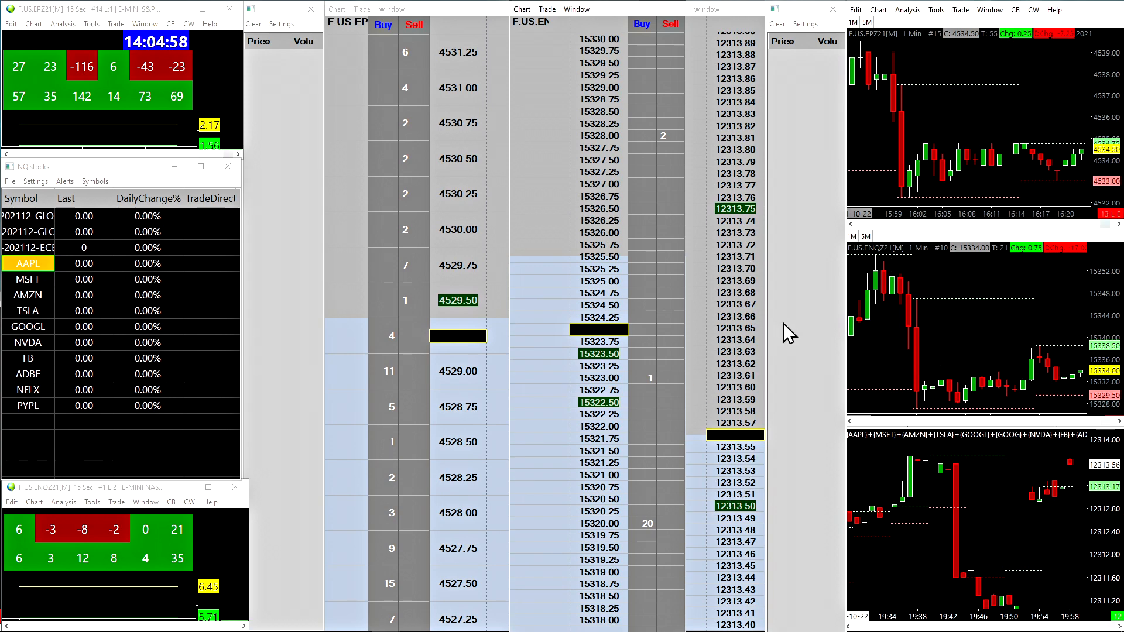